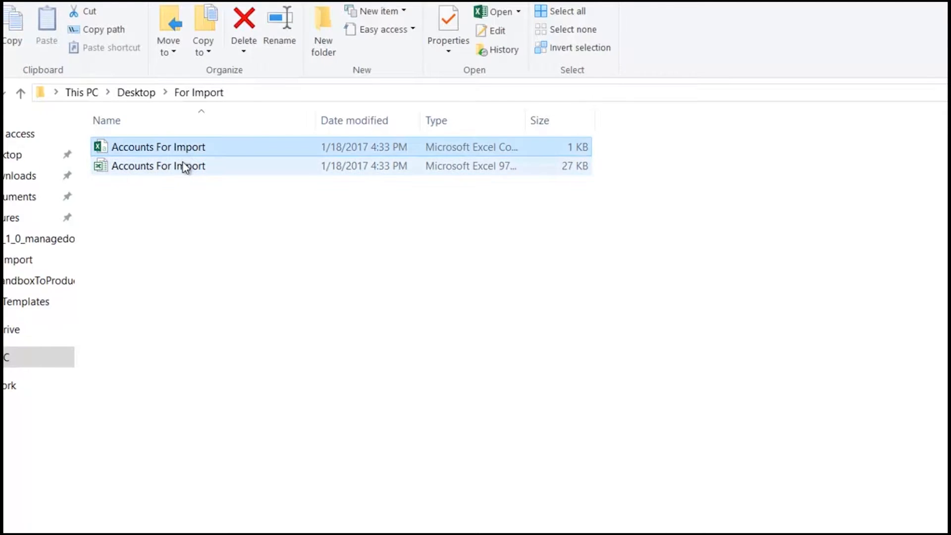
- Open the Accounts For Import .xls workbook in Excel to review its four accounts
double_click(159, 165)
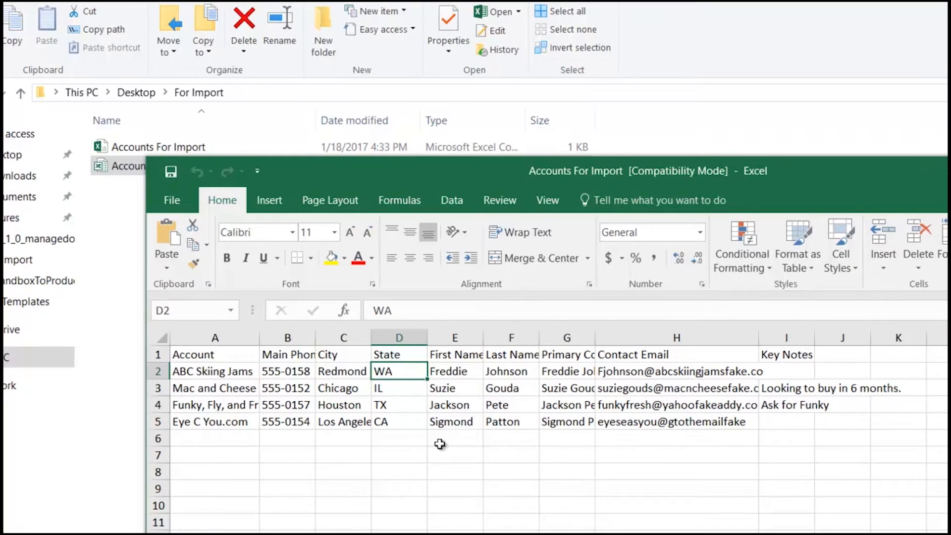
mouse_move(734, 370)
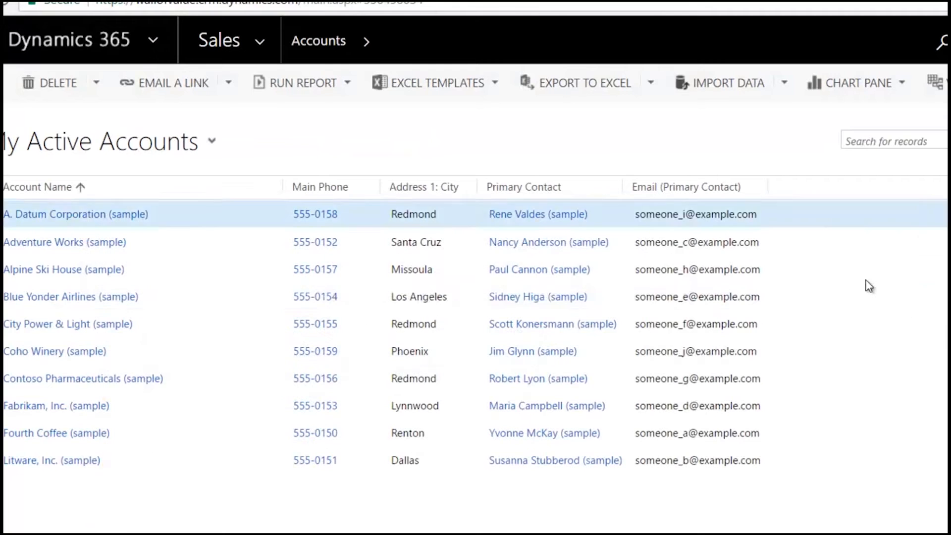
- Go through Settings > Data Management to the My Imports list of completed jobs
left_click(153, 40)
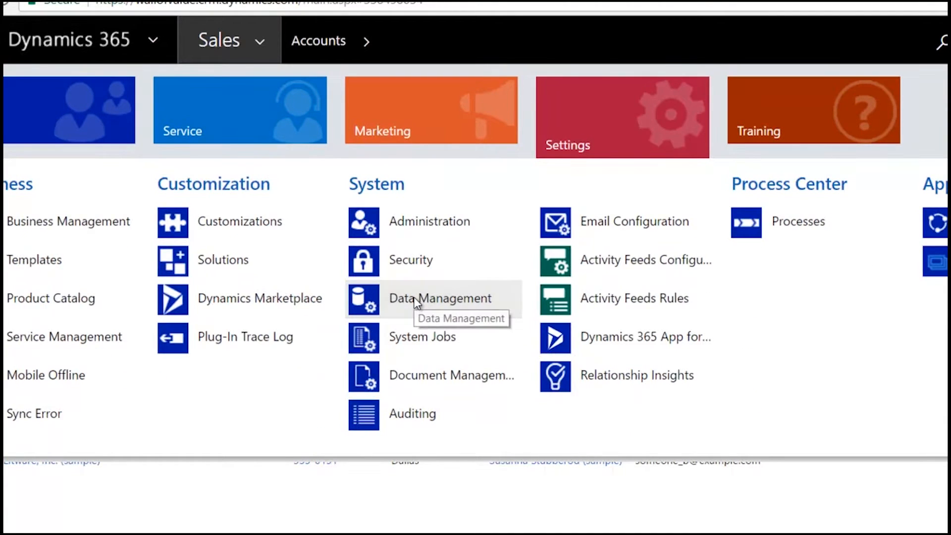
left_click(440, 298)
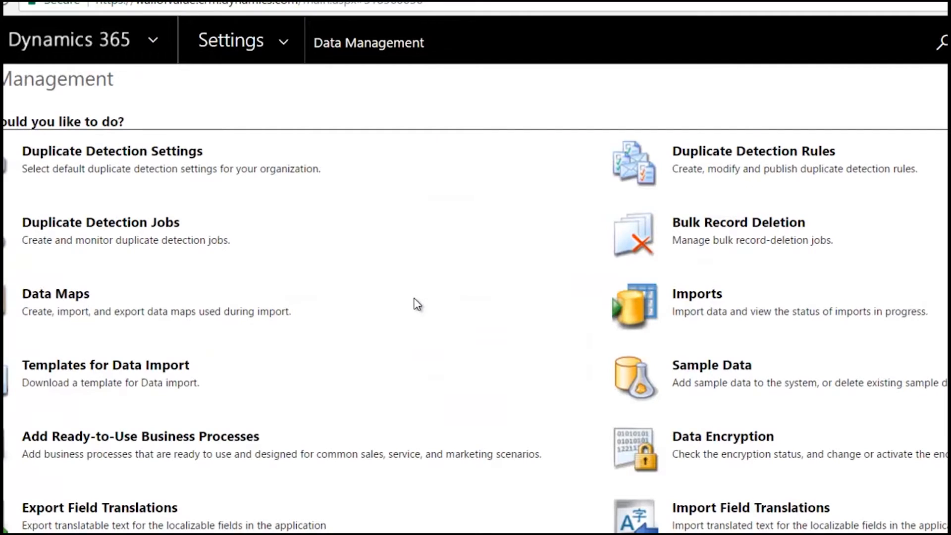
mouse_move(422, 303)
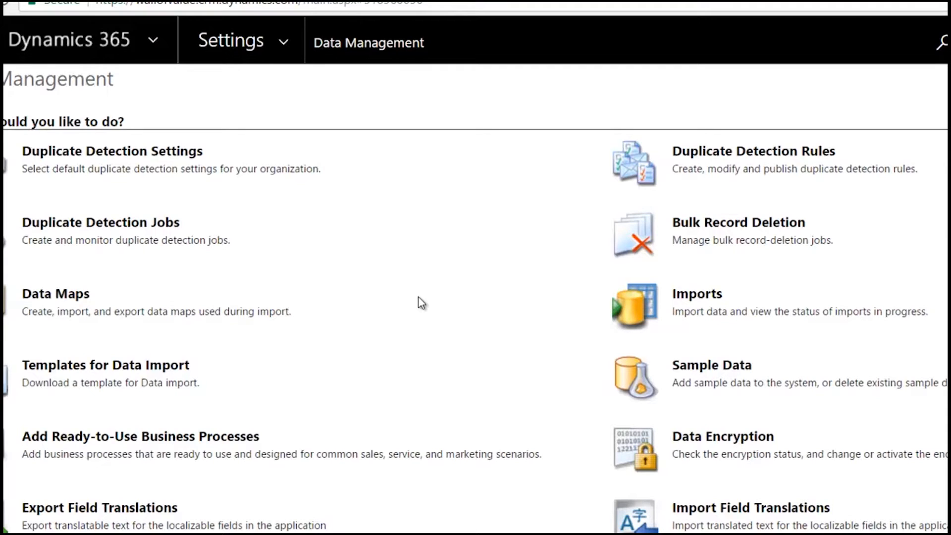
mouse_move(697, 301)
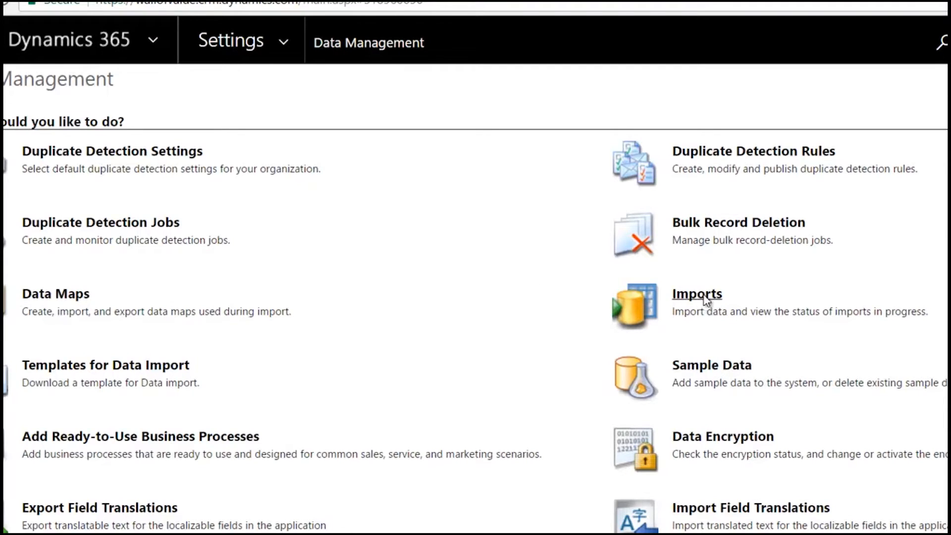
left_click(696, 294)
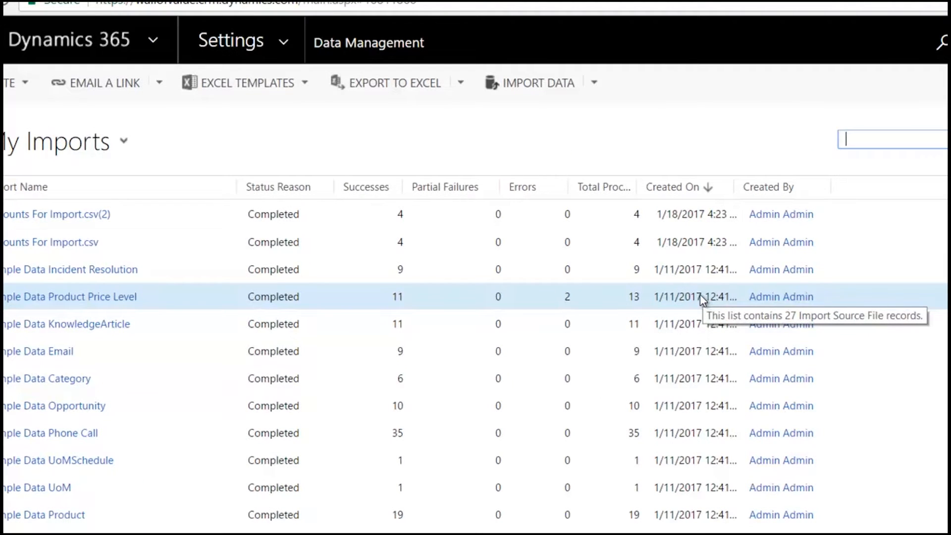
left_click(70, 269)
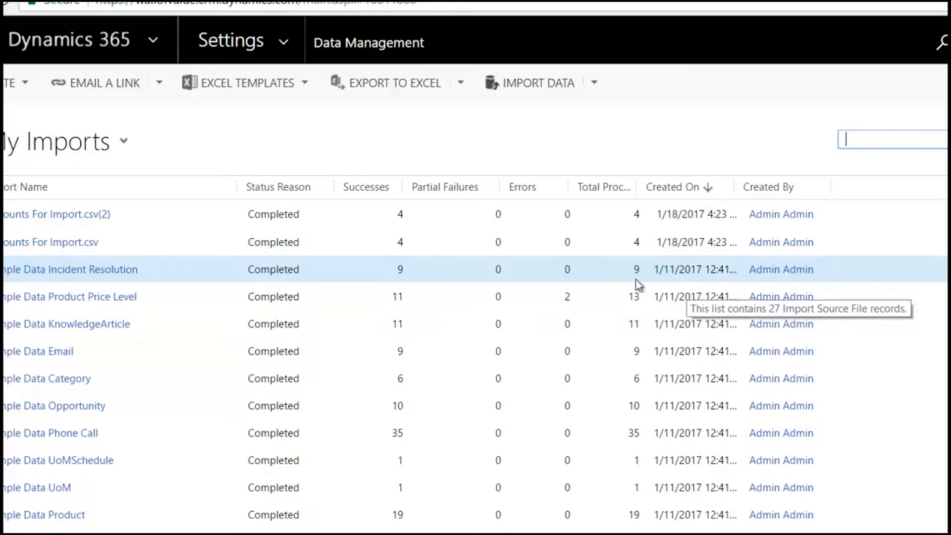
mouse_move(136, 175)
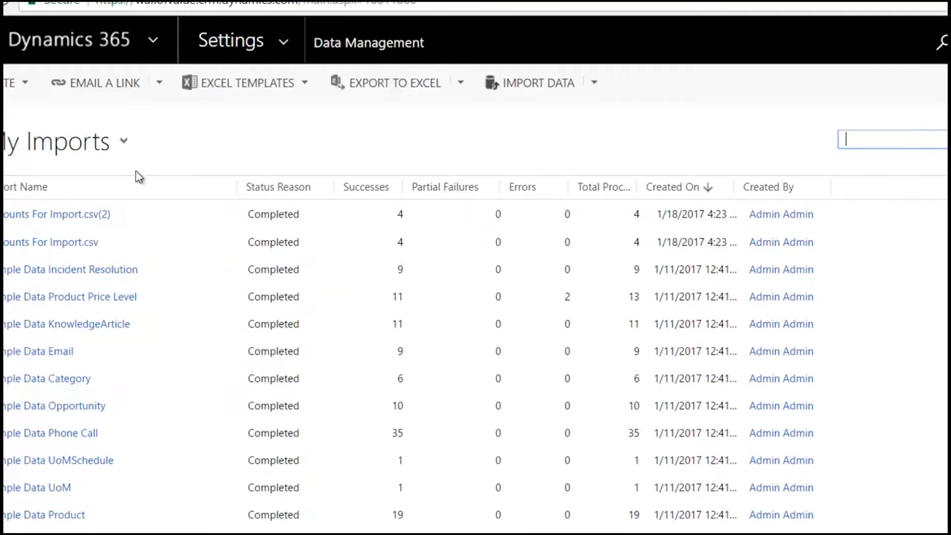
mouse_move(597, 104)
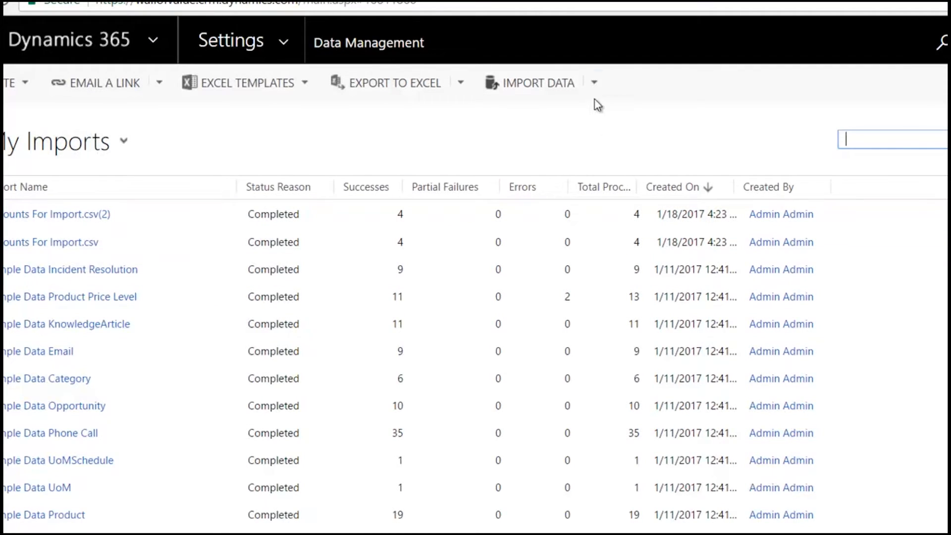
- Choose Import Data from the command bar's Import Data dropdown
left_click(594, 83)
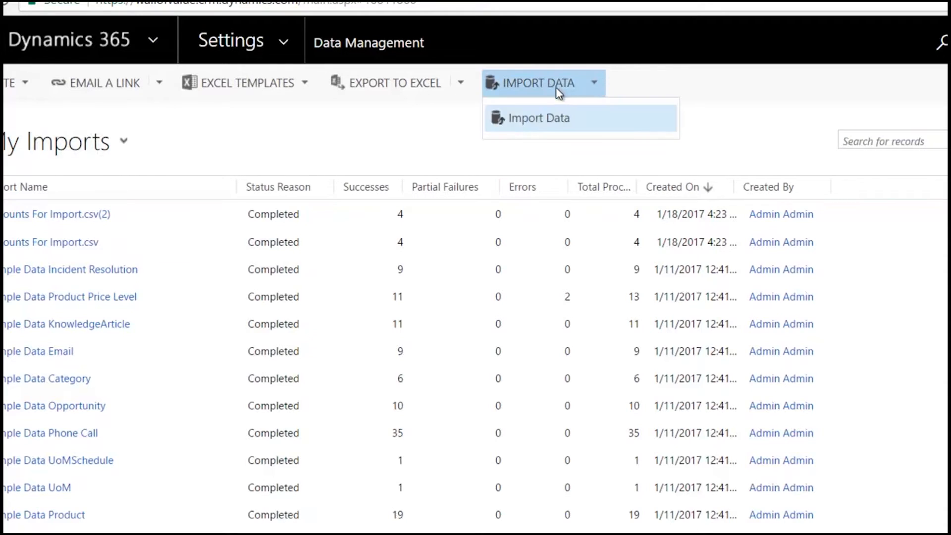
left_click(538, 118)
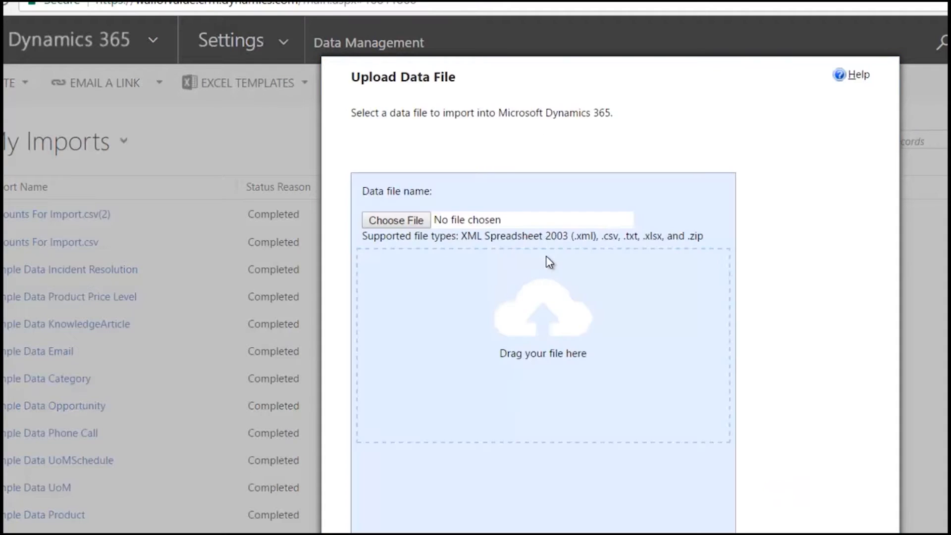
mouse_move(592, 441)
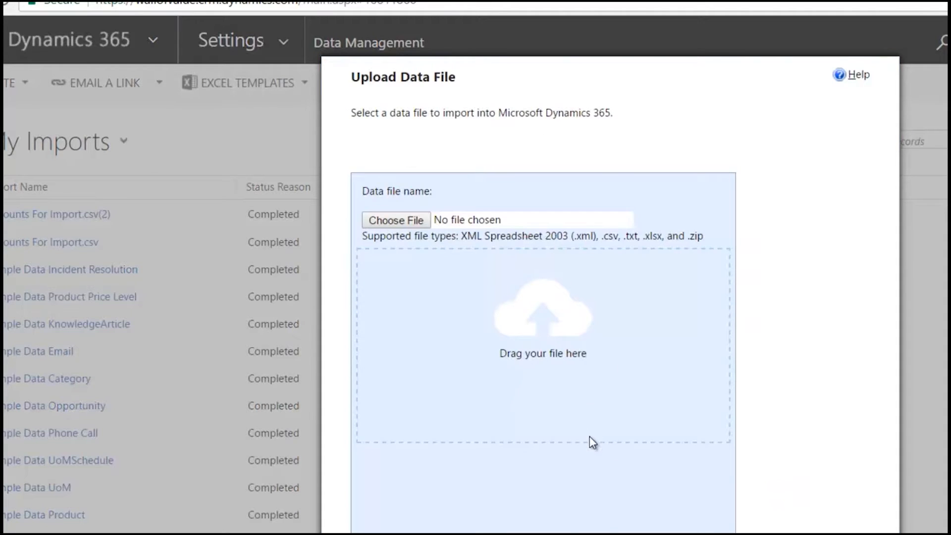
mouse_move(569, 320)
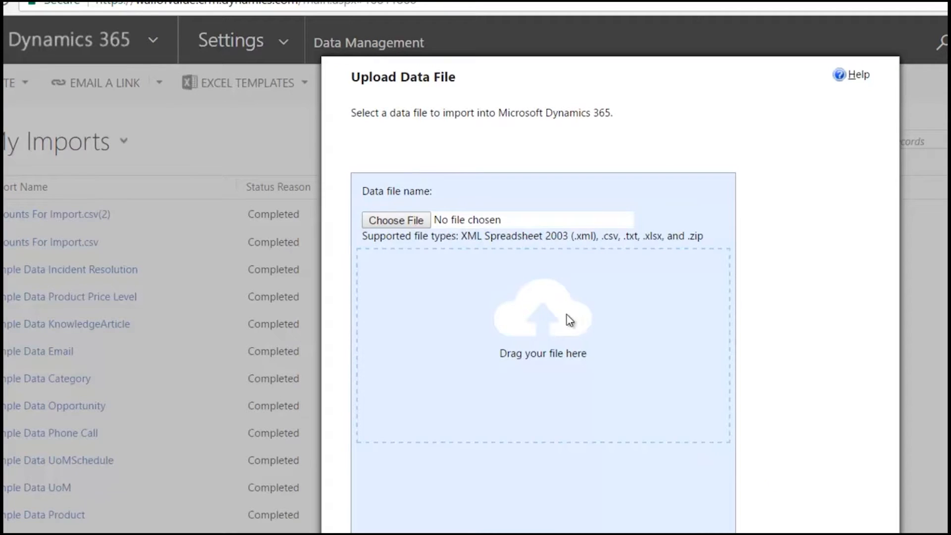
mouse_move(479, 296)
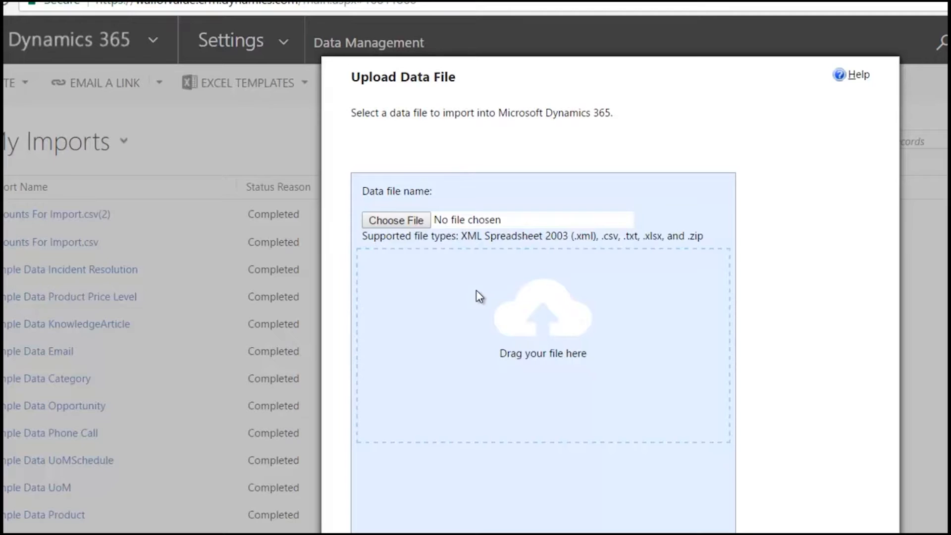
mouse_move(479, 273)
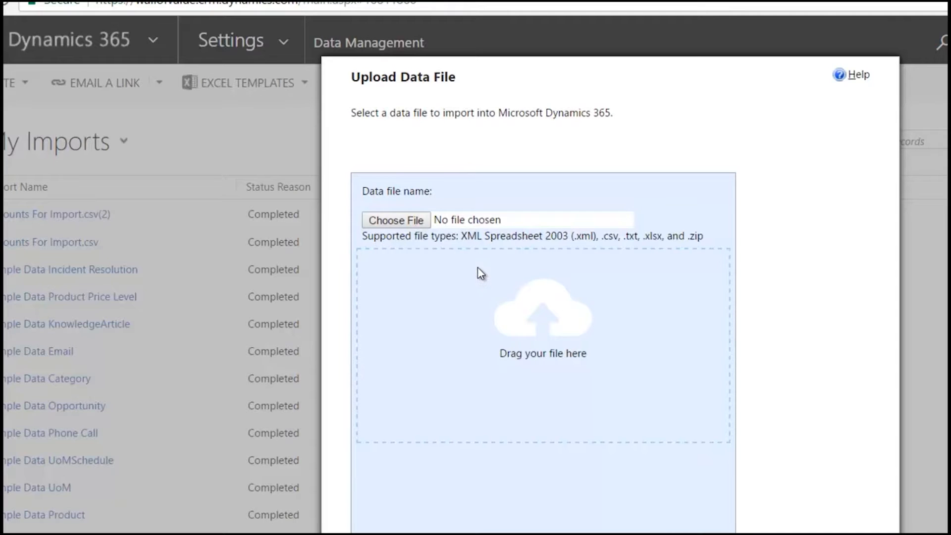
mouse_move(462, 268)
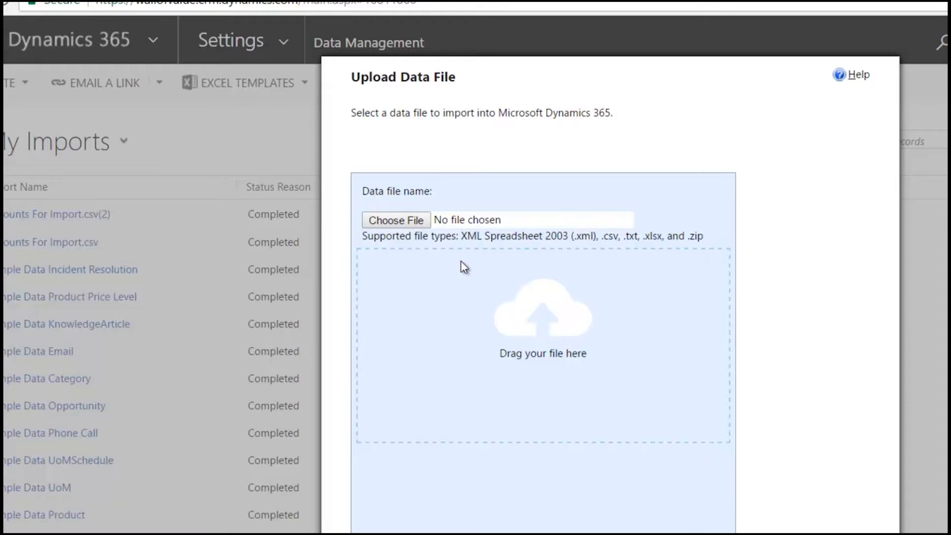
mouse_move(419, 237)
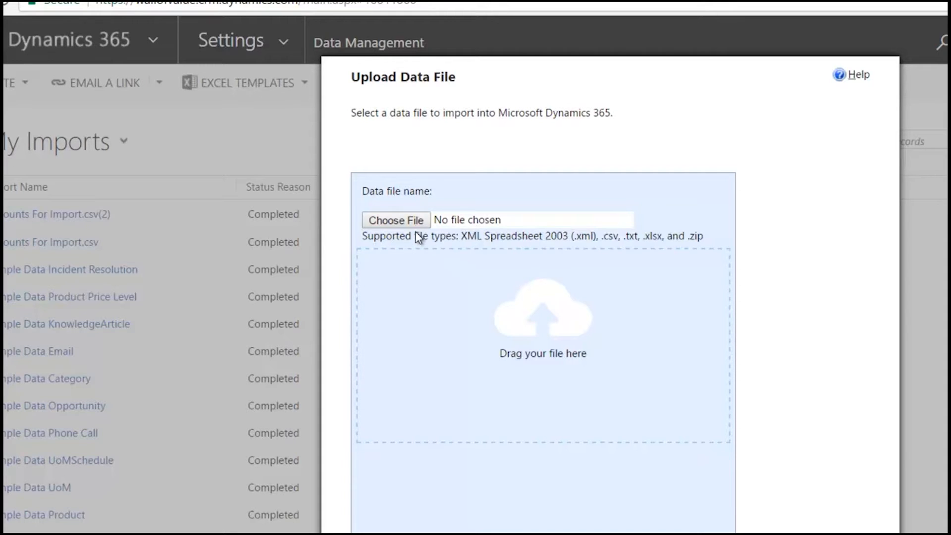
- Upload Accounts For Import.csv, check its comma delimiter settings, and continue
left_click(395, 219)
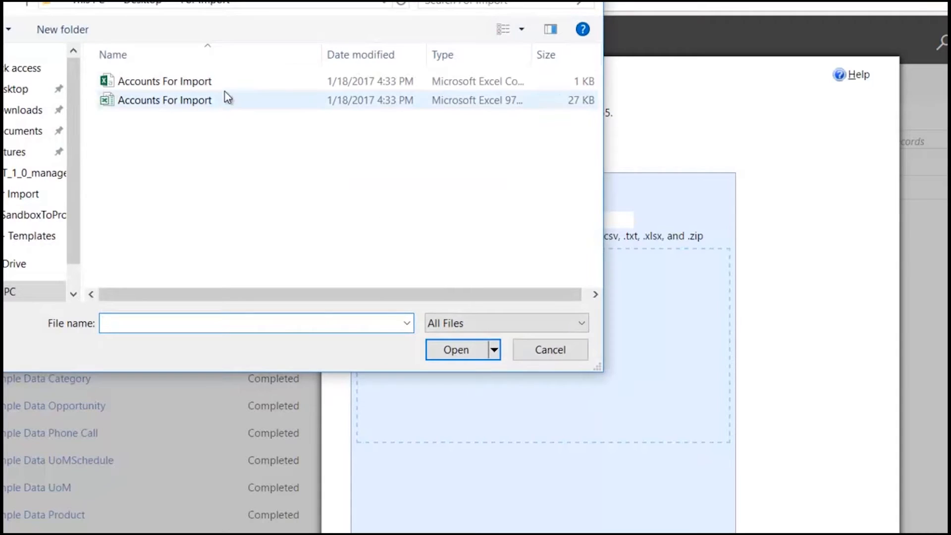
left_click(164, 80)
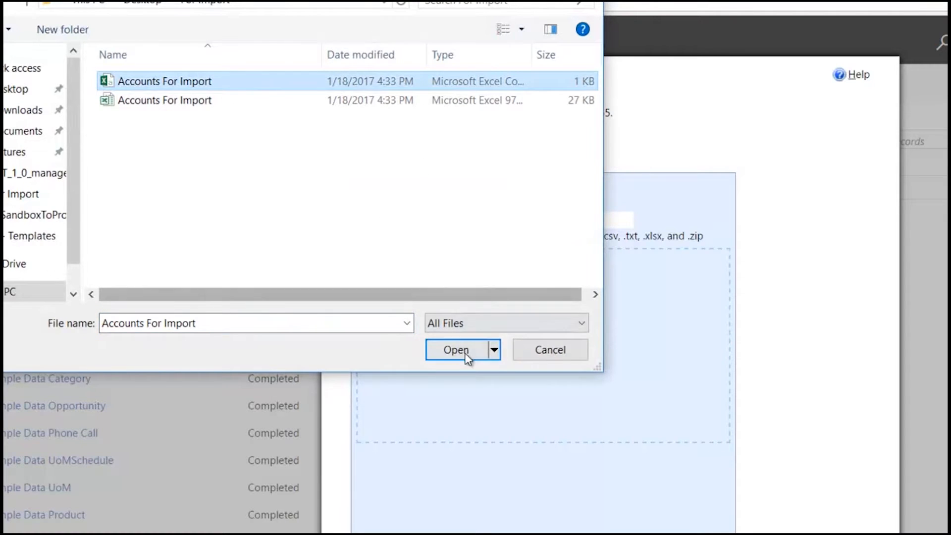
left_click(456, 349)
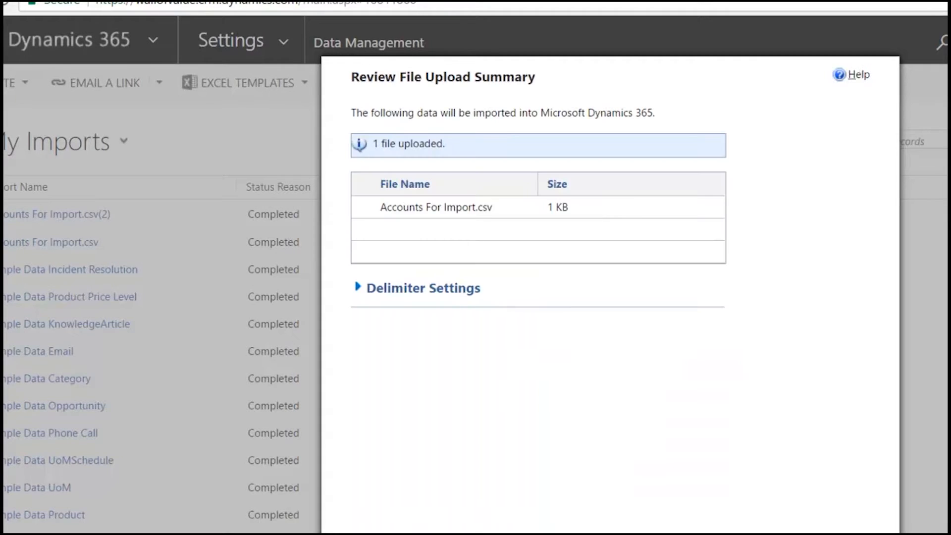
mouse_move(596, 211)
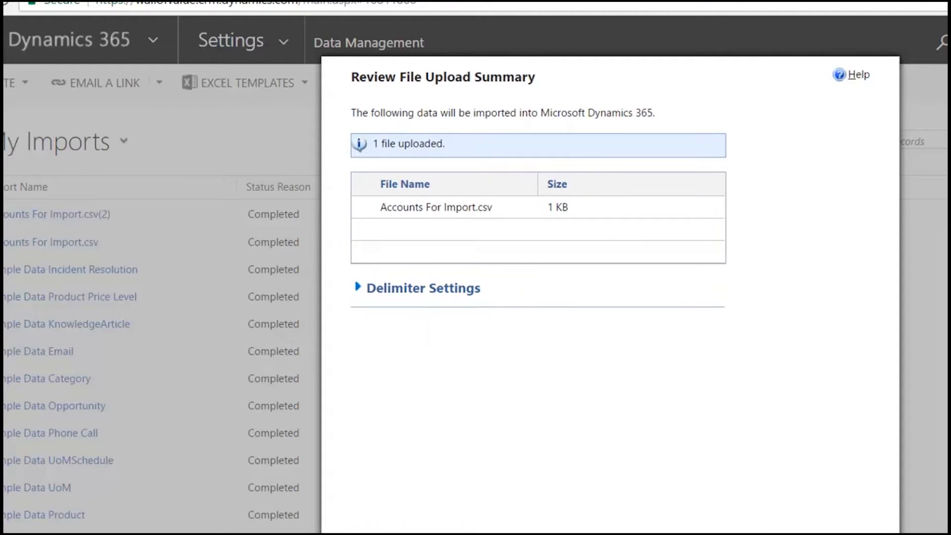
left_click(359, 288)
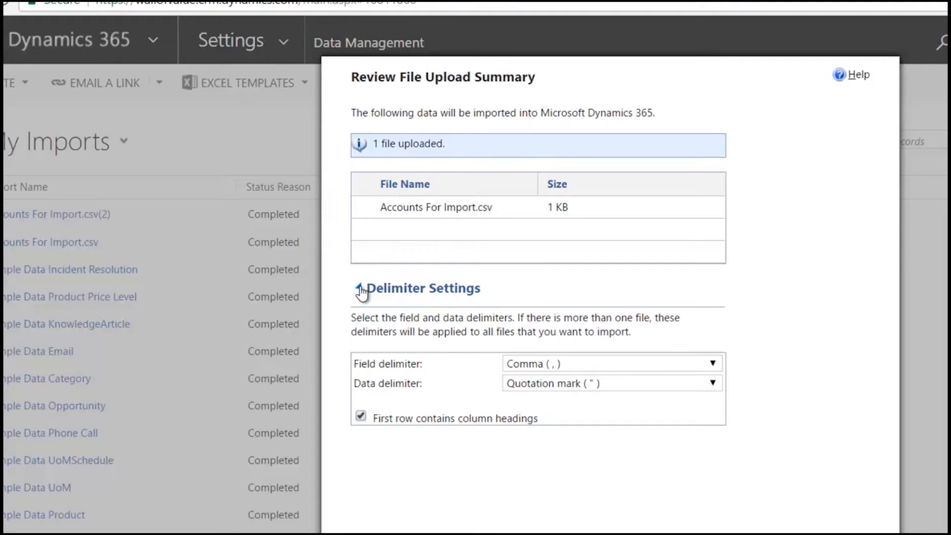
left_click(359, 291)
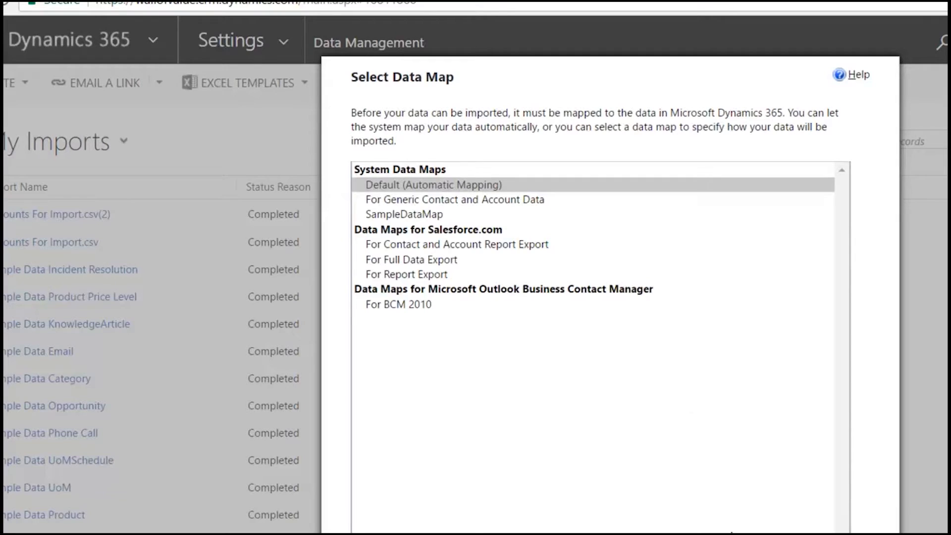
mouse_move(621, 242)
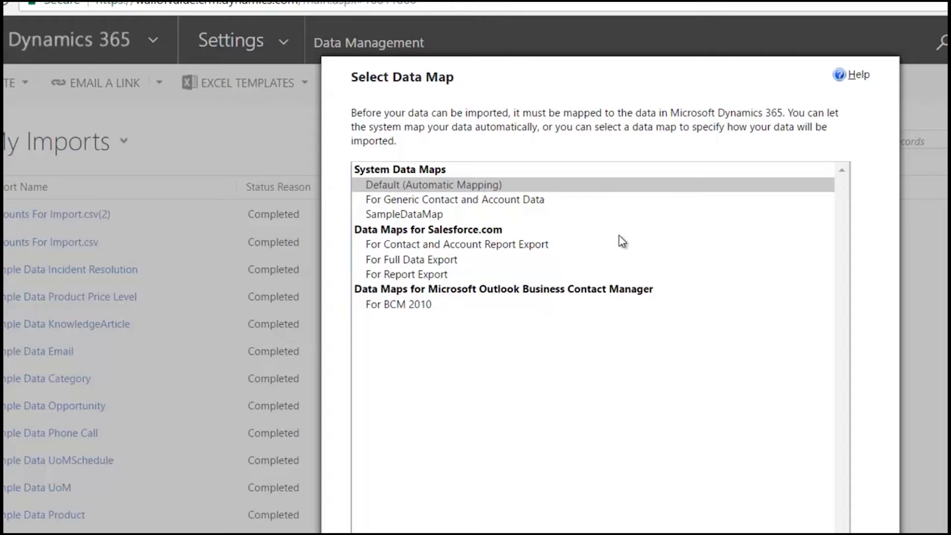
mouse_move(426, 207)
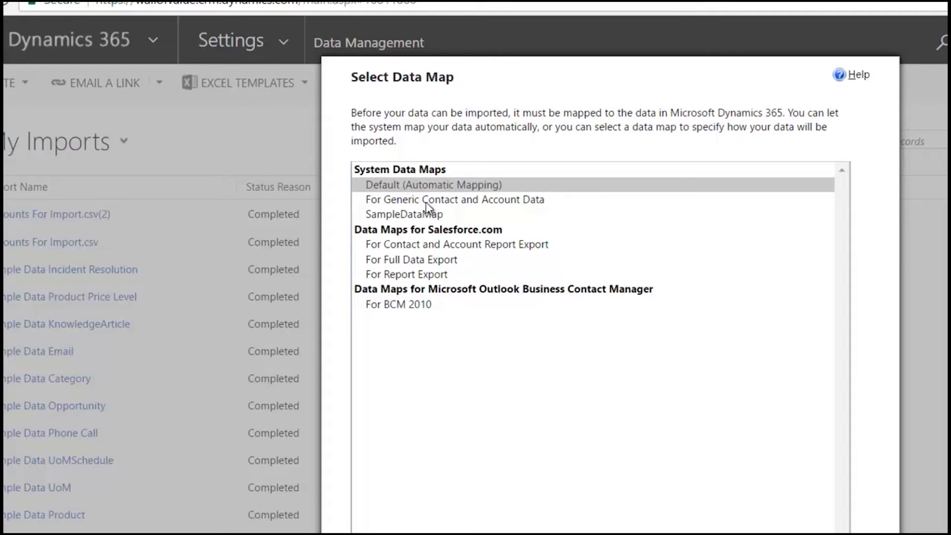
- Select the For Generic Contact and Account Data system data map
left_click(454, 199)
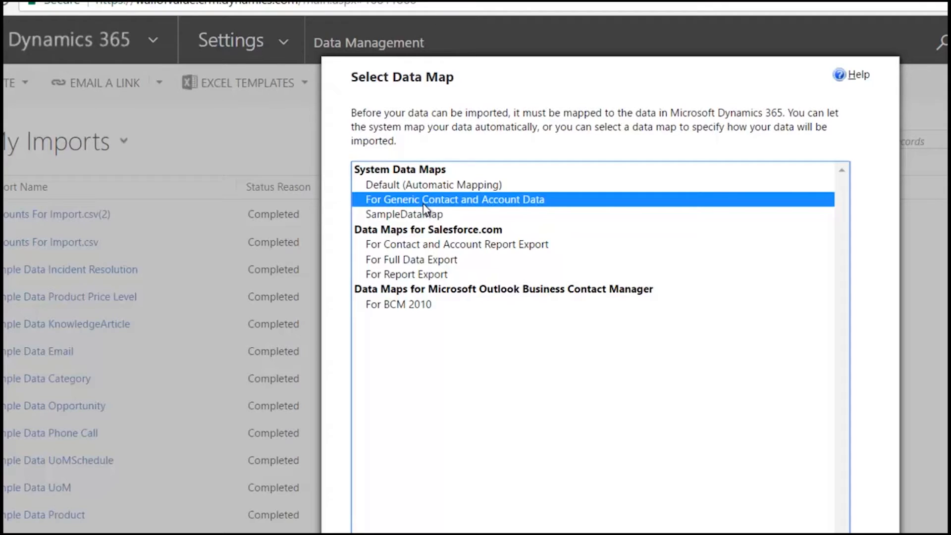
mouse_move(493, 206)
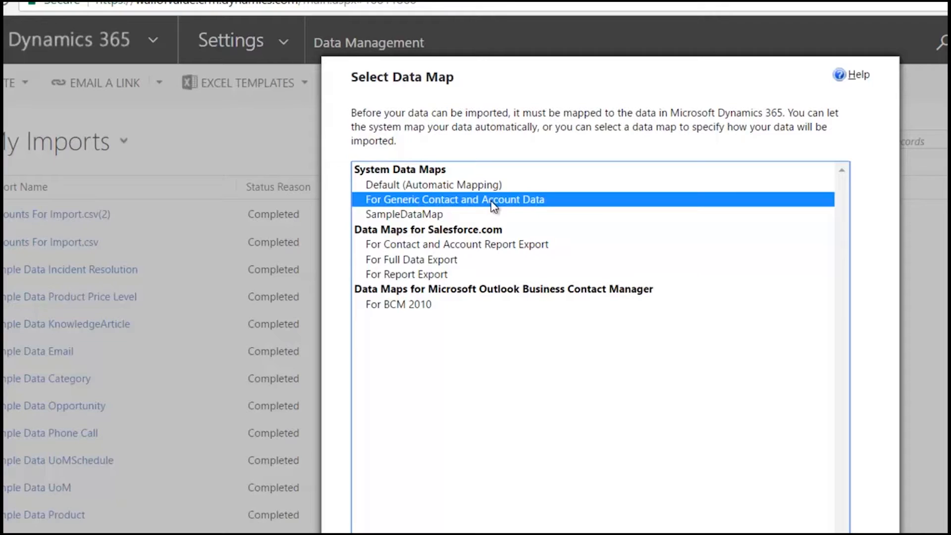
mouse_move(672, 521)
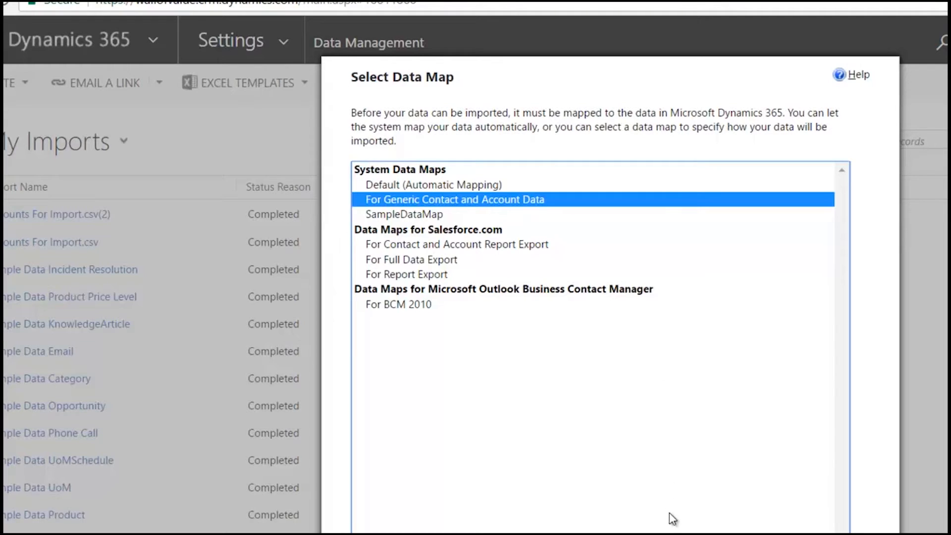
mouse_move(587, 259)
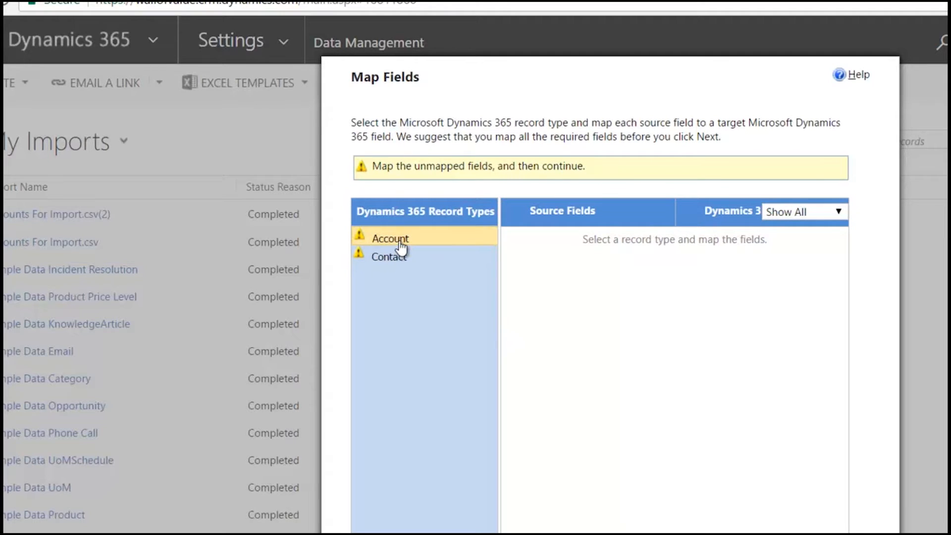
- For Account records, map the required Account Name field to the Account column
left_click(390, 237)
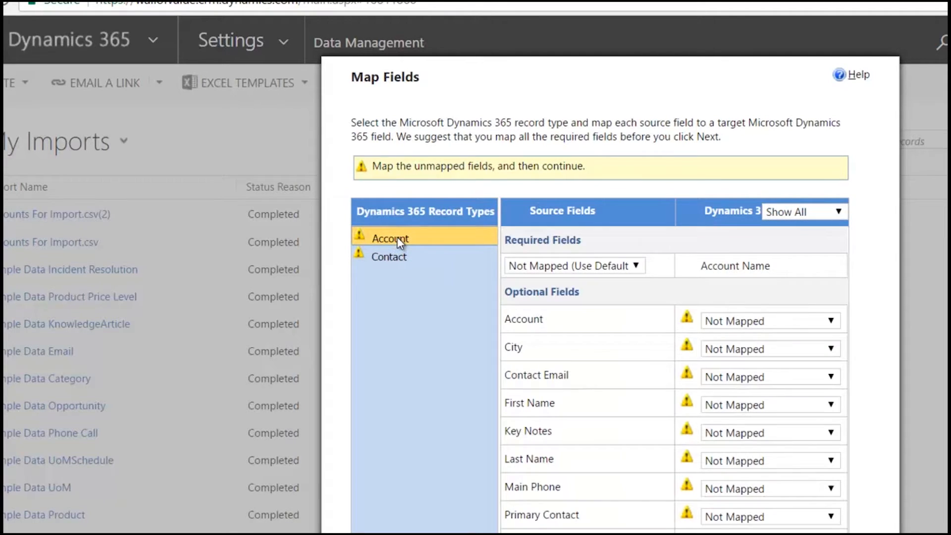
left_click(389, 256)
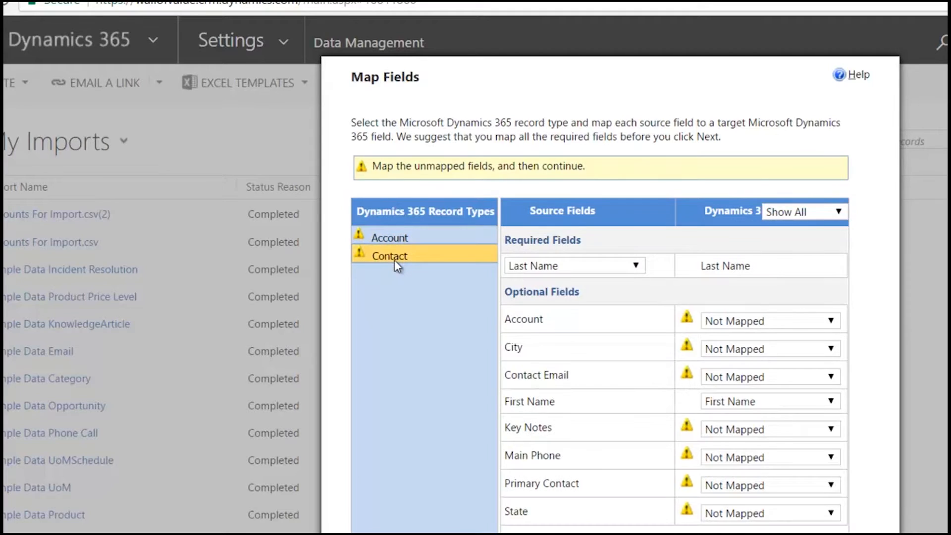
left_click(390, 238)
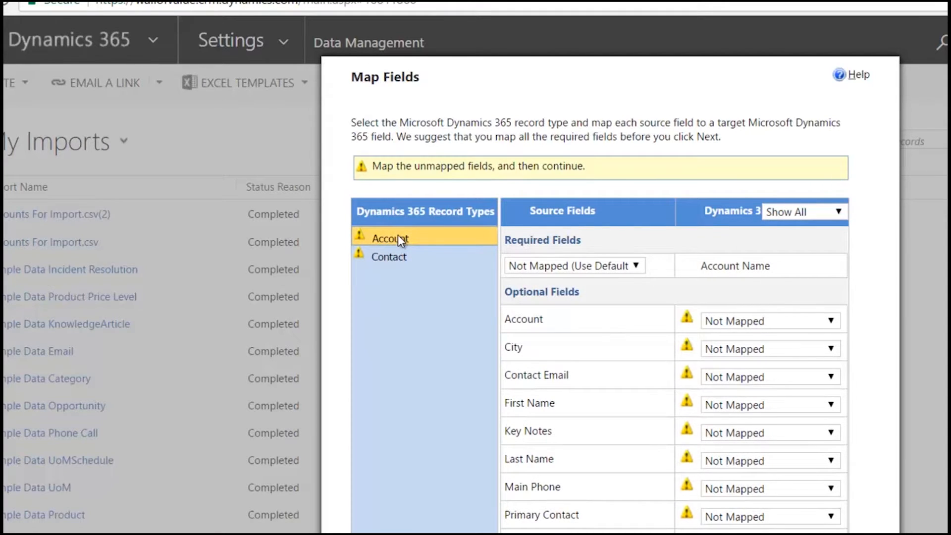
mouse_move(491, 235)
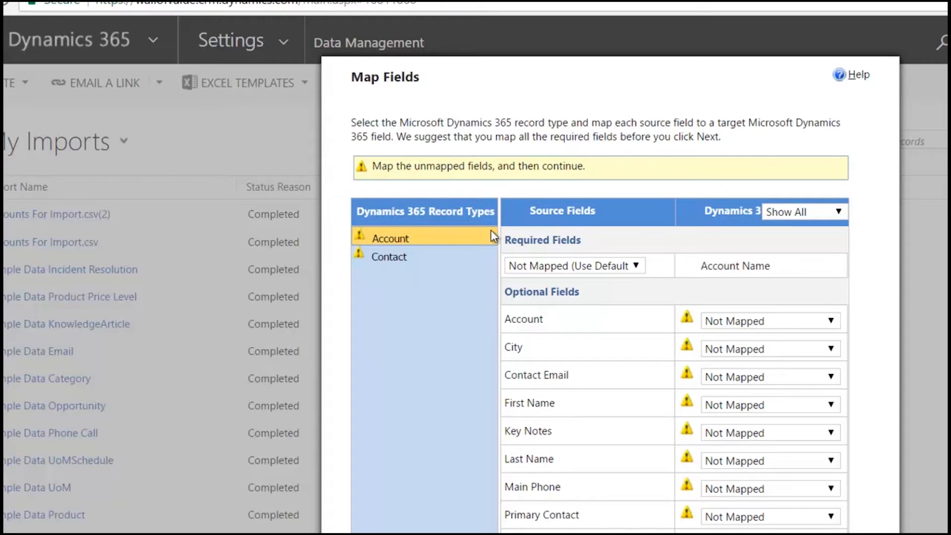
mouse_move(606, 296)
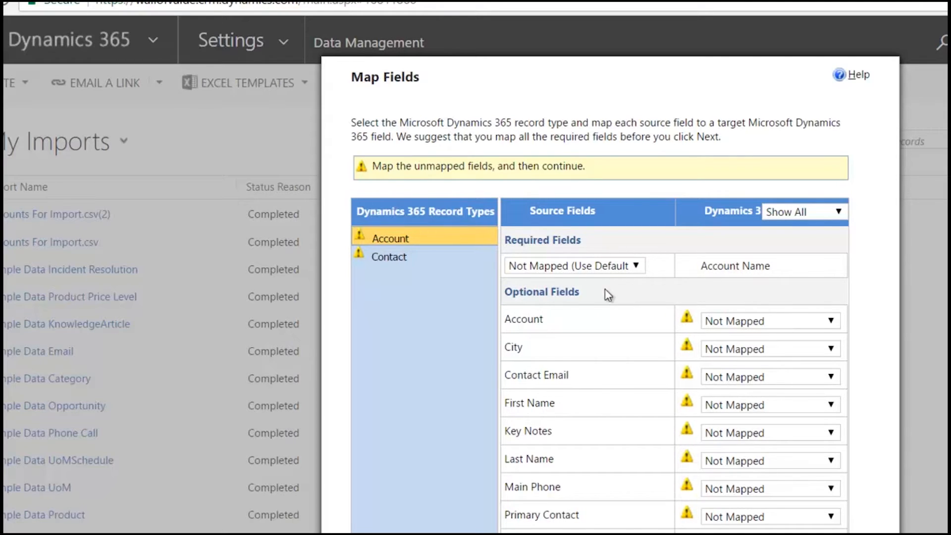
mouse_move(443, 238)
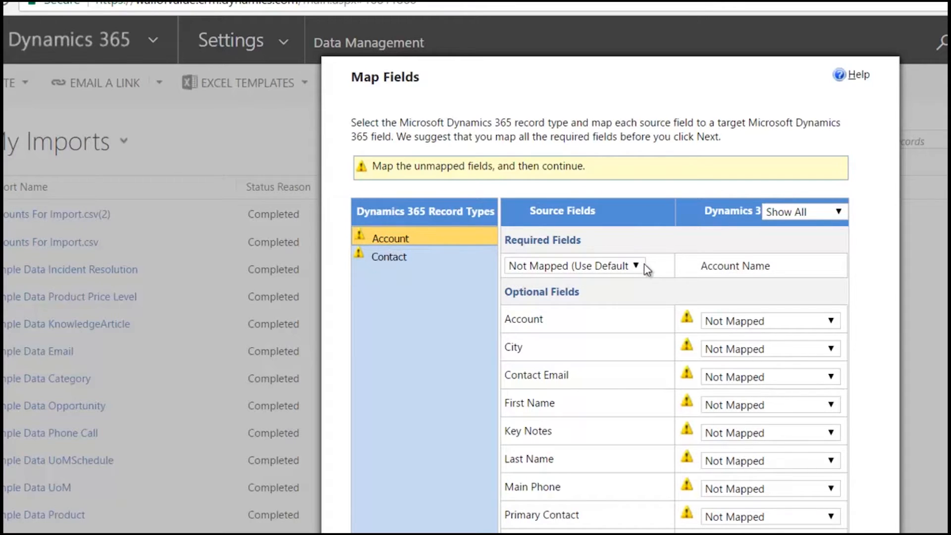
mouse_move(581, 272)
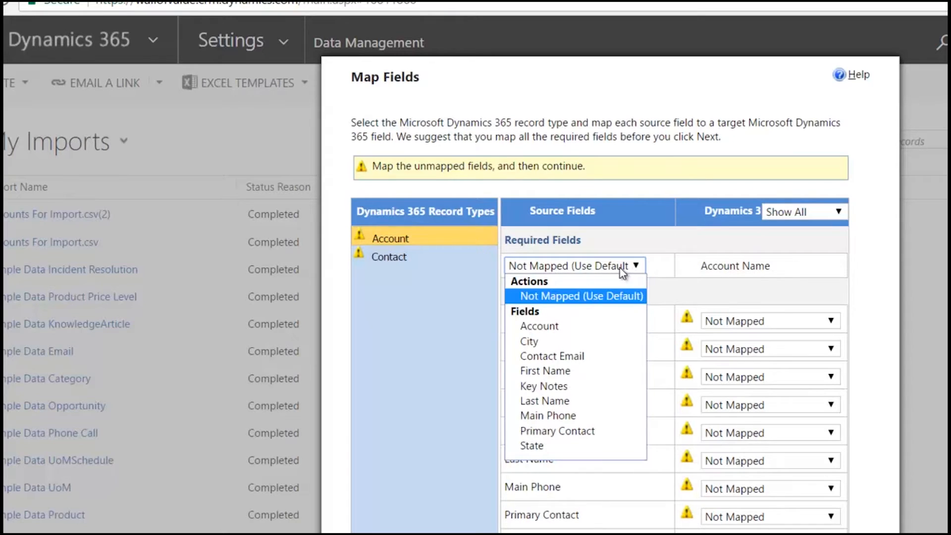
mouse_move(540, 326)
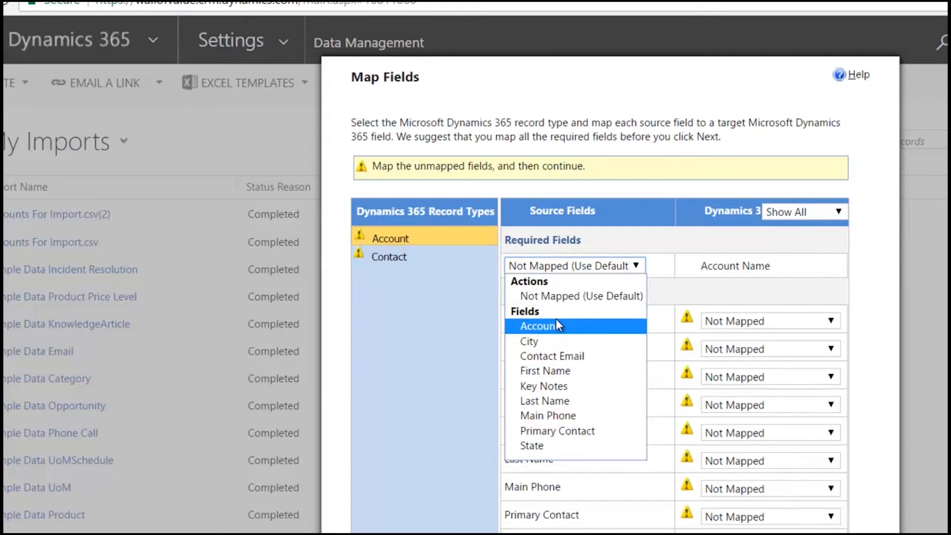
mouse_move(524, 319)
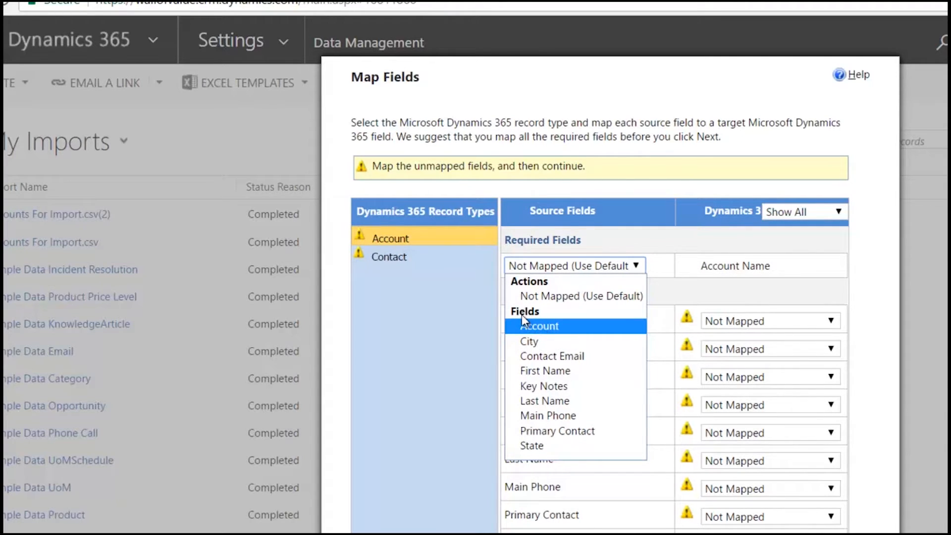
mouse_move(549, 320)
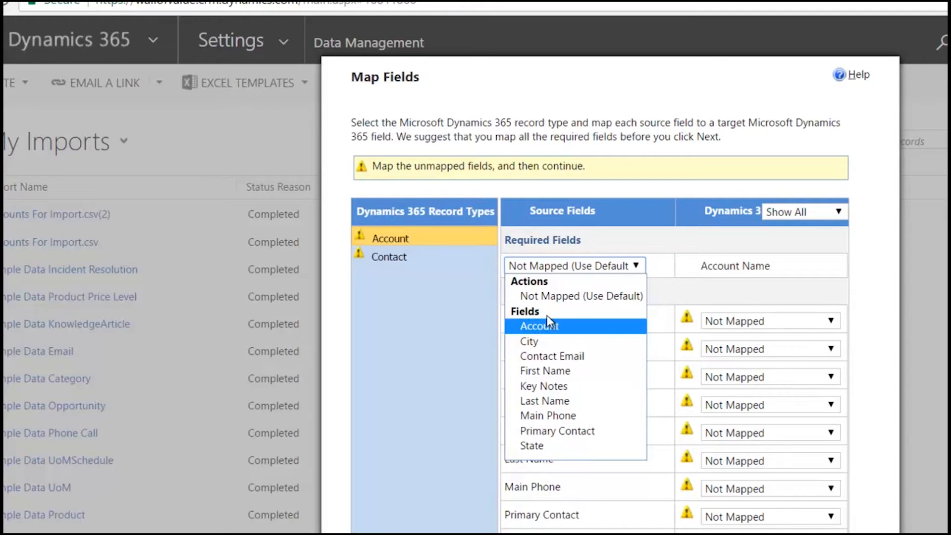
left_click(538, 326)
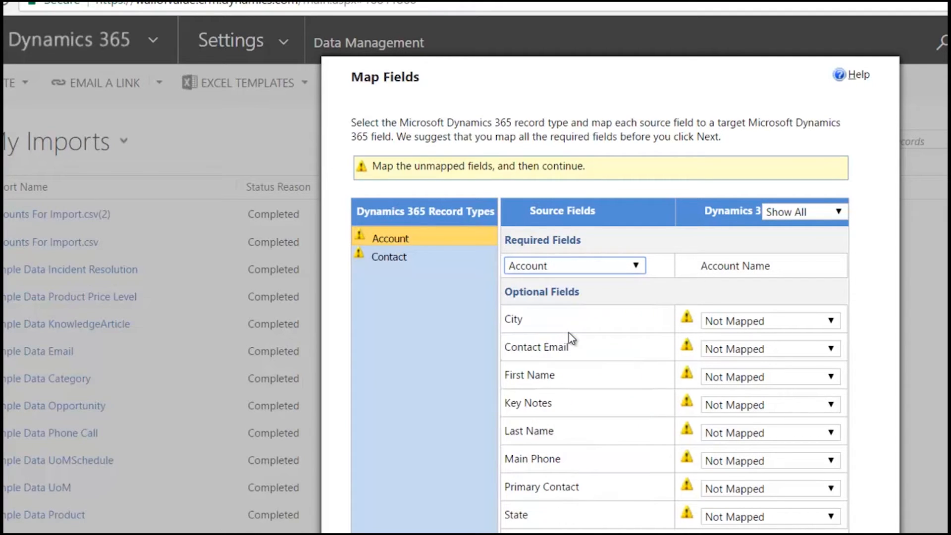
mouse_move(570, 341)
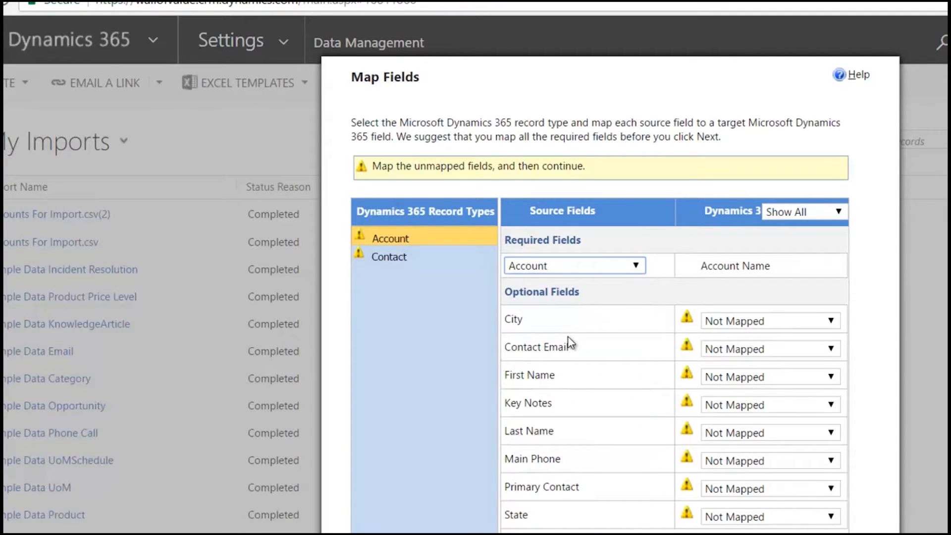
mouse_move(585, 332)
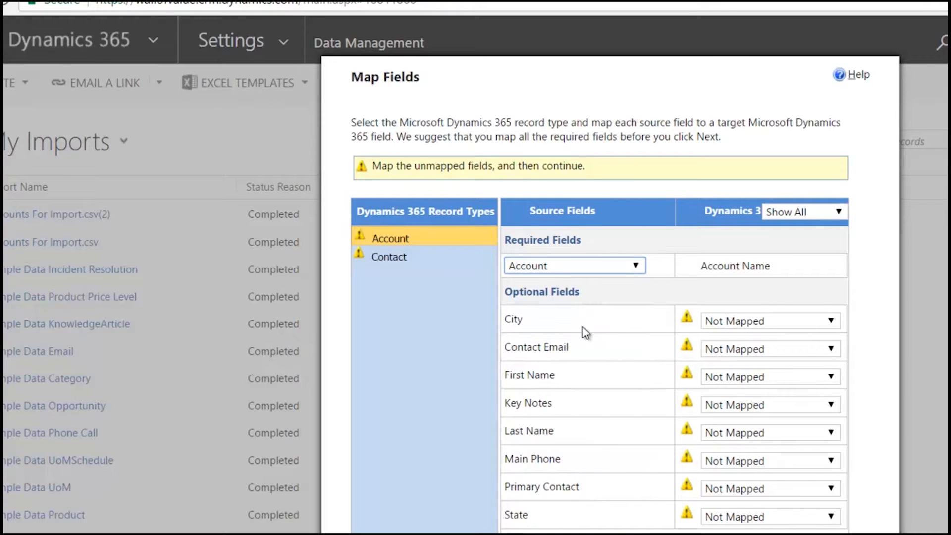
mouse_move(794, 503)
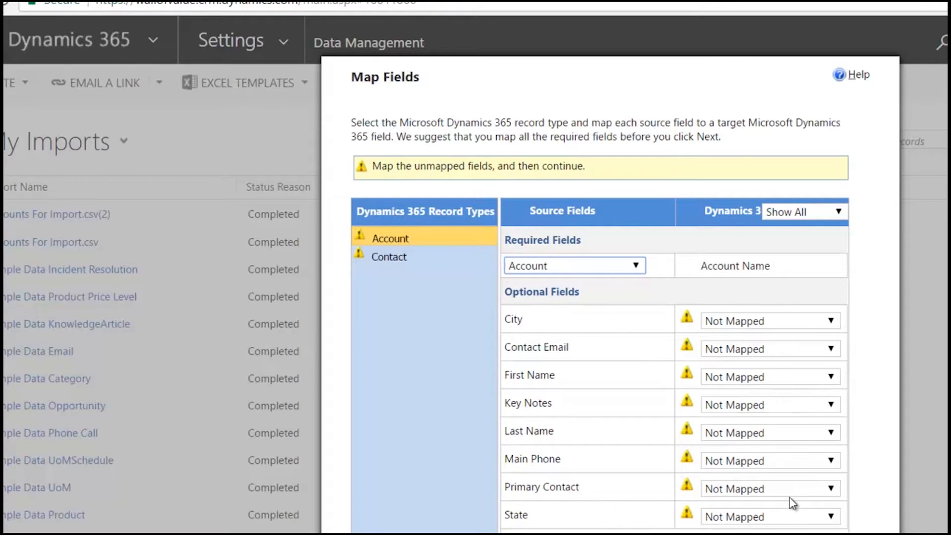
mouse_move(581, 504)
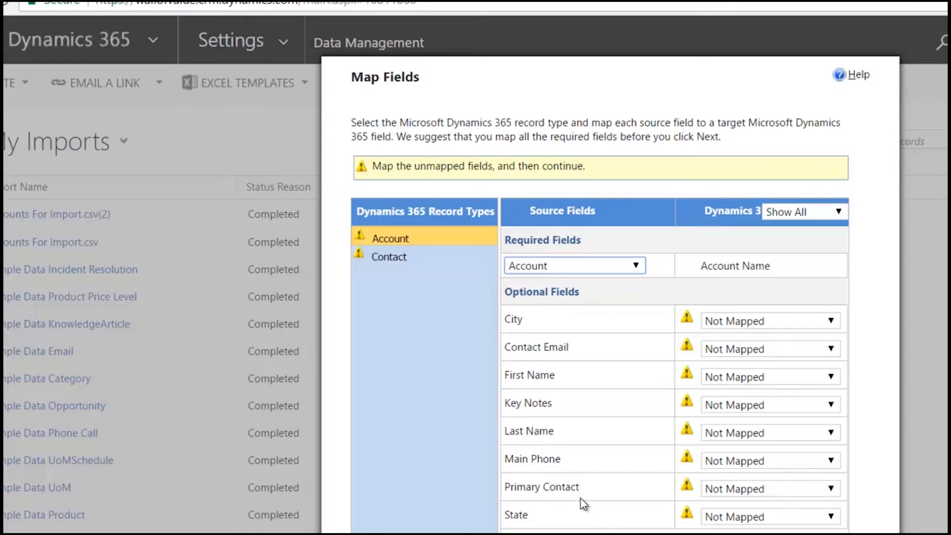
mouse_move(584, 498)
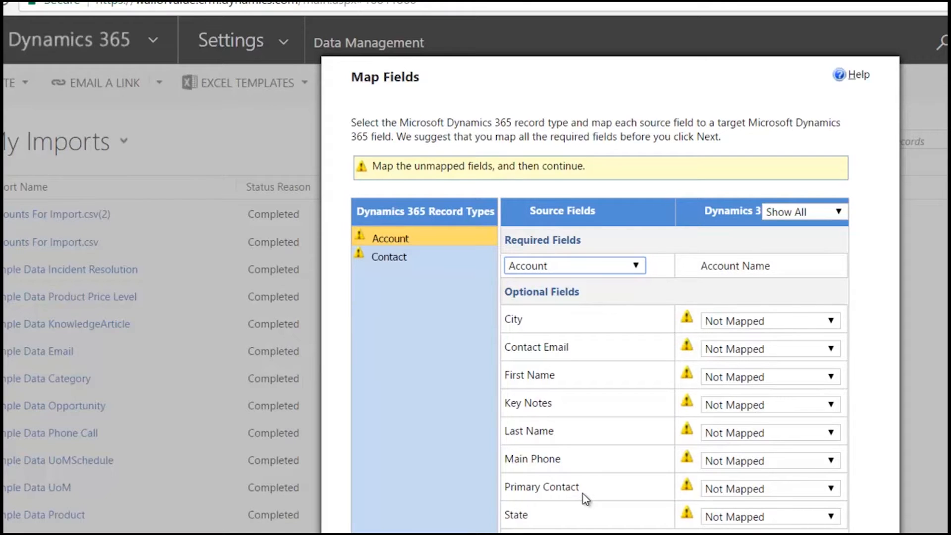
mouse_move(586, 505)
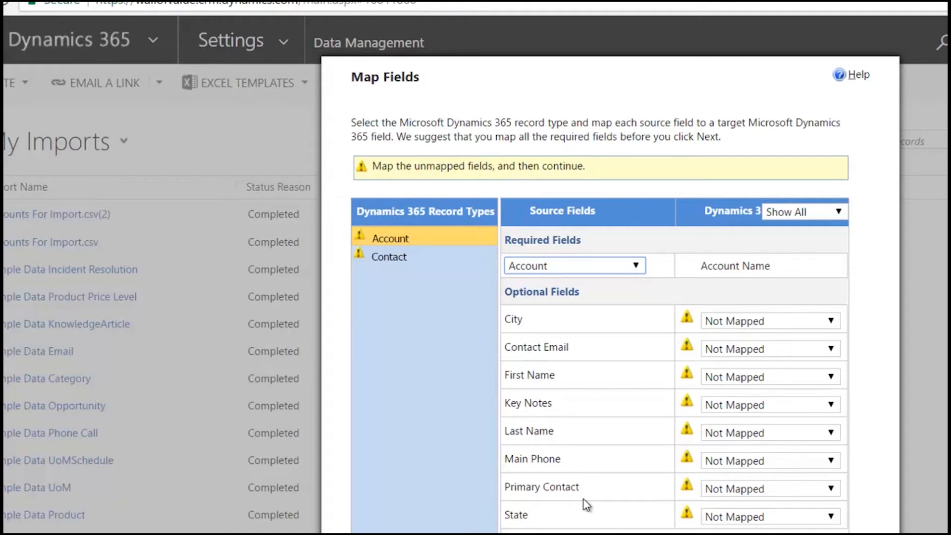
mouse_move(548, 335)
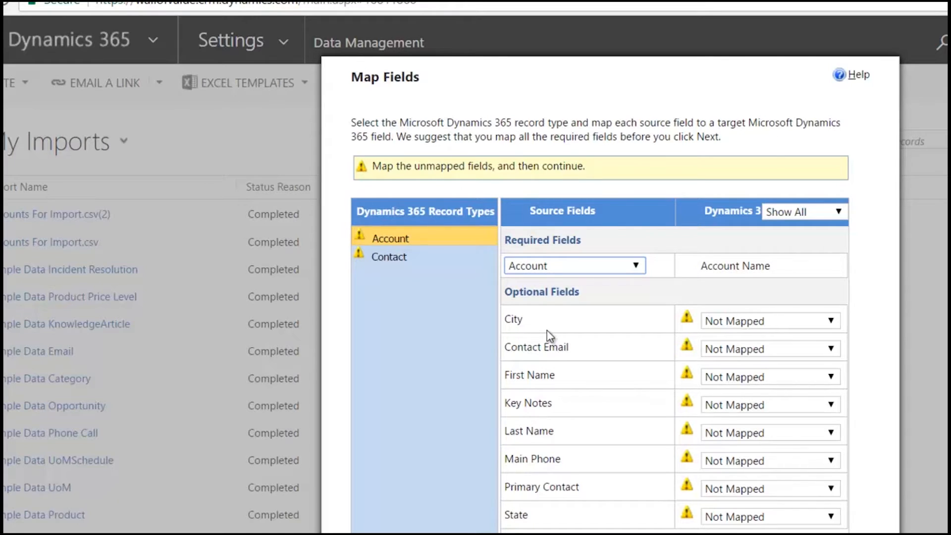
mouse_move(559, 435)
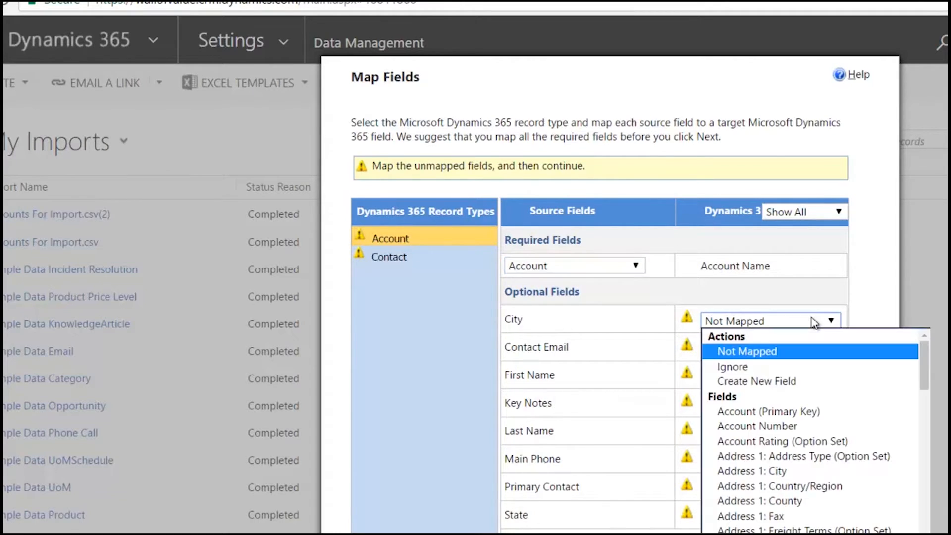
- Map City, Key Notes, Main Phone and State to Address 1: City, Key Note, Main Phone, Address 1: State/Province
left_click(753, 471)
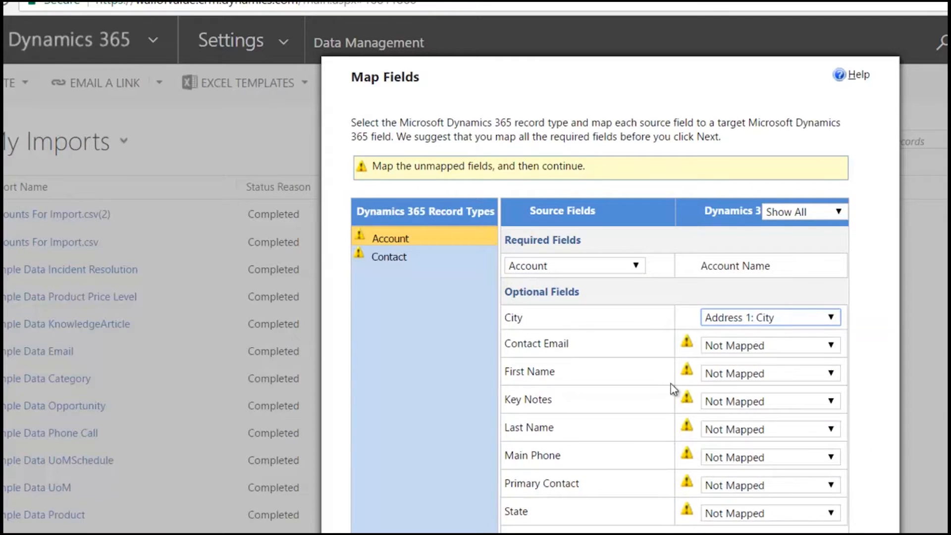
mouse_move(693, 411)
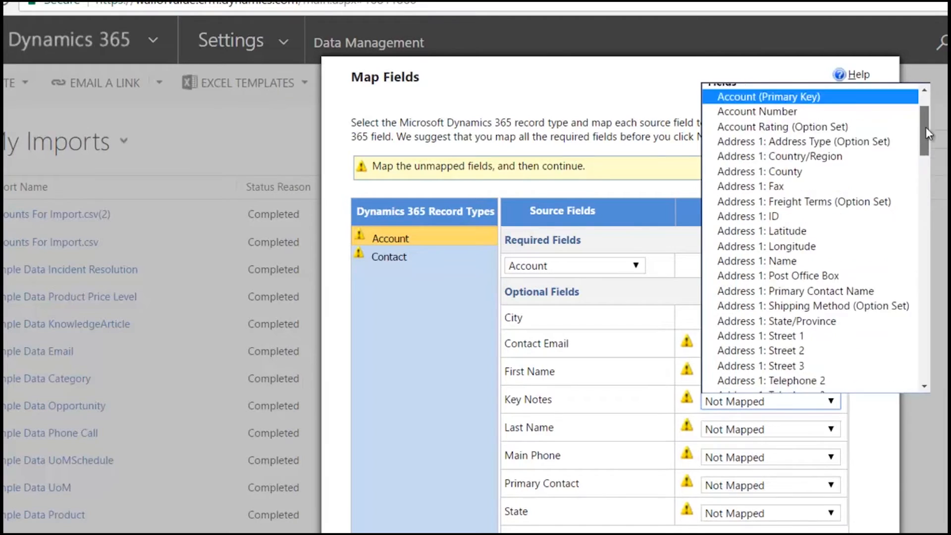
scroll("down", 3)
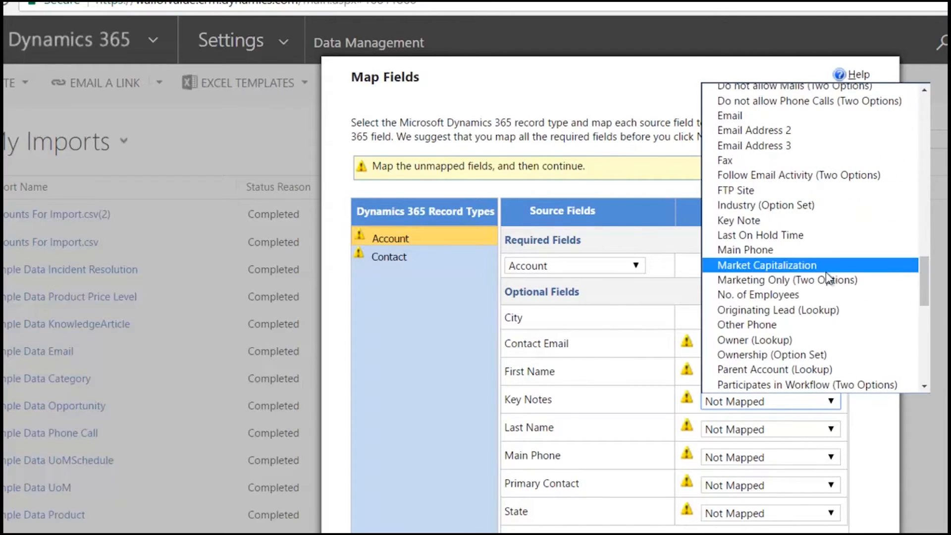
left_click(738, 220)
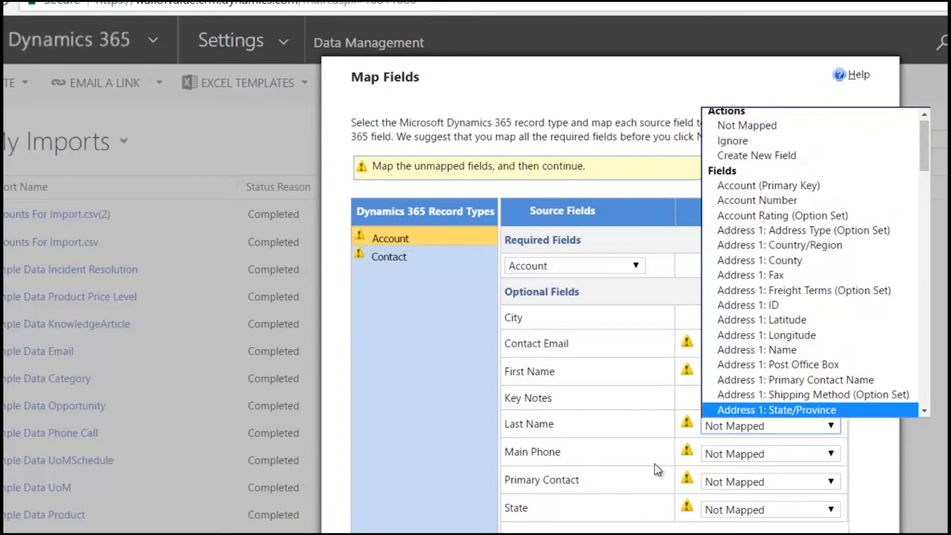
scroll("up", 3)
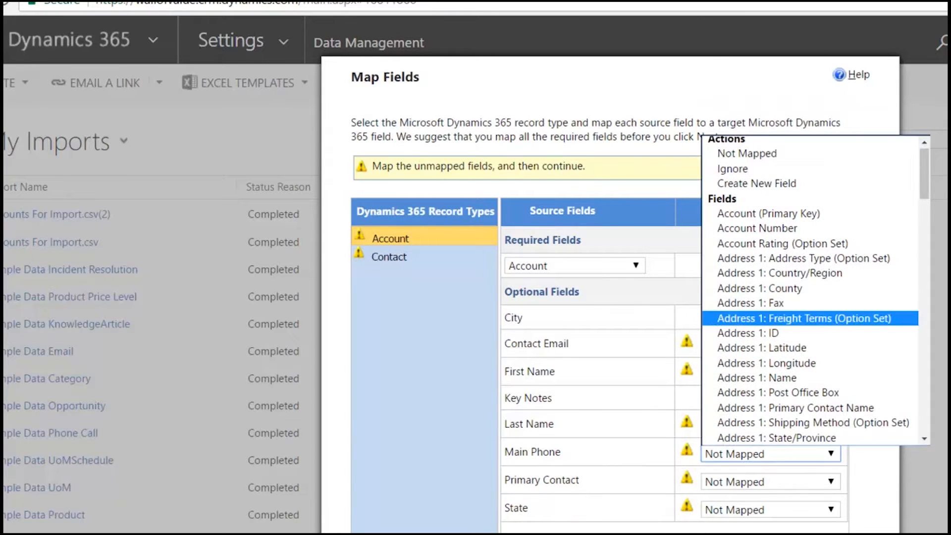
scroll("down", 3)
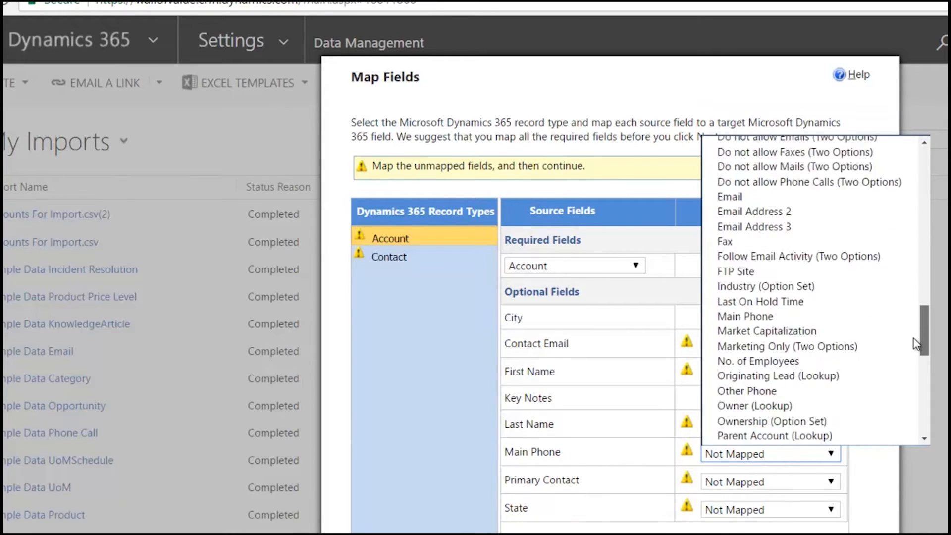
left_click(745, 316)
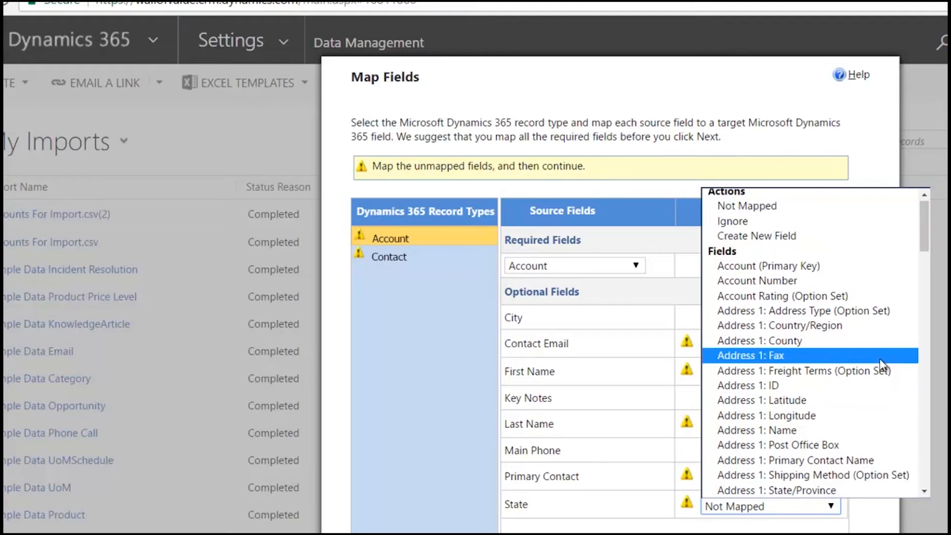
scroll("down", 3)
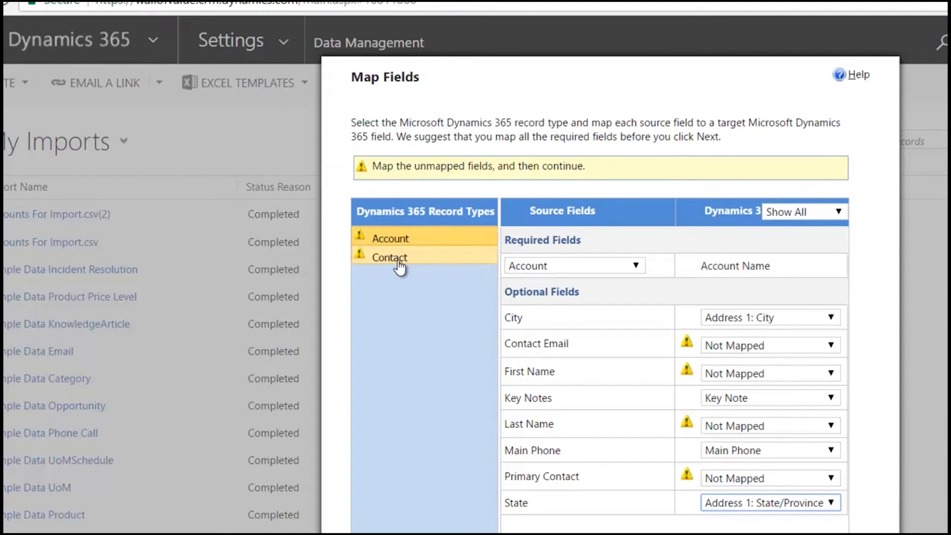
- For Contact records, set the Account column's target to Company Name (Lookup)
left_click(389, 257)
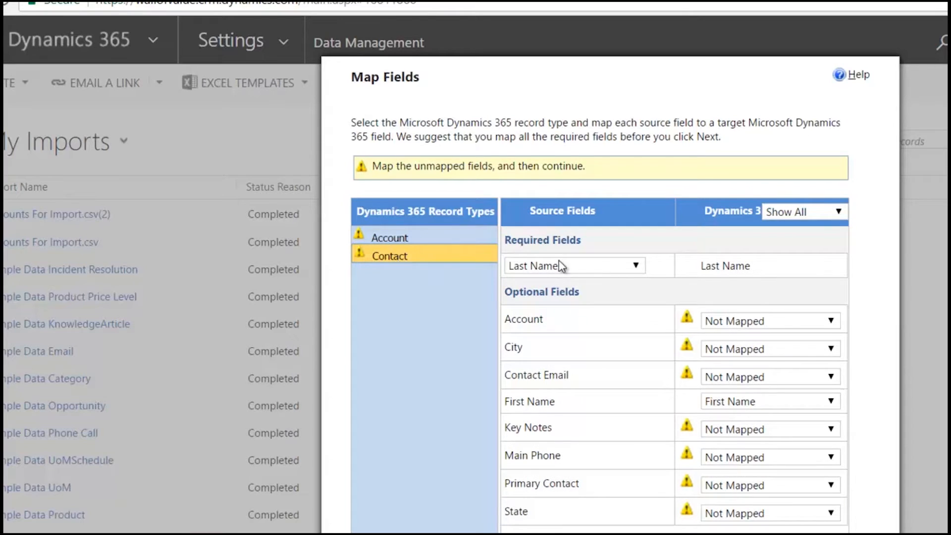
mouse_move(746, 270)
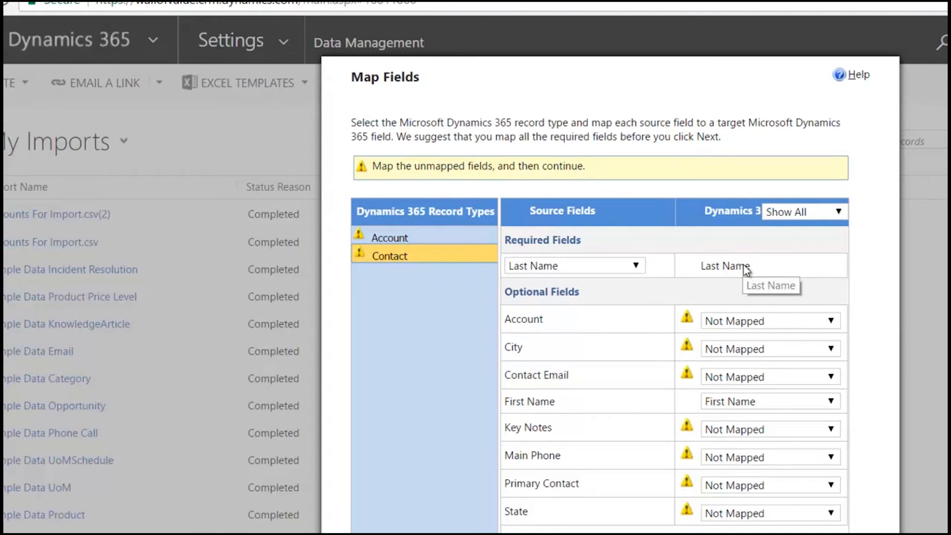
mouse_move(684, 322)
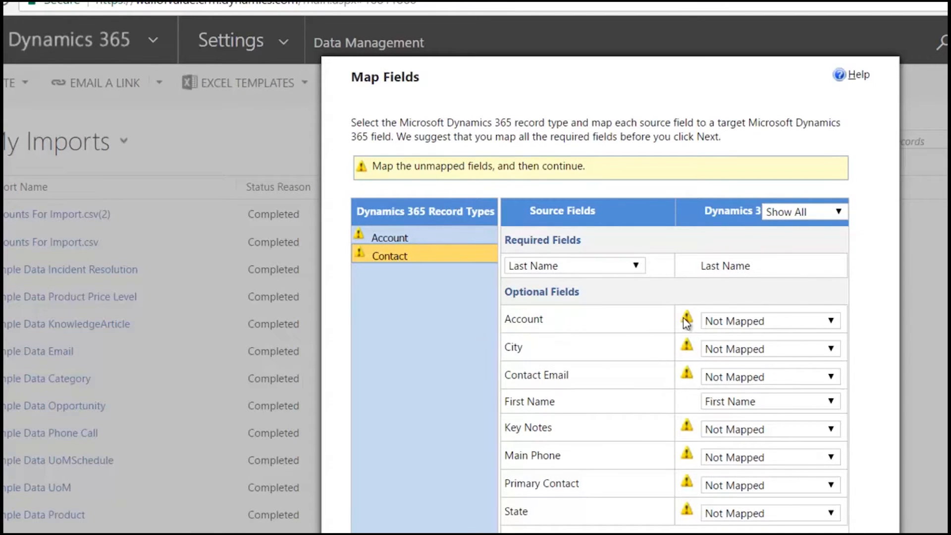
left_click(832, 321)
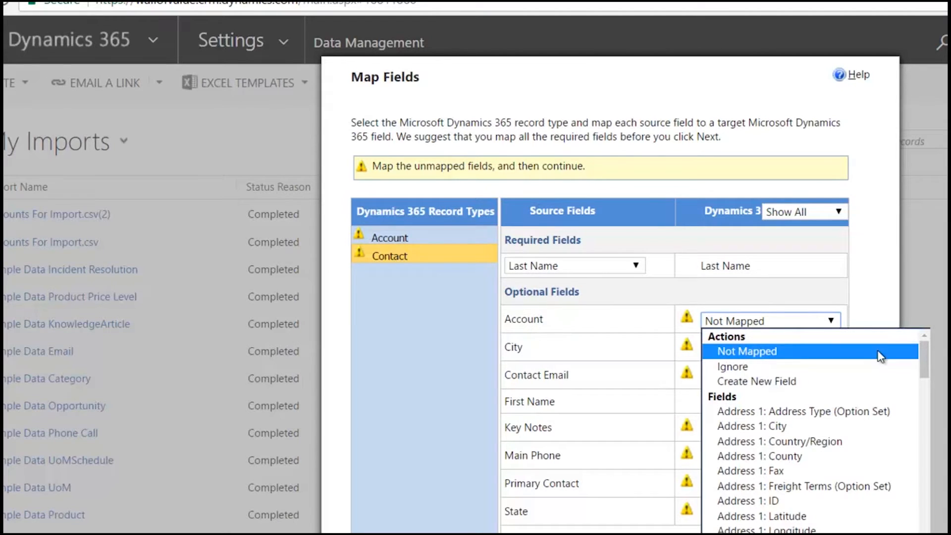
scroll("down", 3)
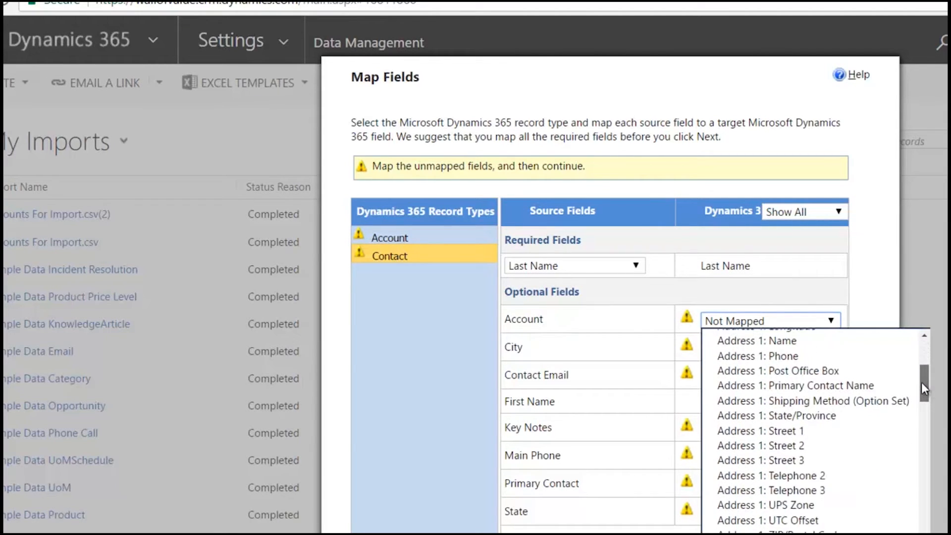
scroll("down", 3)
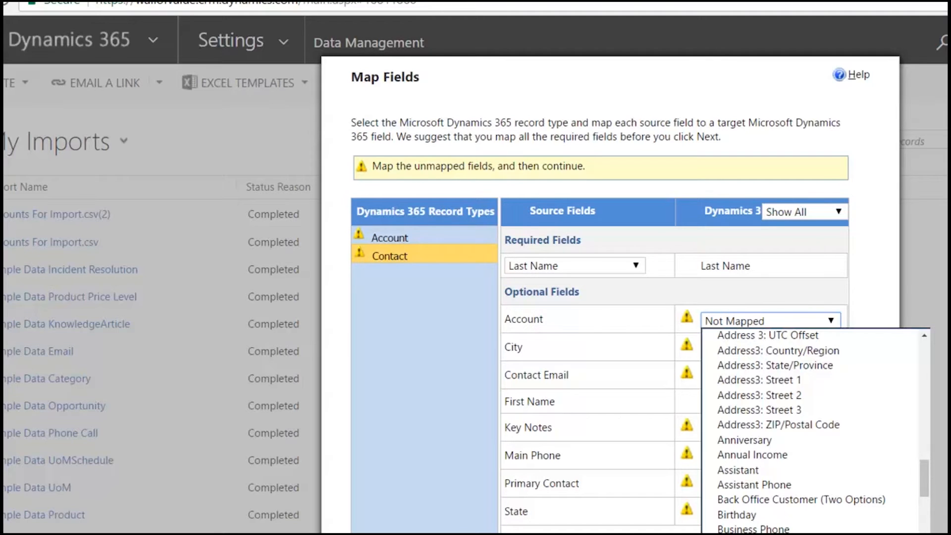
left_click(768, 320)
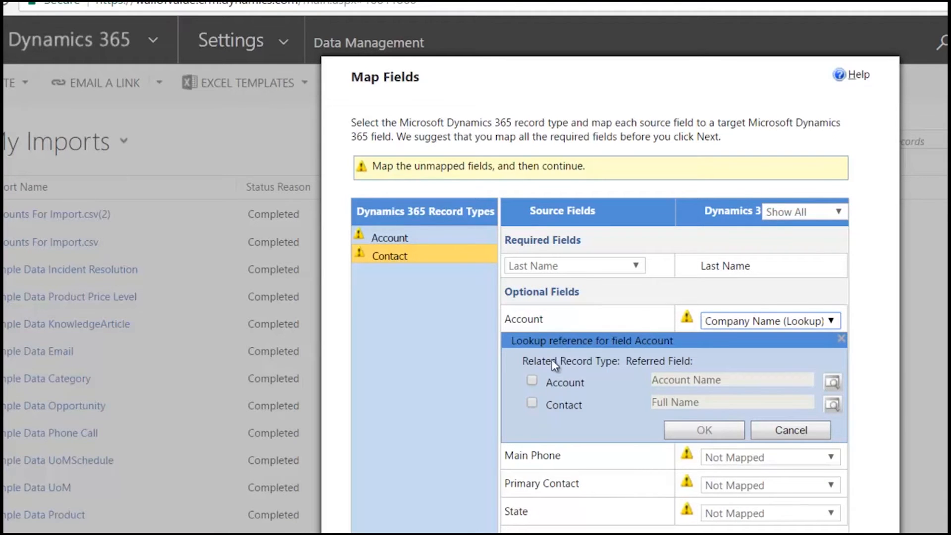
mouse_move(543, 435)
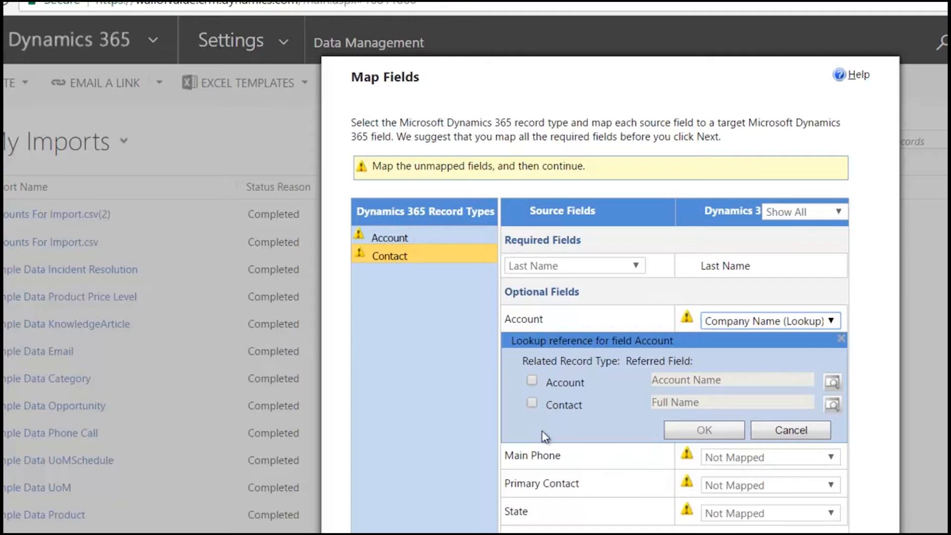
- Make the Company Name lookup reference Account records and confirm
left_click(532, 380)
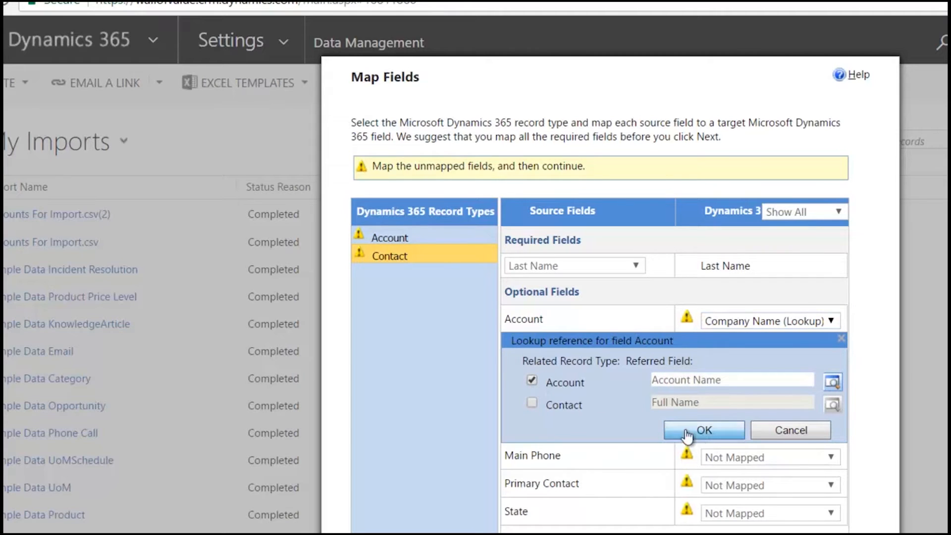
left_click(704, 430)
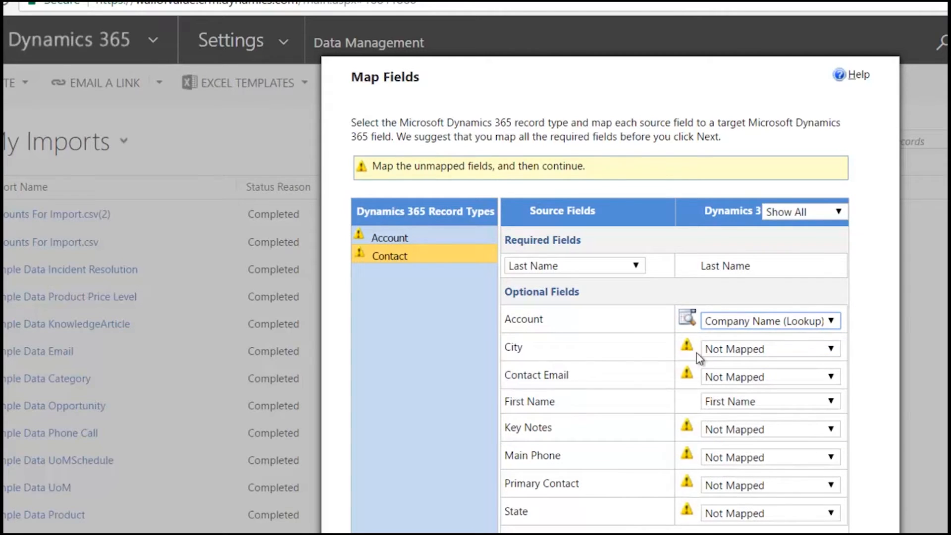
mouse_move(781, 336)
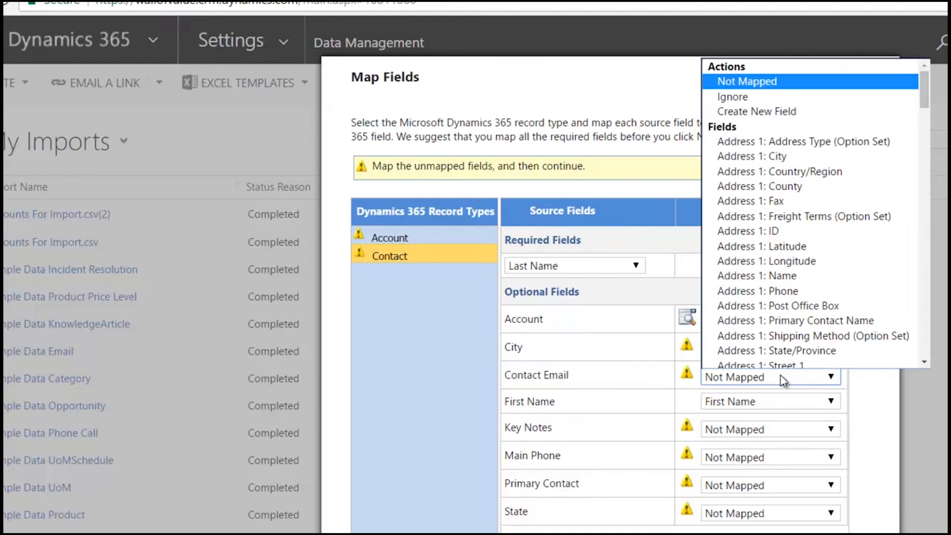
- For Contact records, map Contact Email to Email and Main Phone to Business Phone
scroll("down", 3)
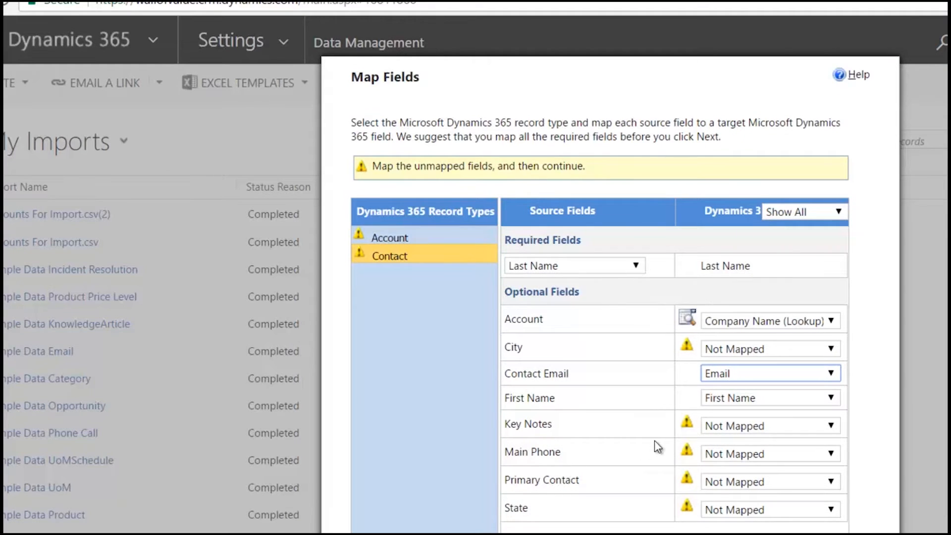
mouse_move(638, 485)
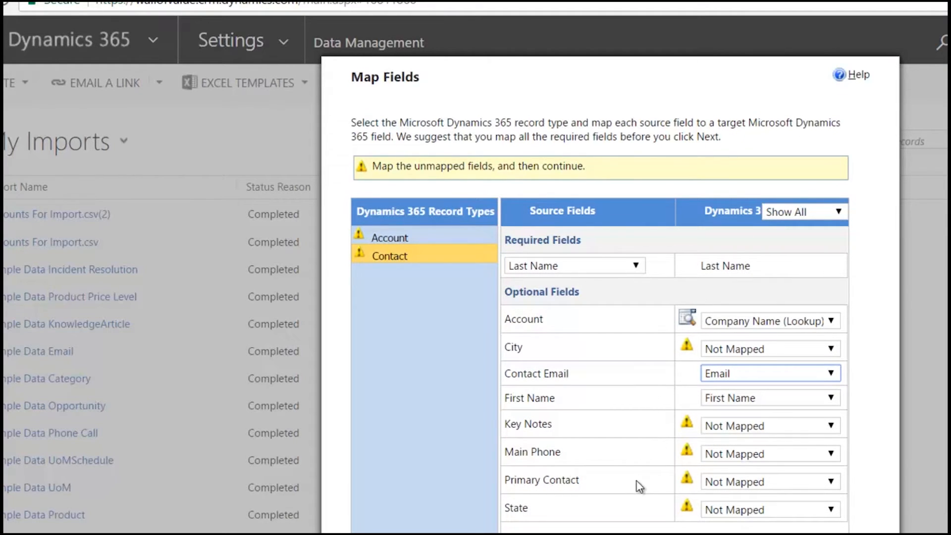
mouse_move(760, 462)
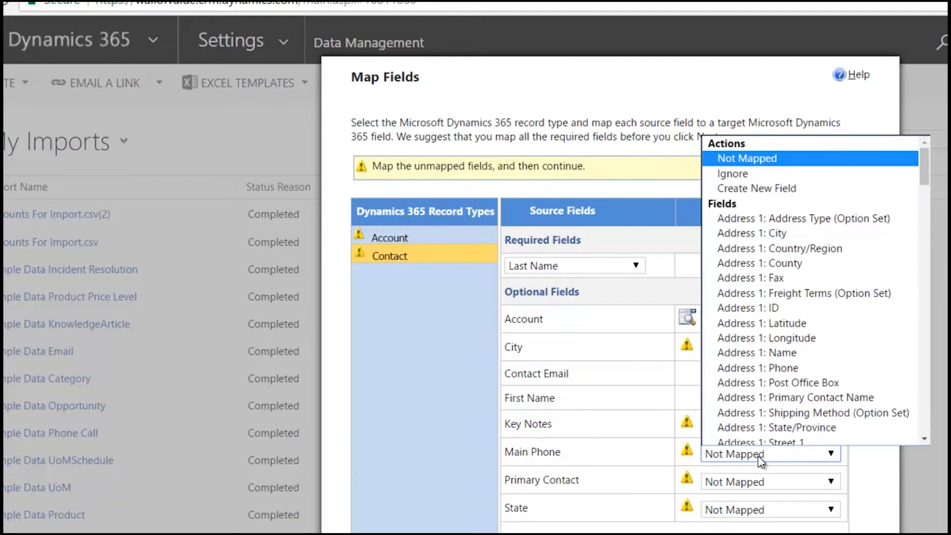
scroll("down", 3)
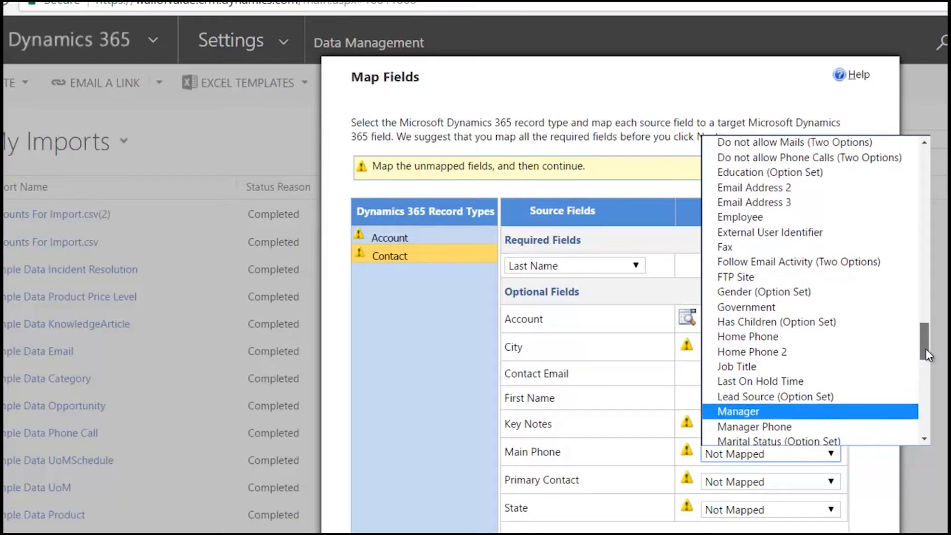
scroll("up", 3)
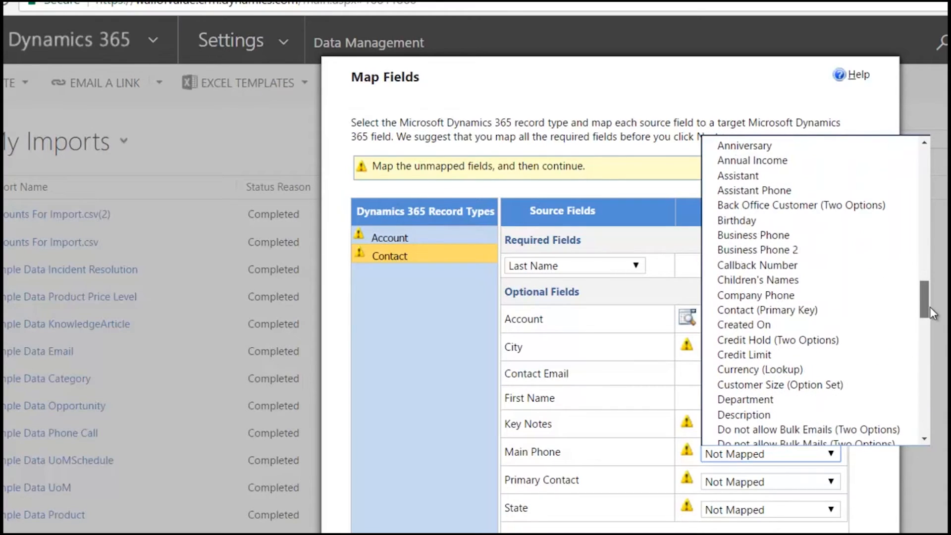
left_click(754, 235)
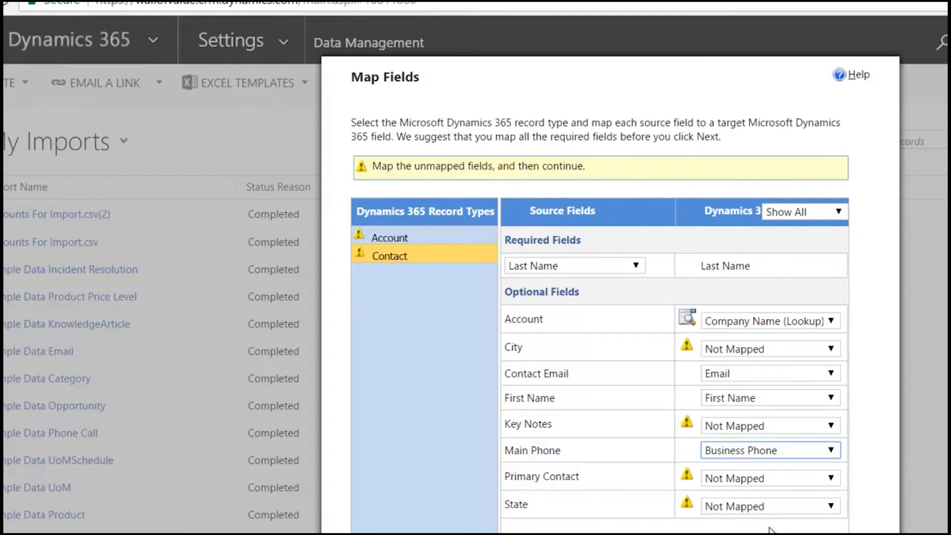
mouse_move(525, 172)
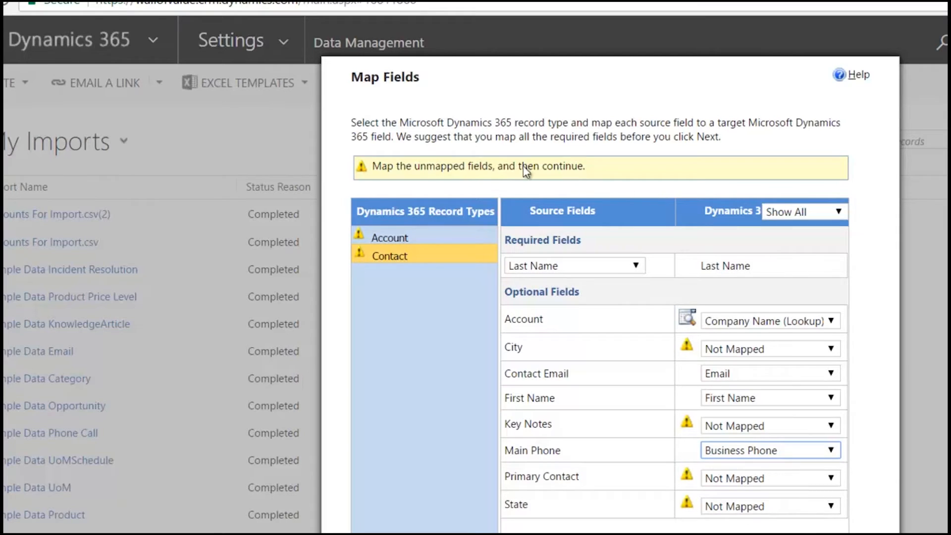
left_click(390, 238)
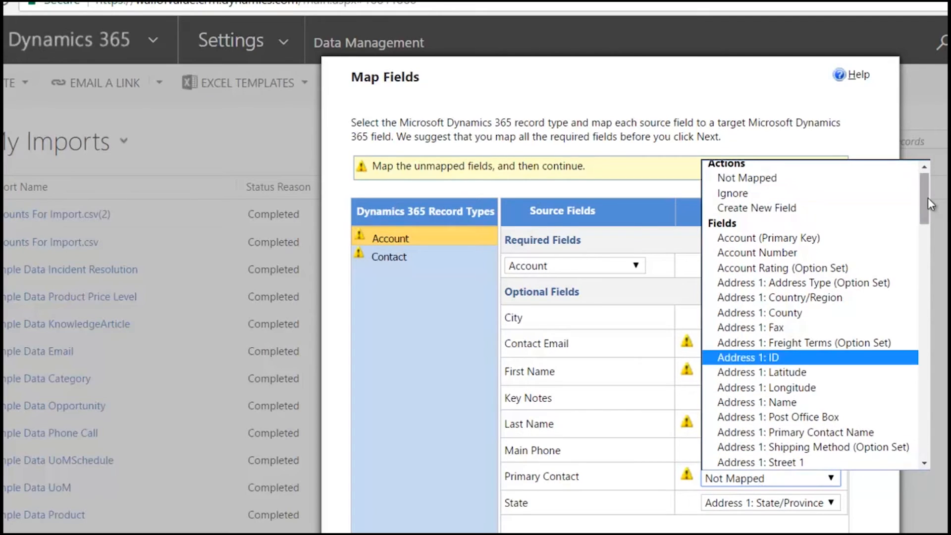
- Map Primary Contact as a Primary Contact lookup to Contact records, and ignore First Name
scroll("down", 3)
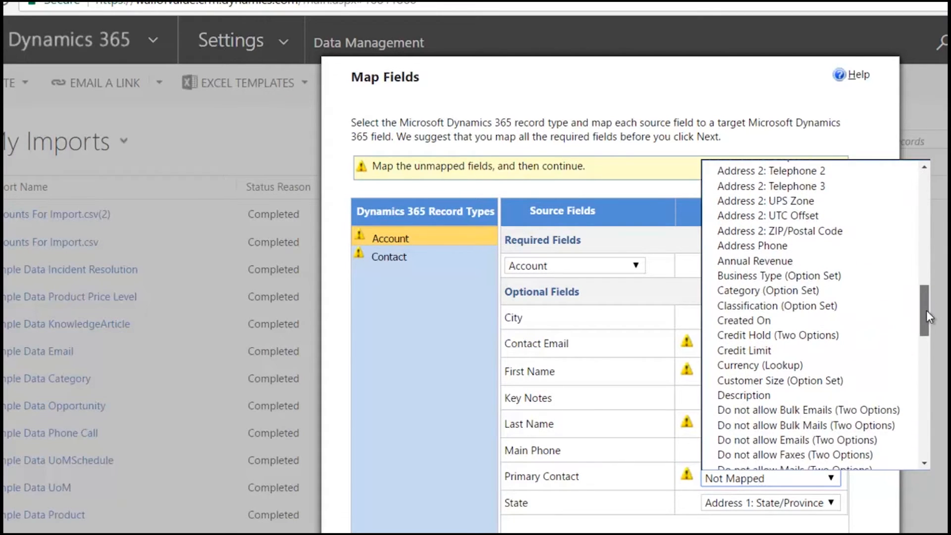
scroll("down", 3)
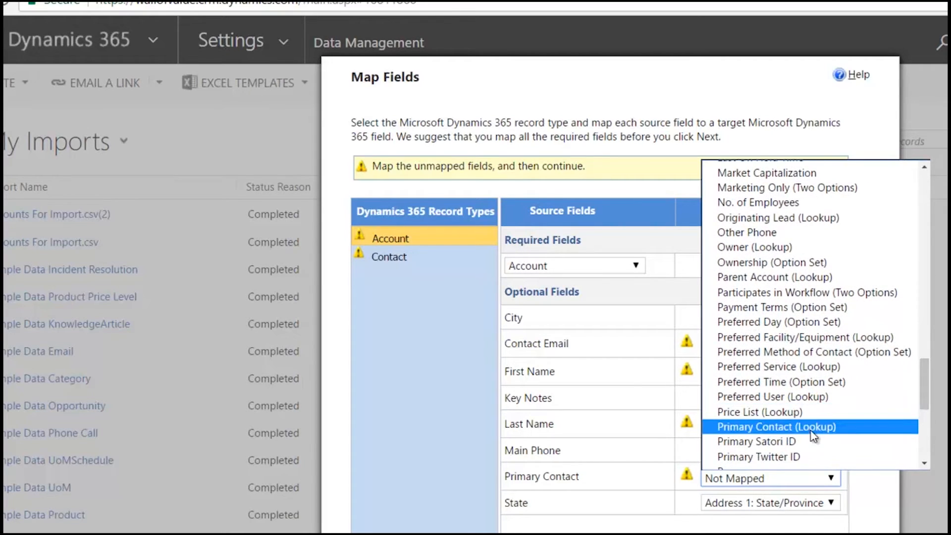
left_click(776, 426)
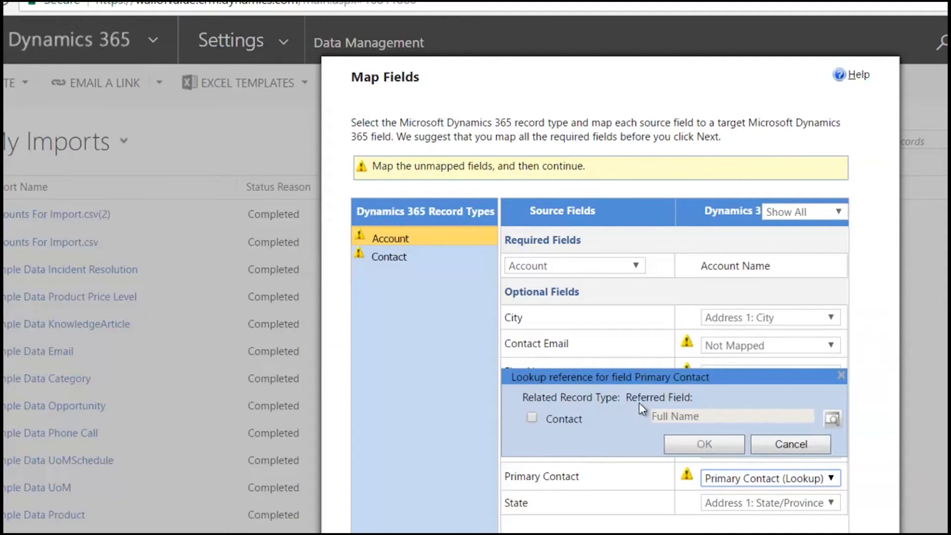
mouse_move(670, 413)
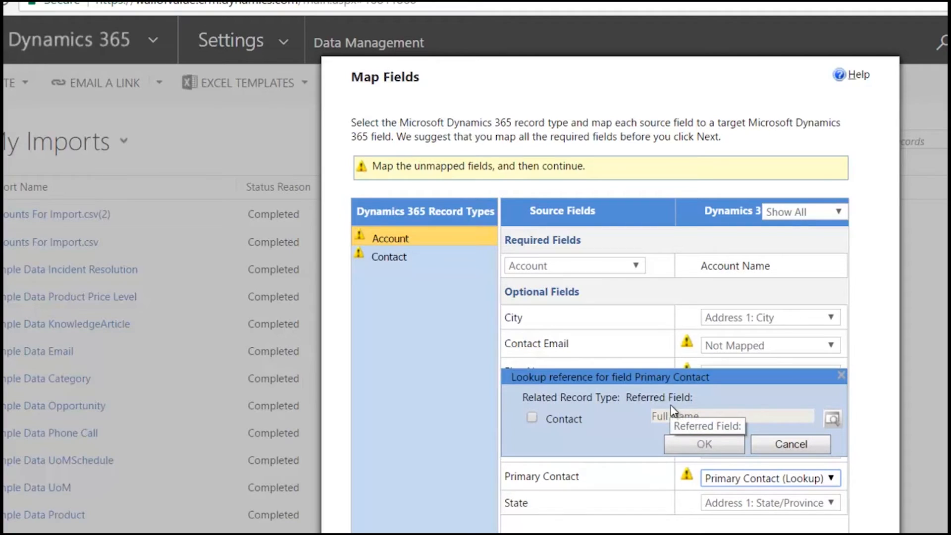
mouse_move(613, 392)
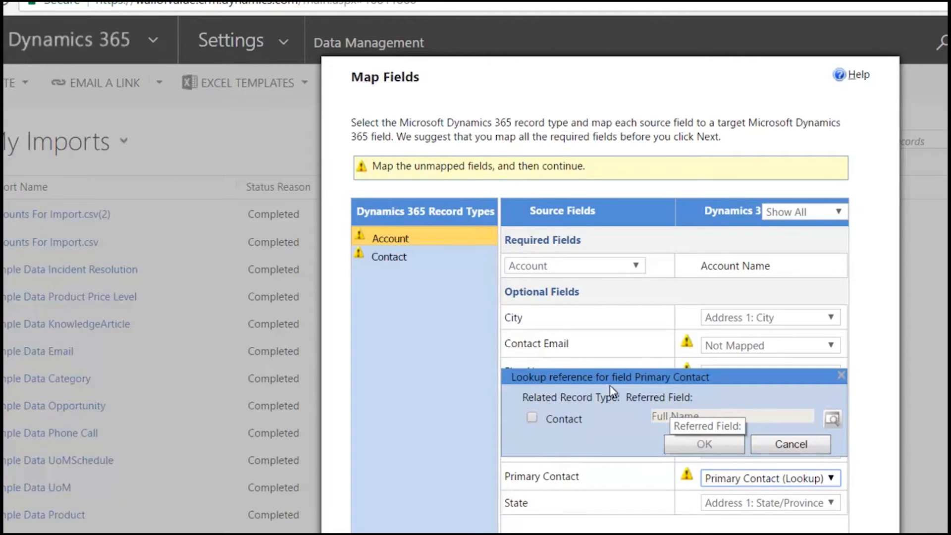
mouse_move(445, 233)
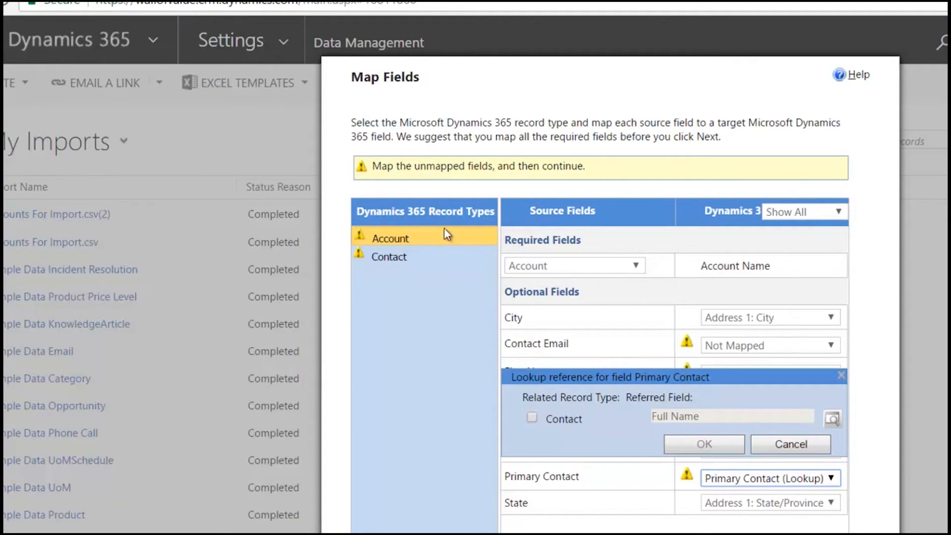
left_click(532, 419)
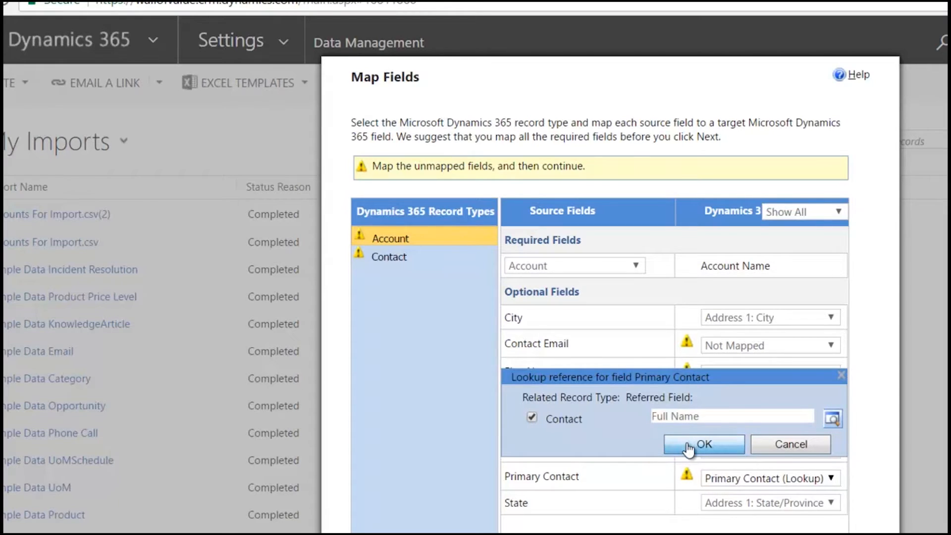
left_click(702, 444)
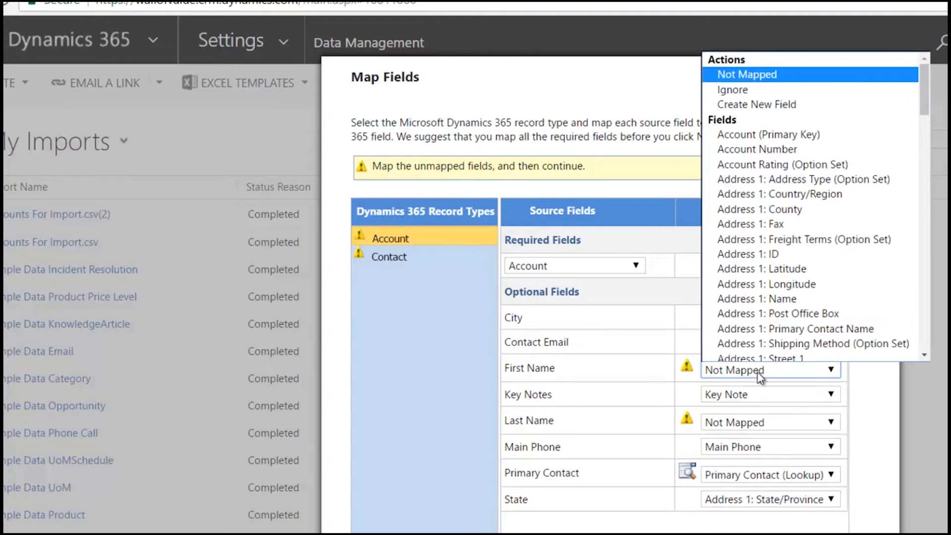
left_click(732, 89)
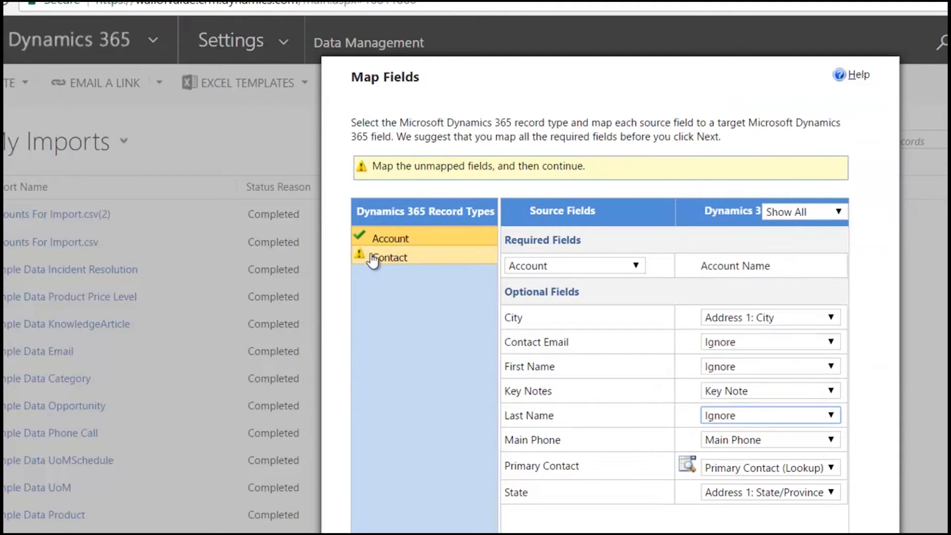
- Switch to the Contact file's field mappings and set its State column to Ignore
left_click(390, 257)
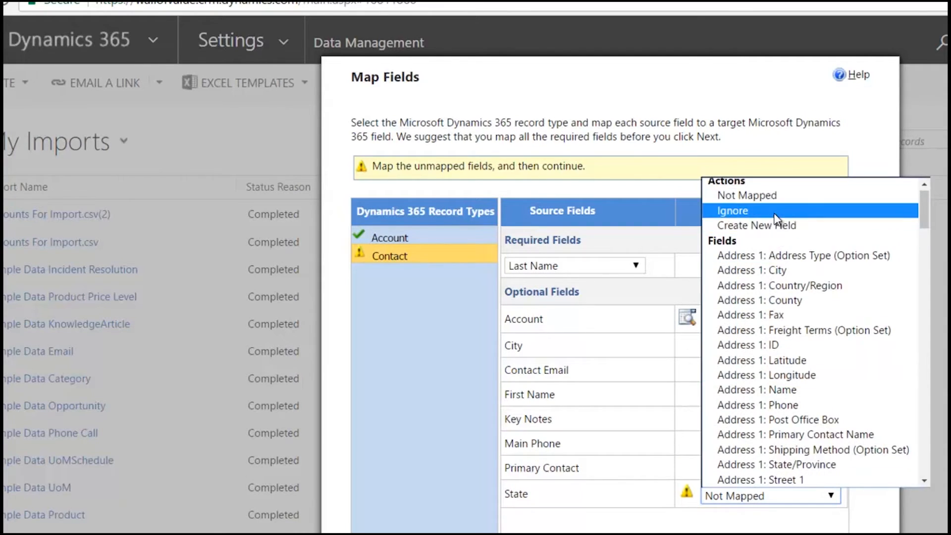
left_click(732, 210)
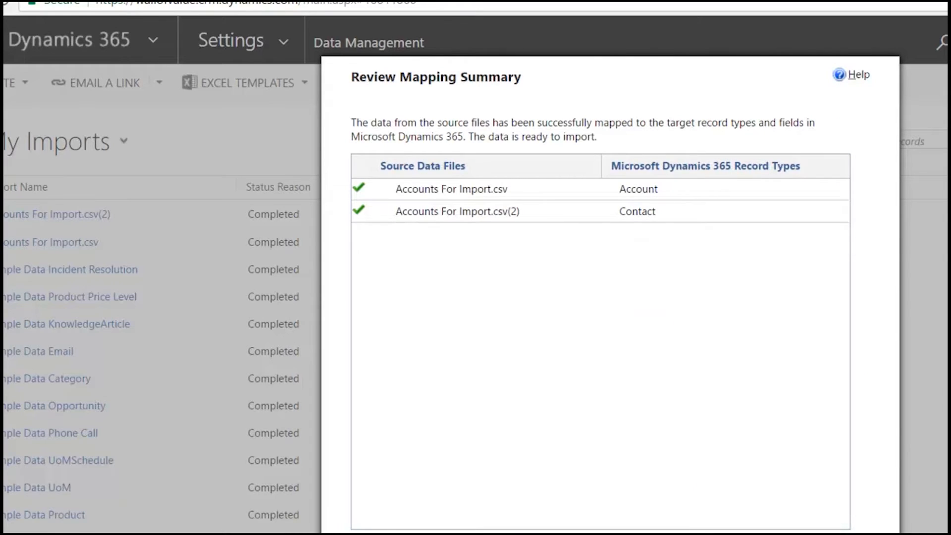
mouse_move(469, 191)
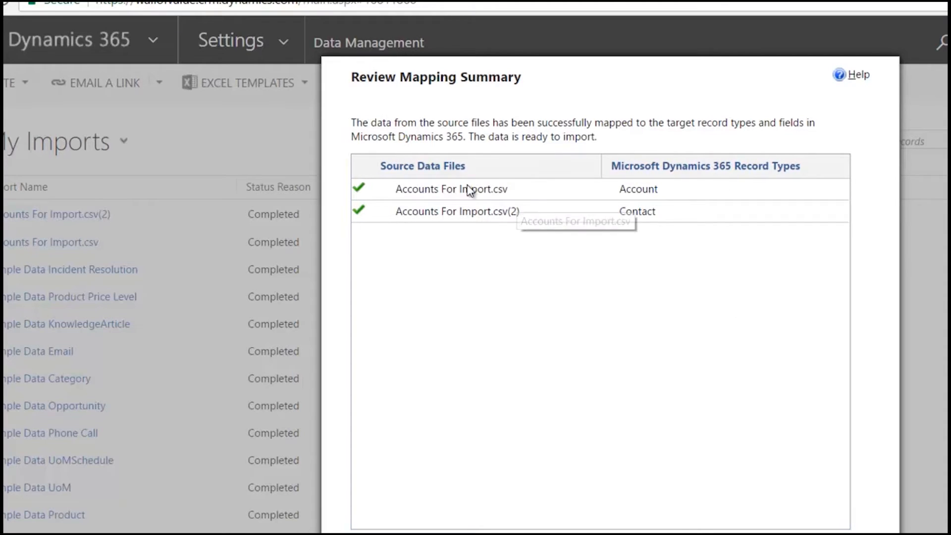
mouse_move(473, 200)
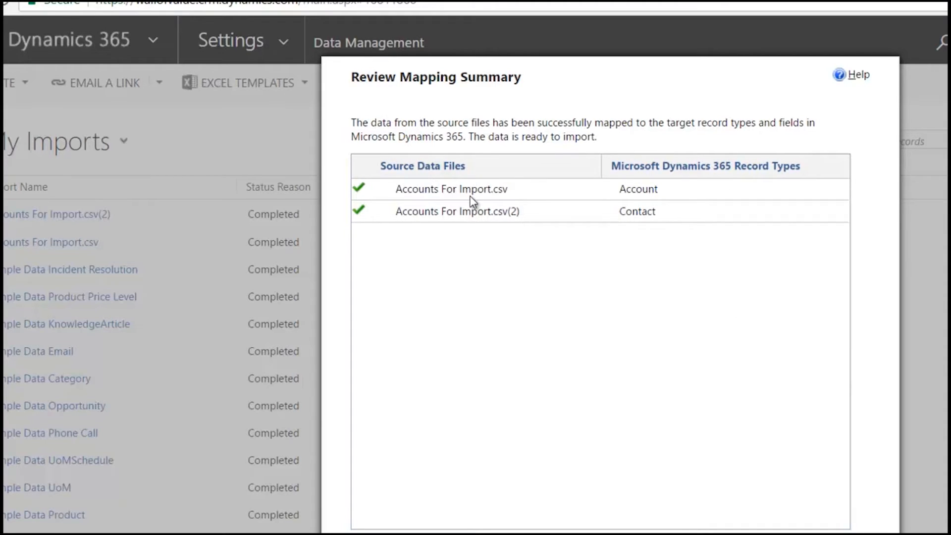
mouse_move(473, 232)
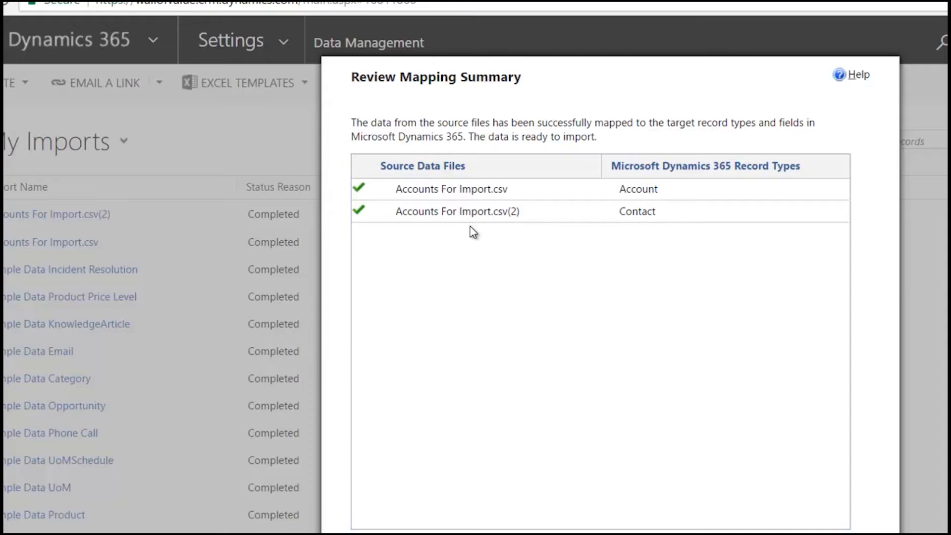
mouse_move(662, 192)
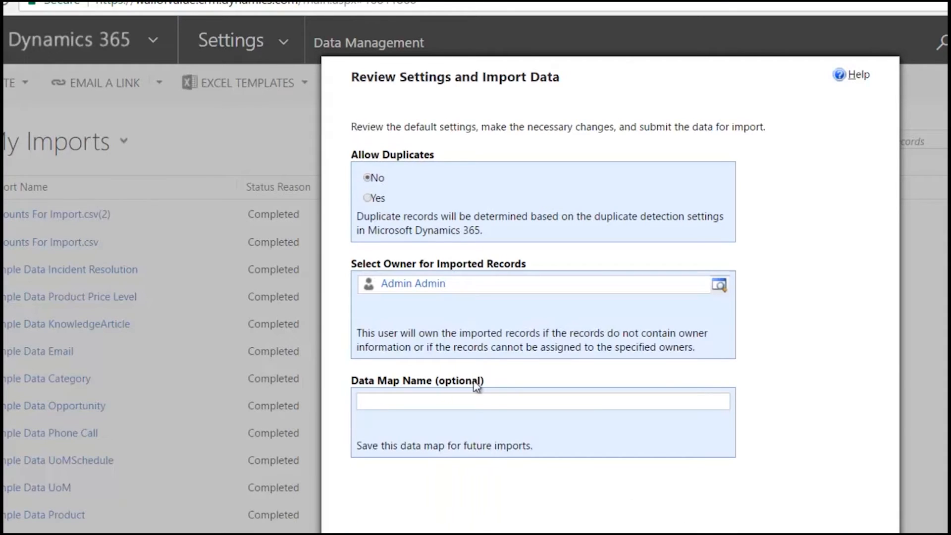
mouse_move(416, 259)
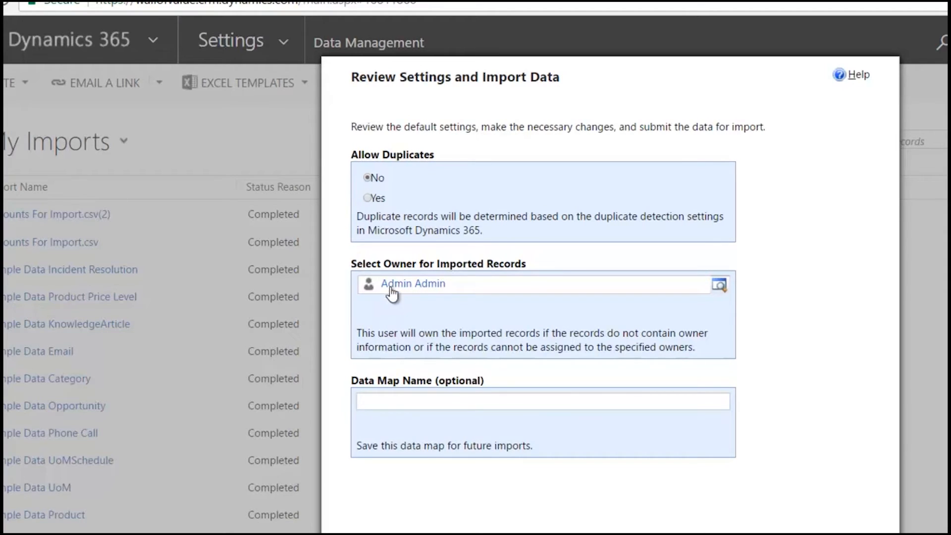
mouse_move(521, 282)
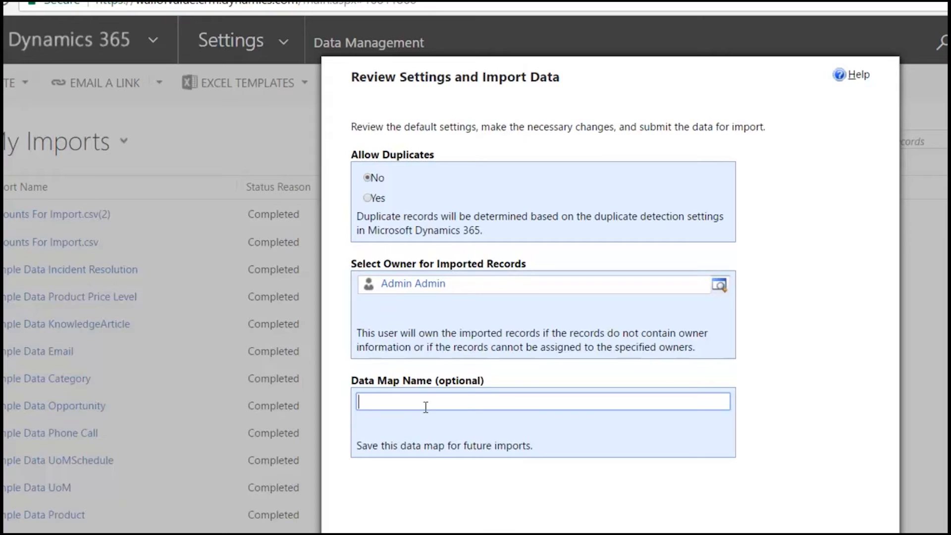
mouse_move(297, 141)
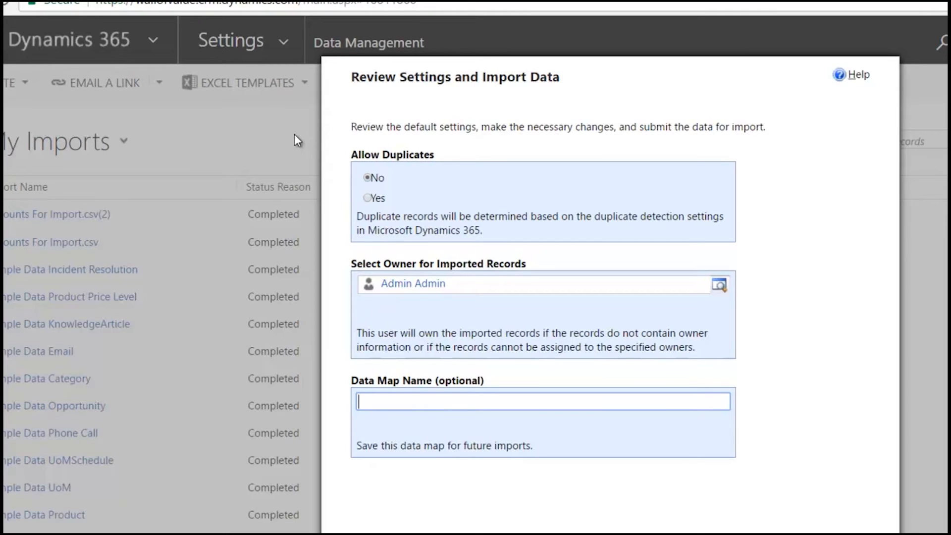
mouse_move(507, 434)
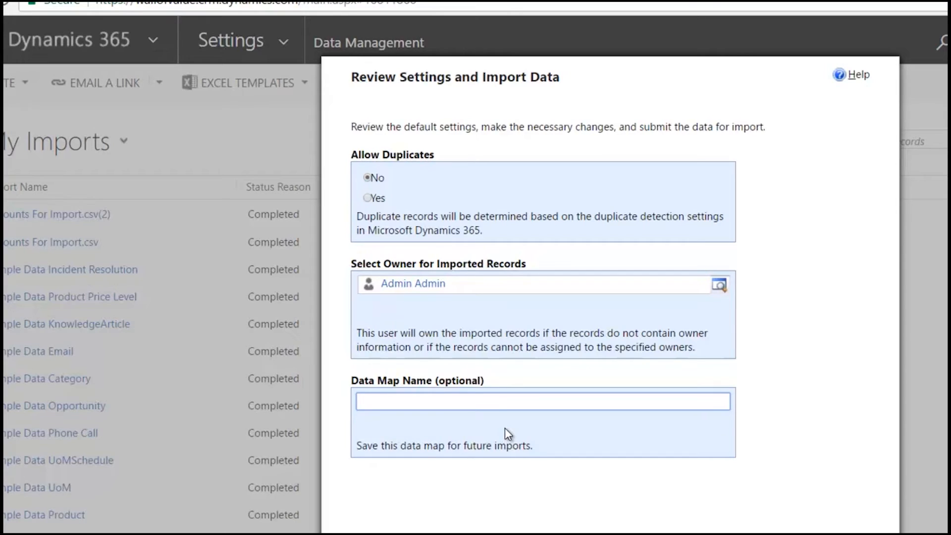
mouse_move(526, 408)
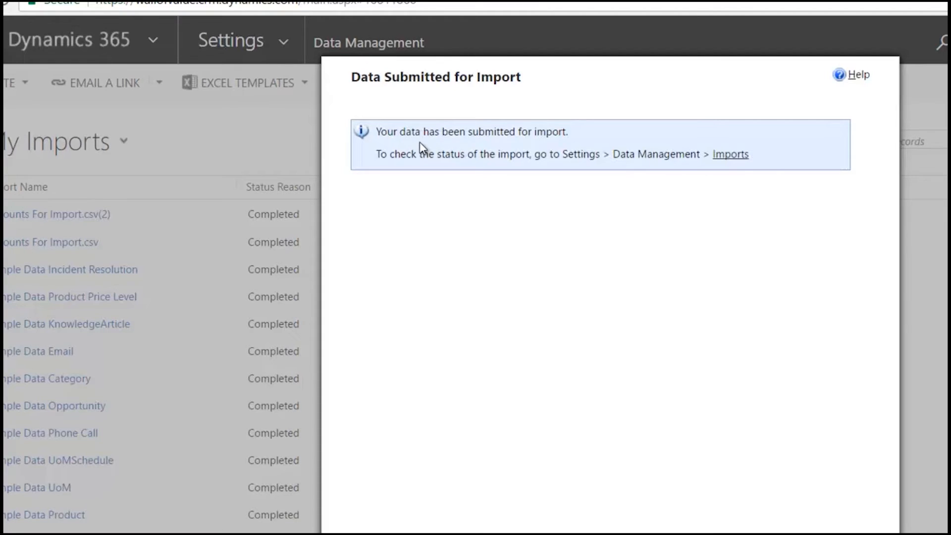
mouse_move(411, 168)
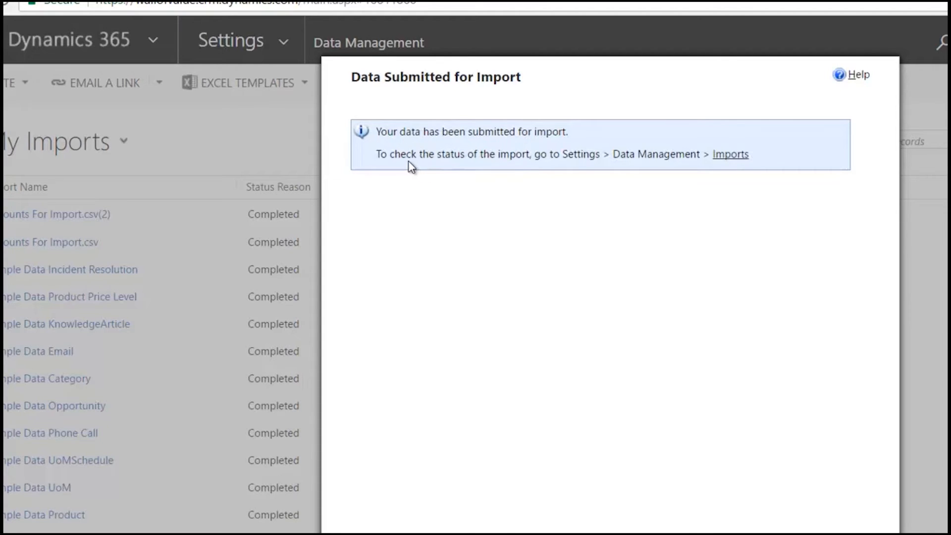
- Check the two transforming imports in the Imports list, then leave Settings via site navigation
left_click(730, 154)
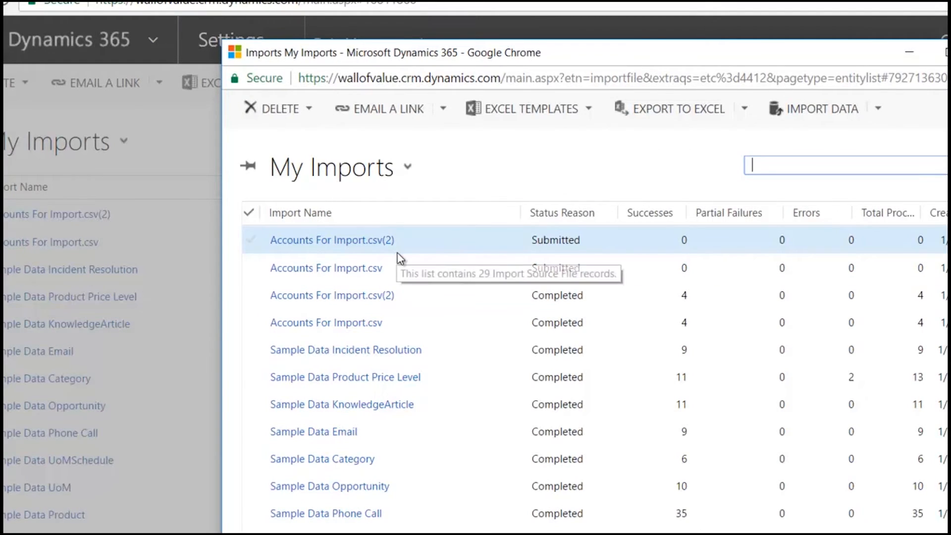
mouse_move(264, 281)
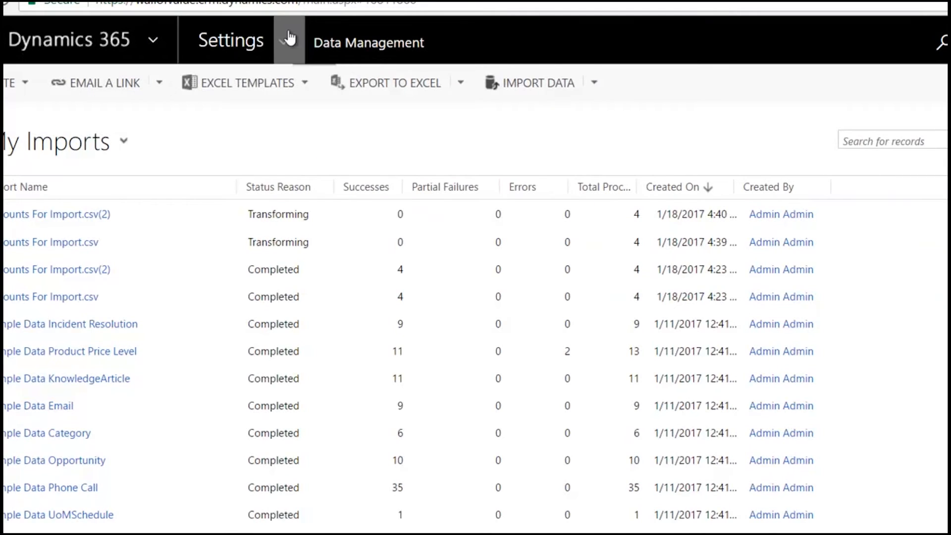
left_click(231, 40)
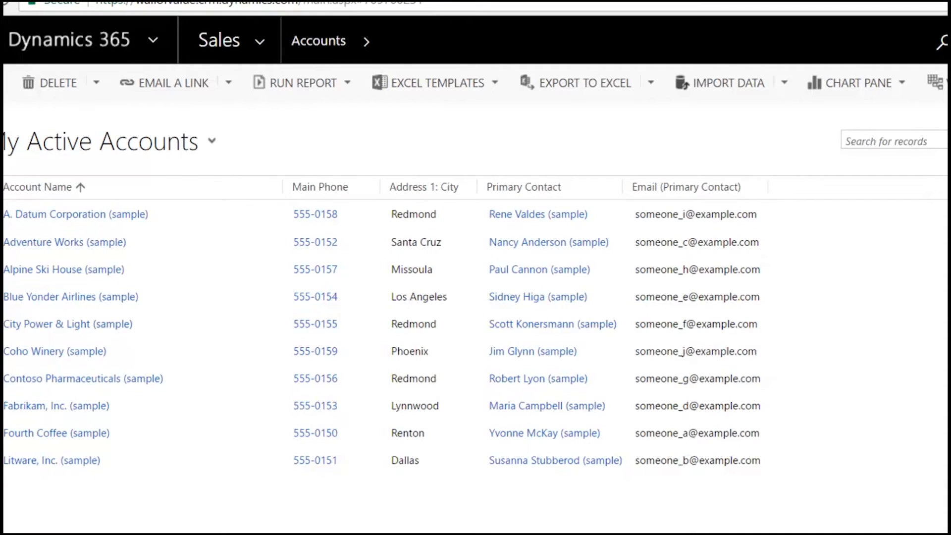
mouse_move(552, 130)
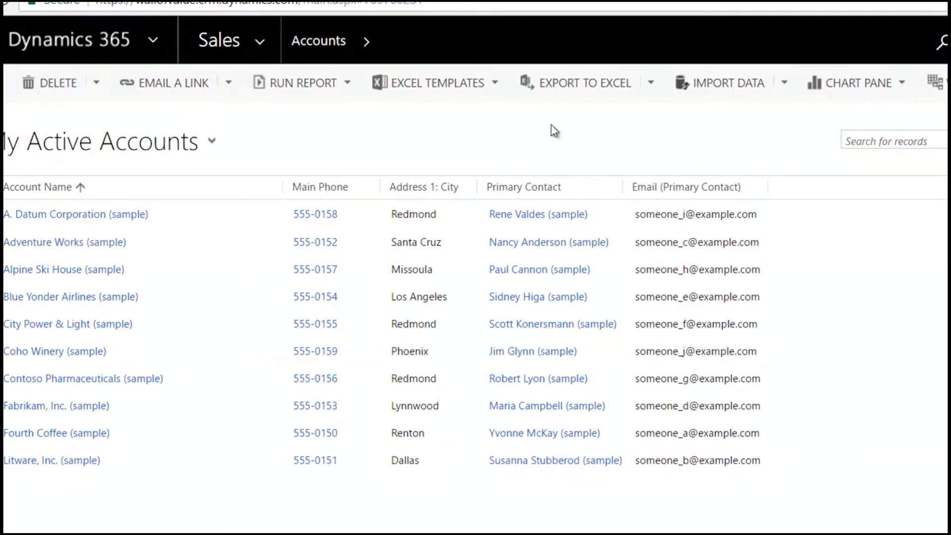
mouse_move(668, 143)
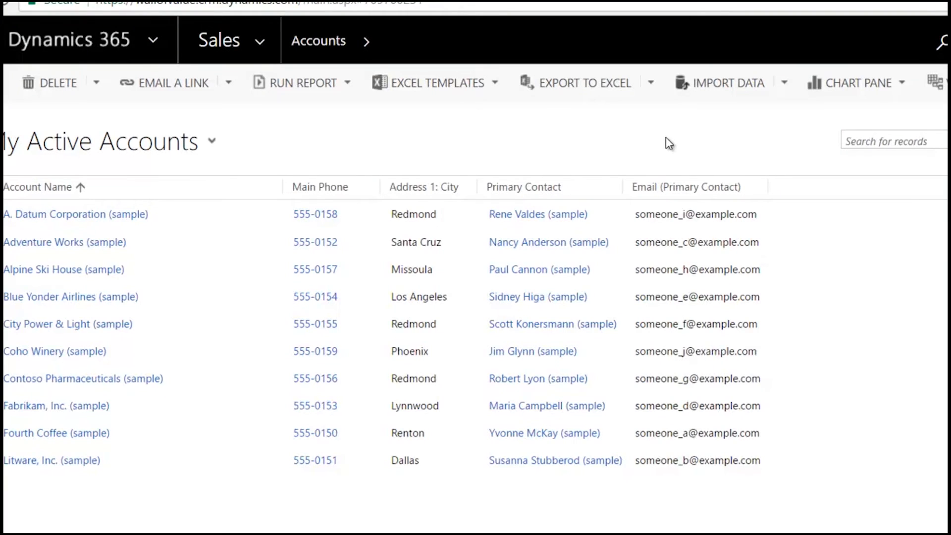
mouse_move(684, 140)
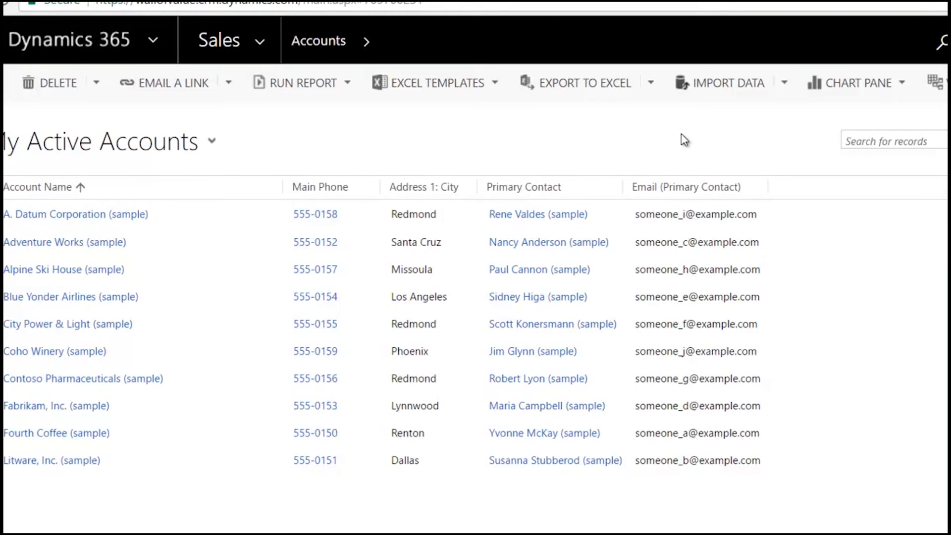
mouse_move(773, 89)
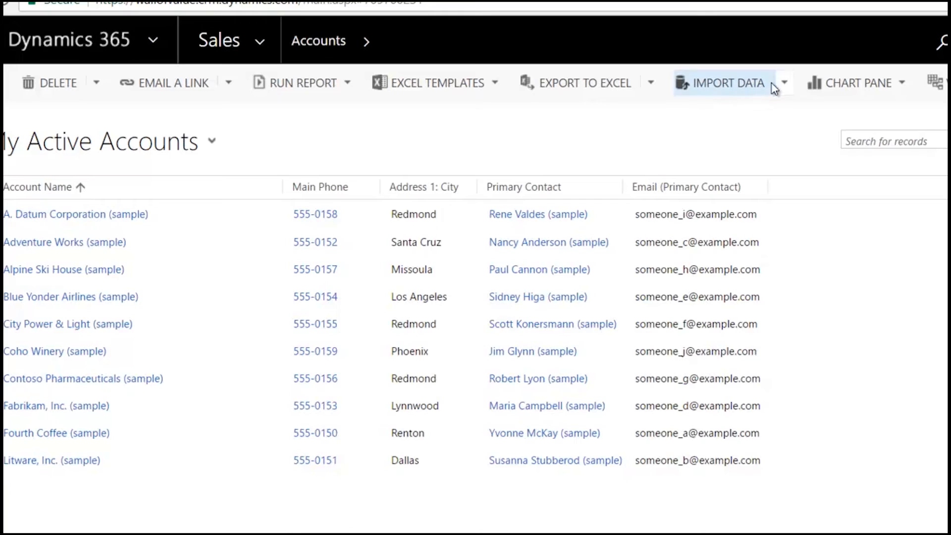
- Show the Import Data options from the My Active Accounts list
left_click(783, 83)
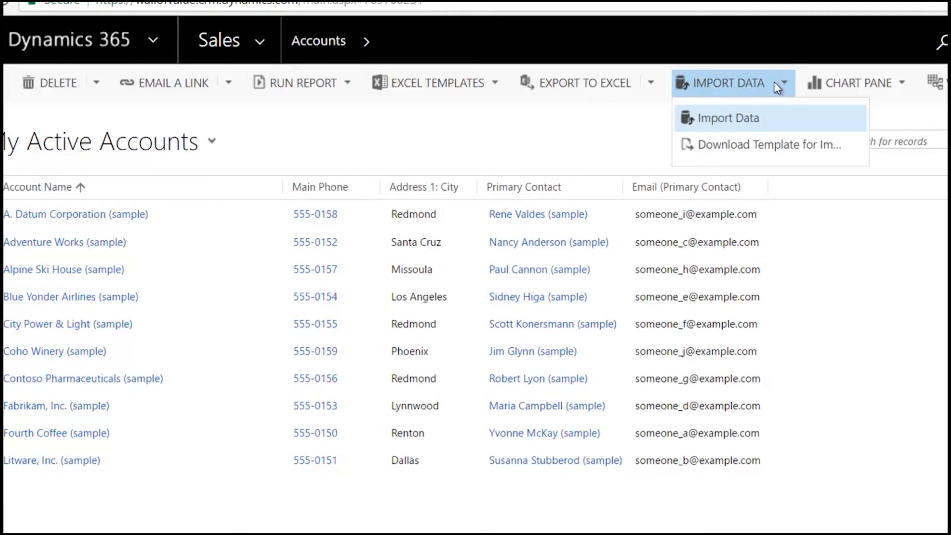
mouse_move(743, 100)
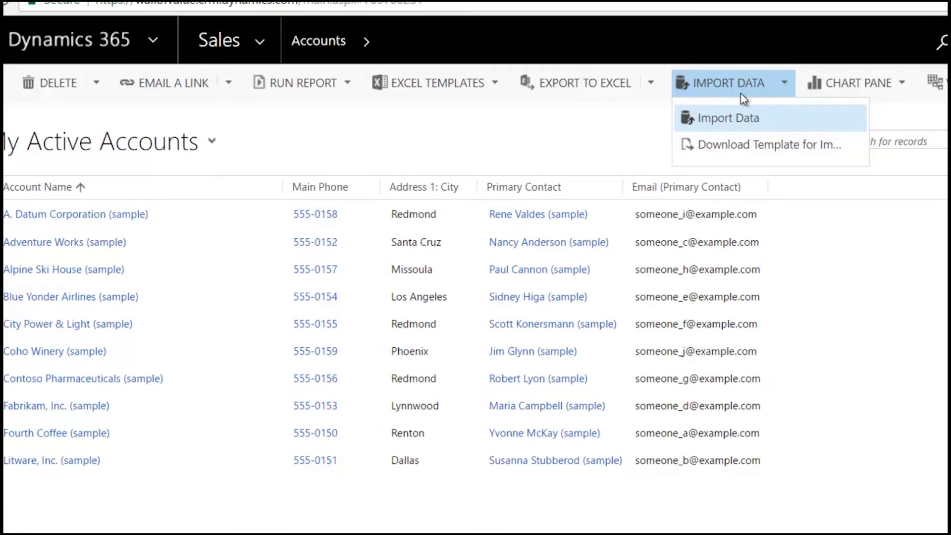
mouse_move(725, 118)
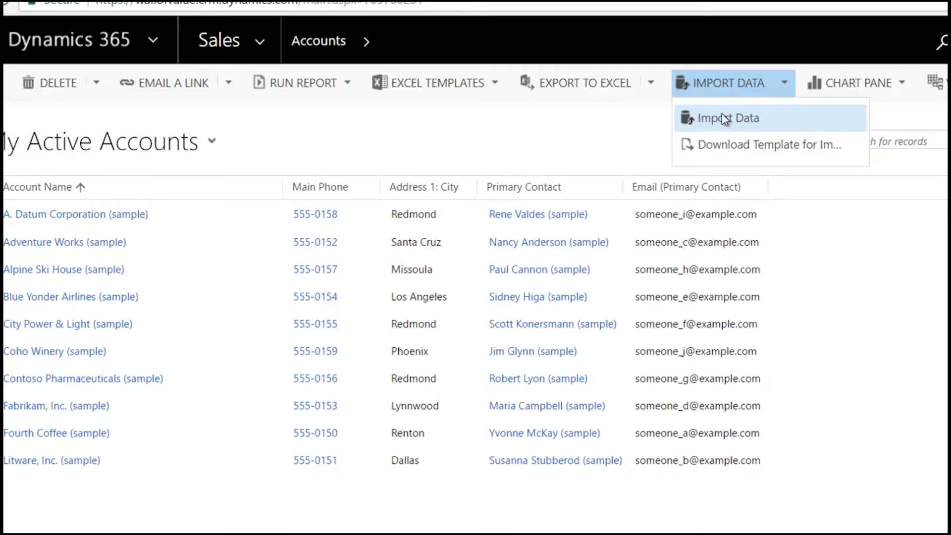
mouse_move(729, 118)
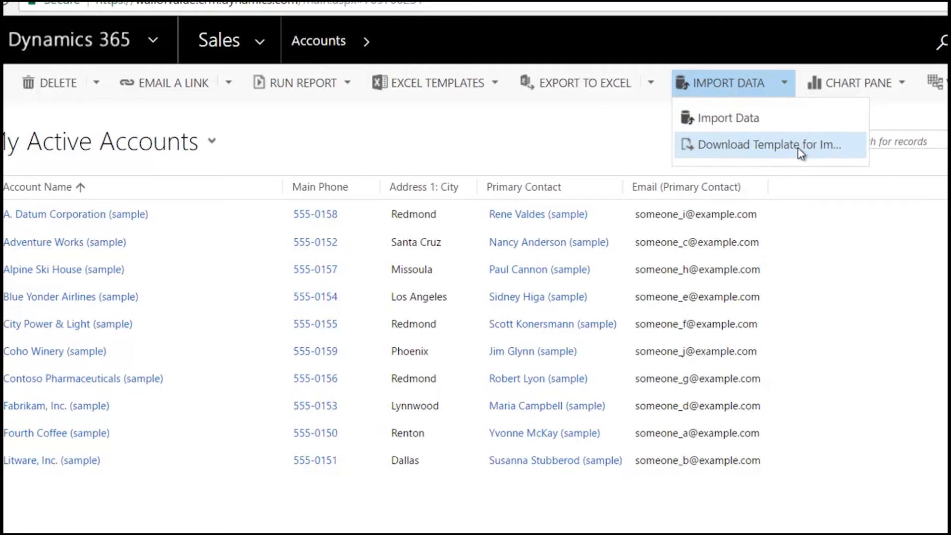
mouse_move(768, 144)
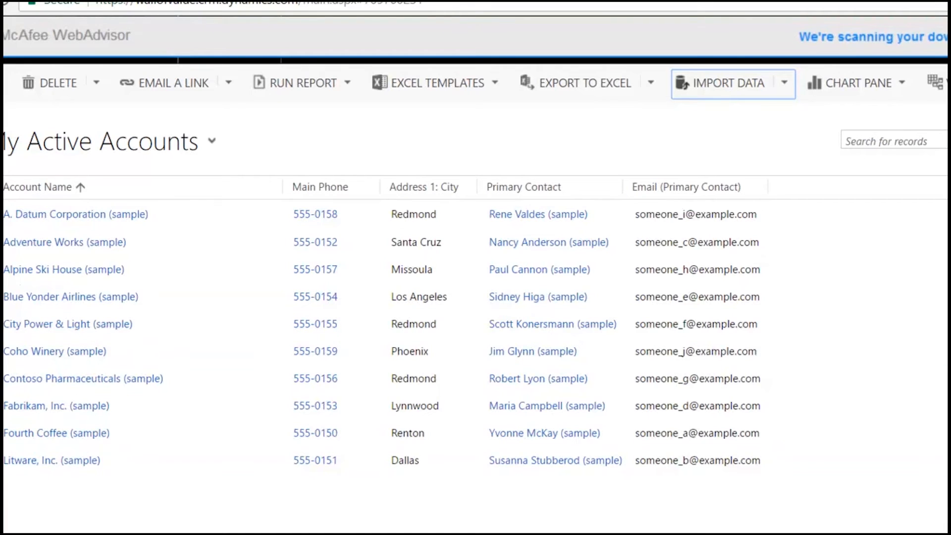
- Review the blank account template's column headers in Excel, including Industry, then return to Dynamics 365
left_click(438, 84)
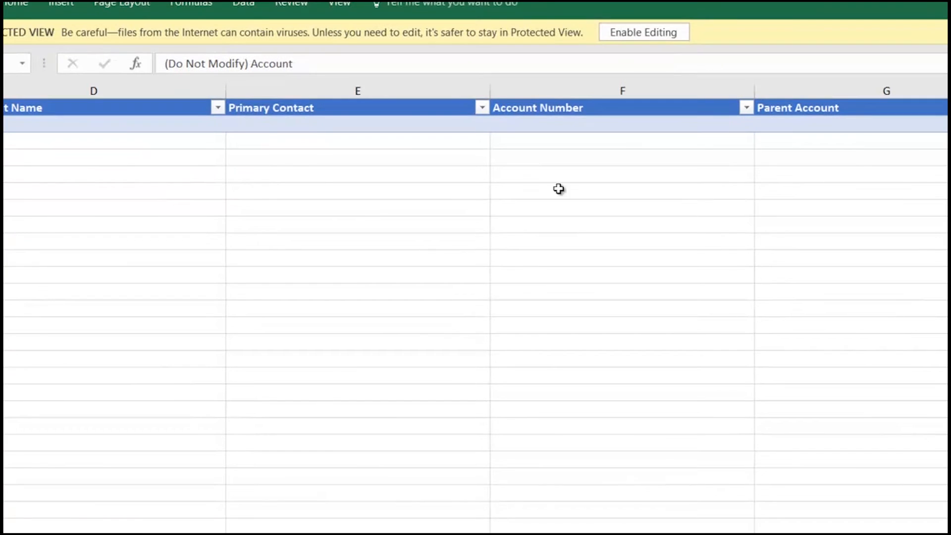
mouse_move(899, 162)
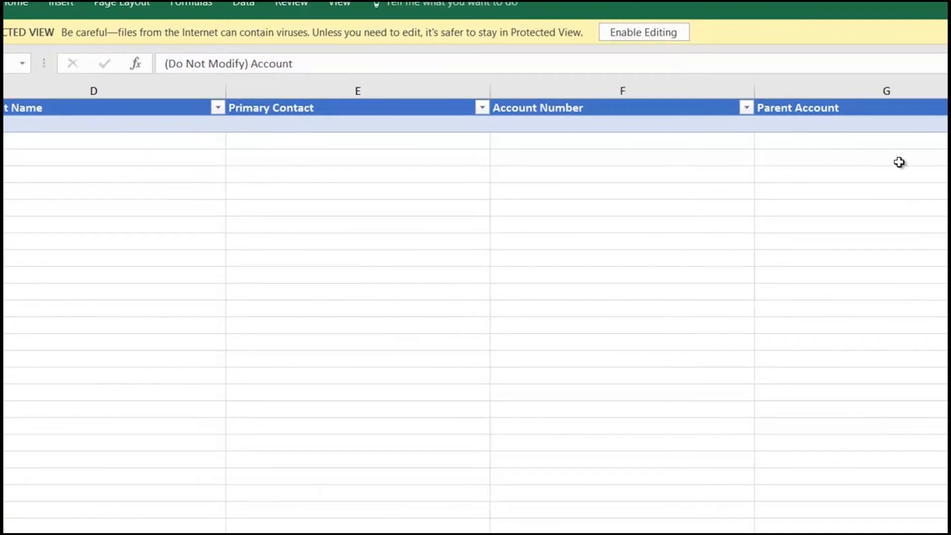
scroll("left", 3)
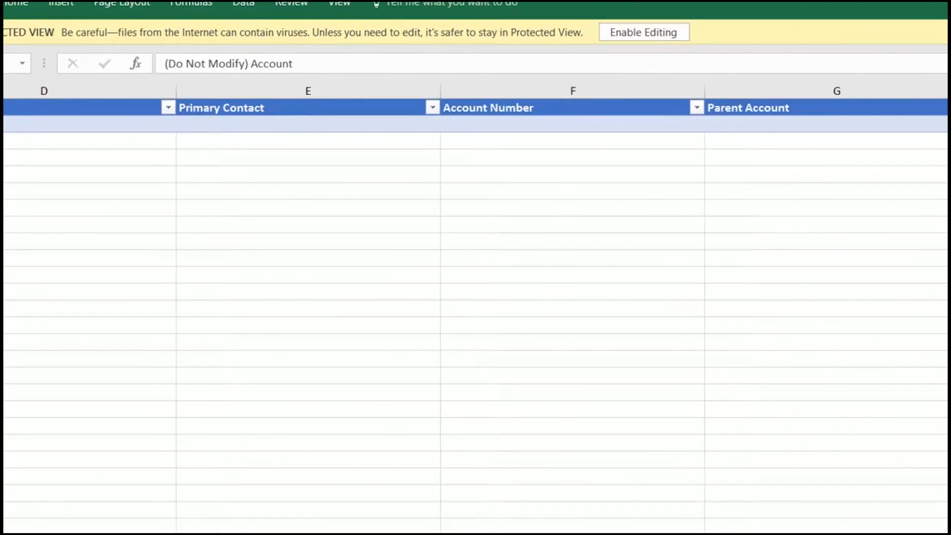
scroll("right", 3)
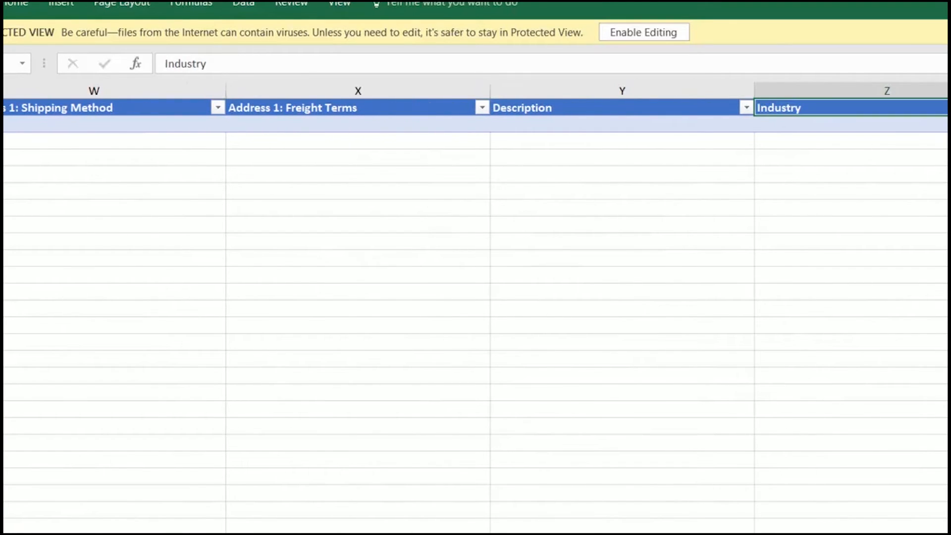
left_click(850, 125)
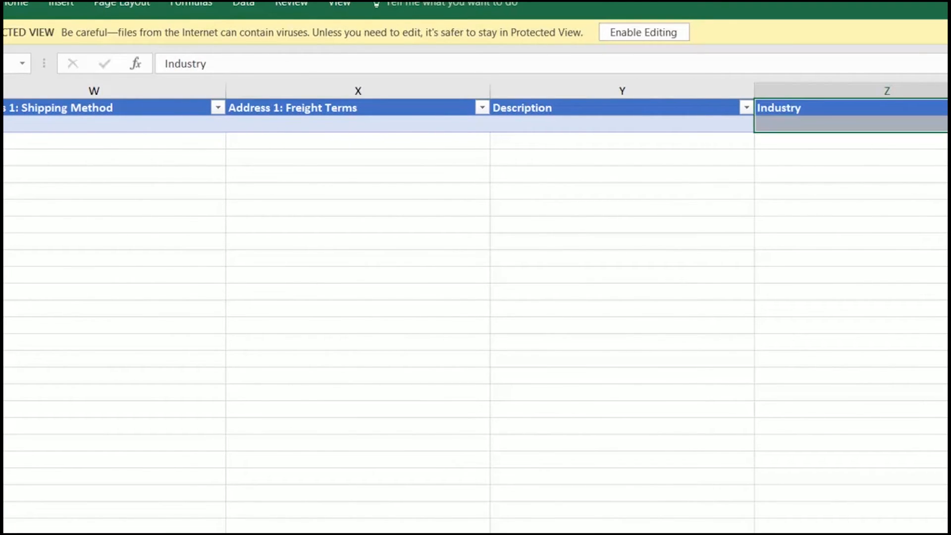
left_click(622, 107)
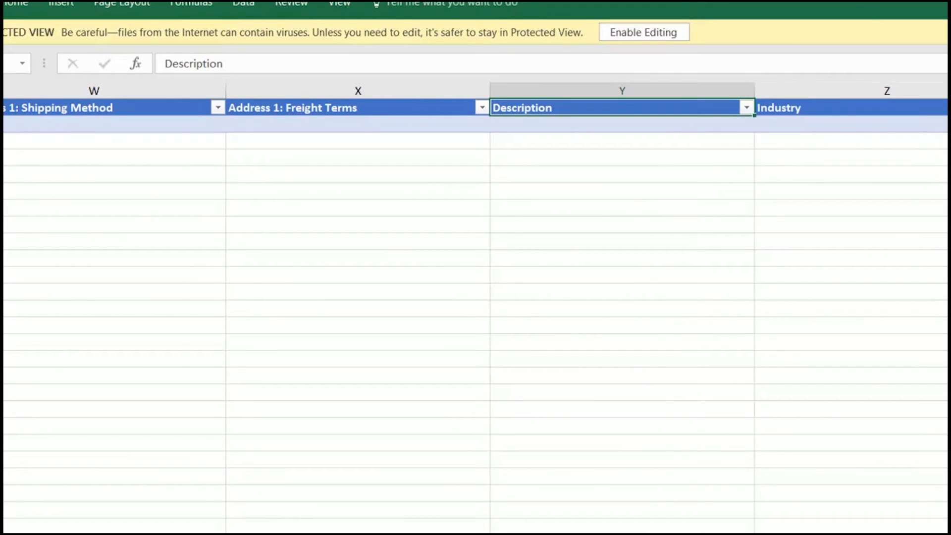
scroll("right", 3)
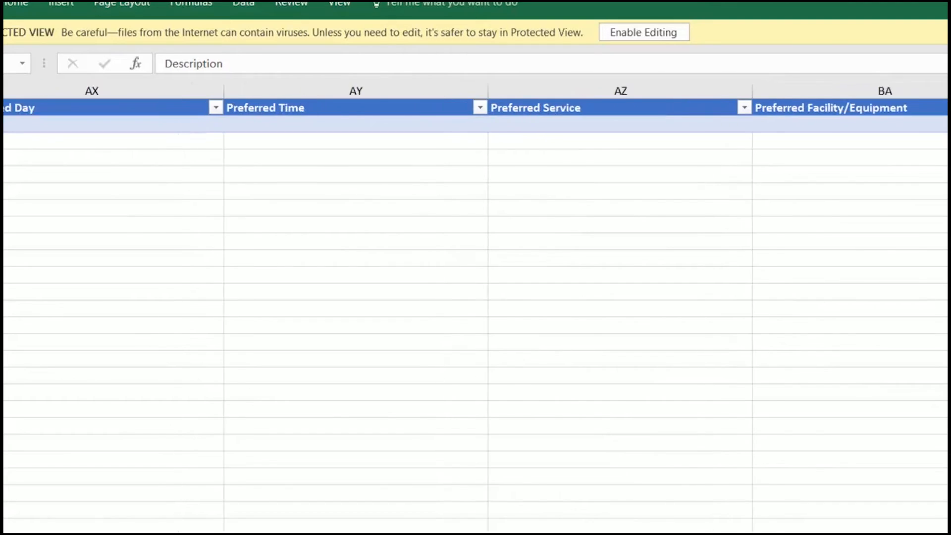
scroll("left", 3)
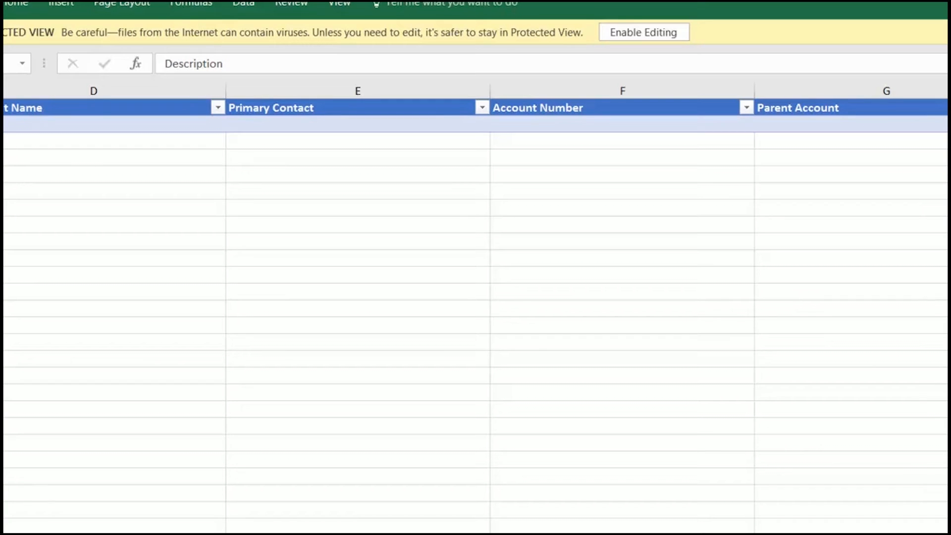
left_click(886, 90)
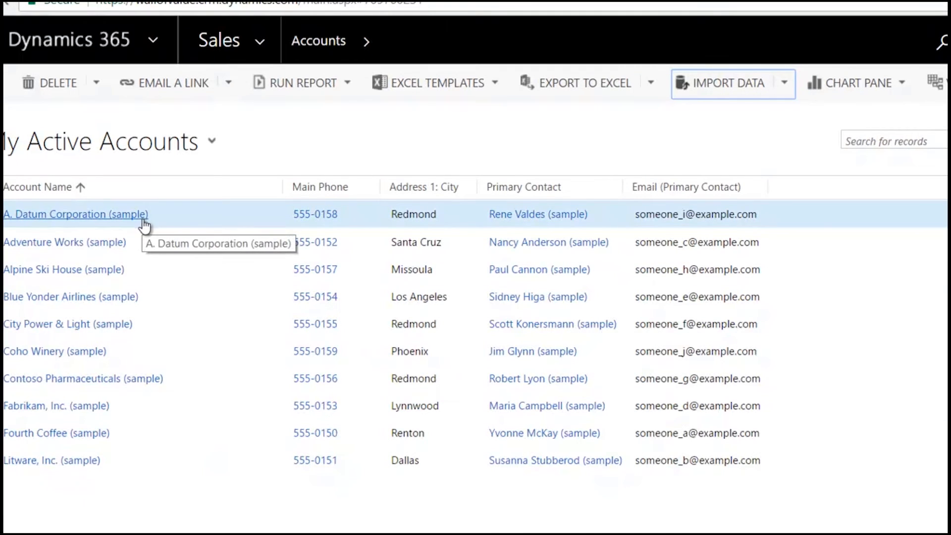
- Open the Mac and Cheese Bros account record, then go back to the accounts list
left_click(75, 213)
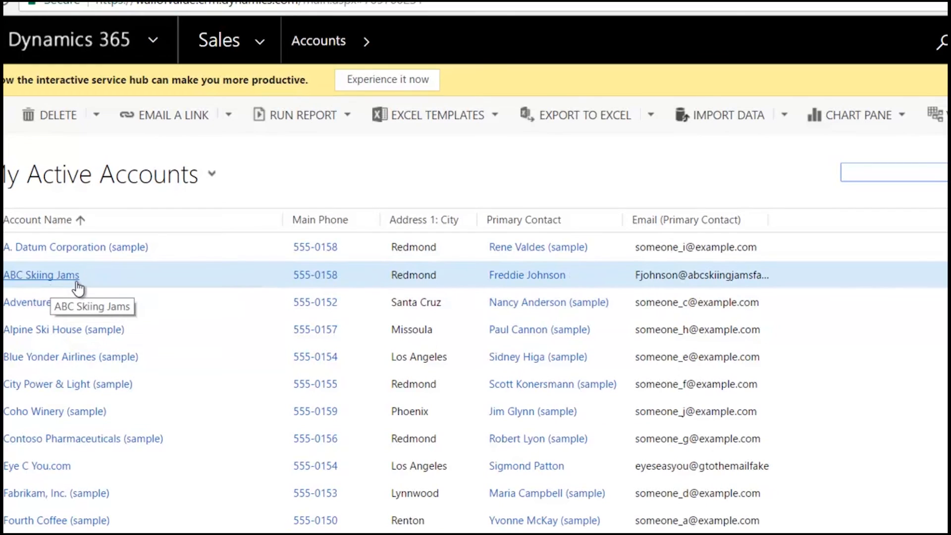
mouse_move(149, 493)
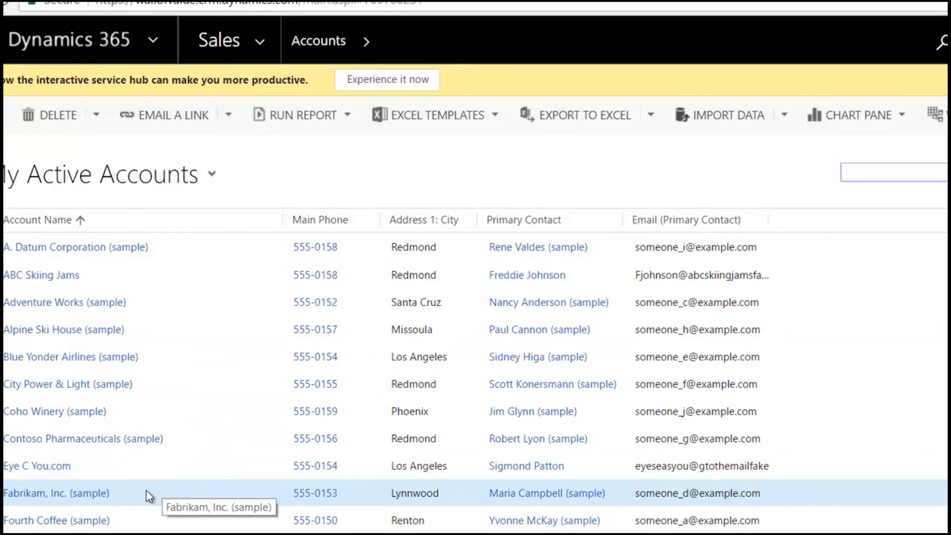
mouse_move(161, 487)
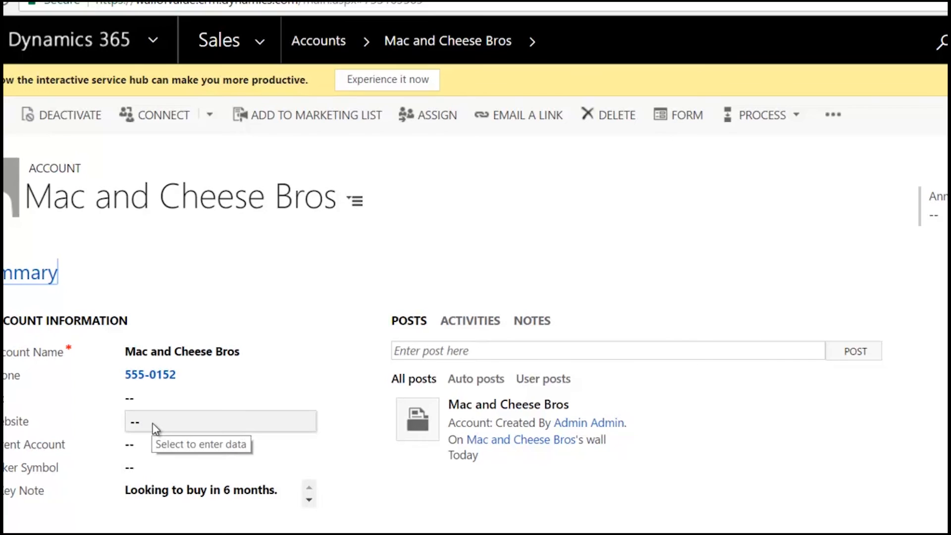
mouse_move(318, 41)
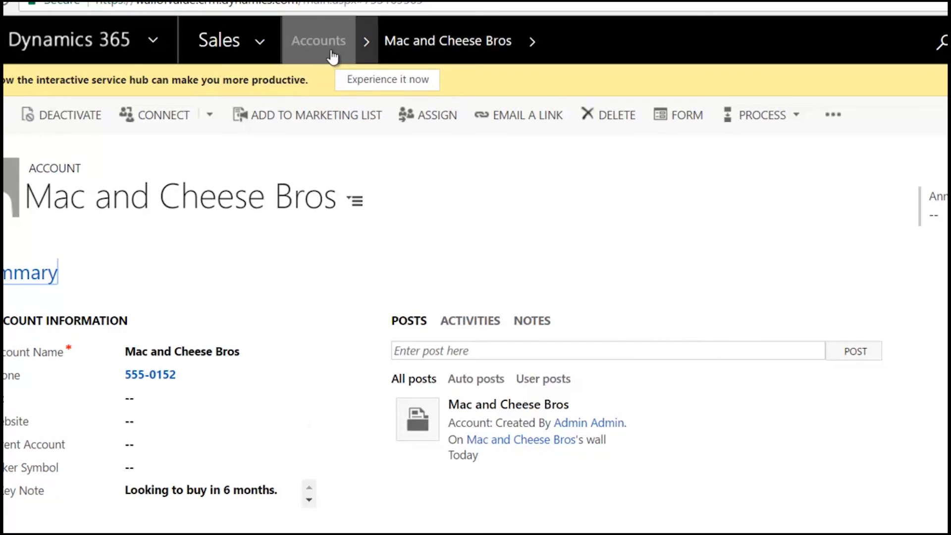
left_click(318, 40)
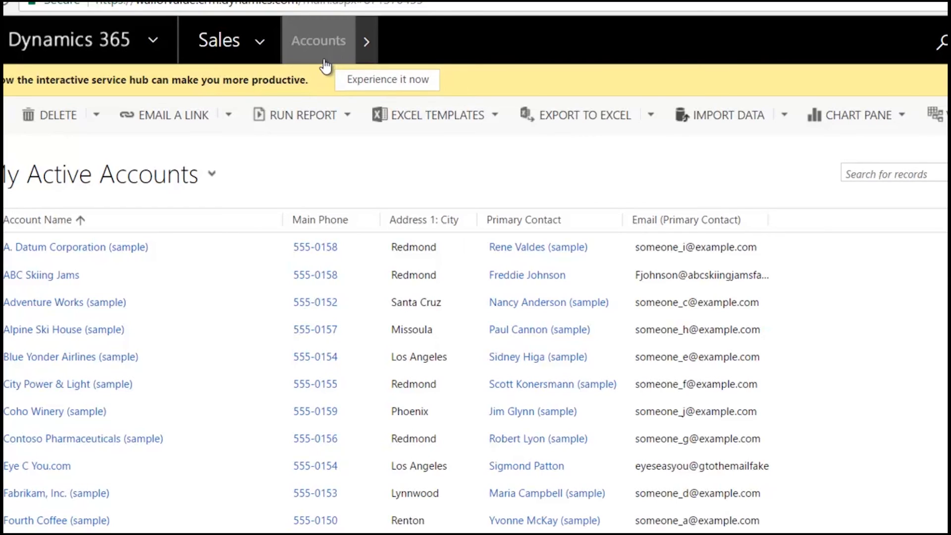
mouse_move(568, 128)
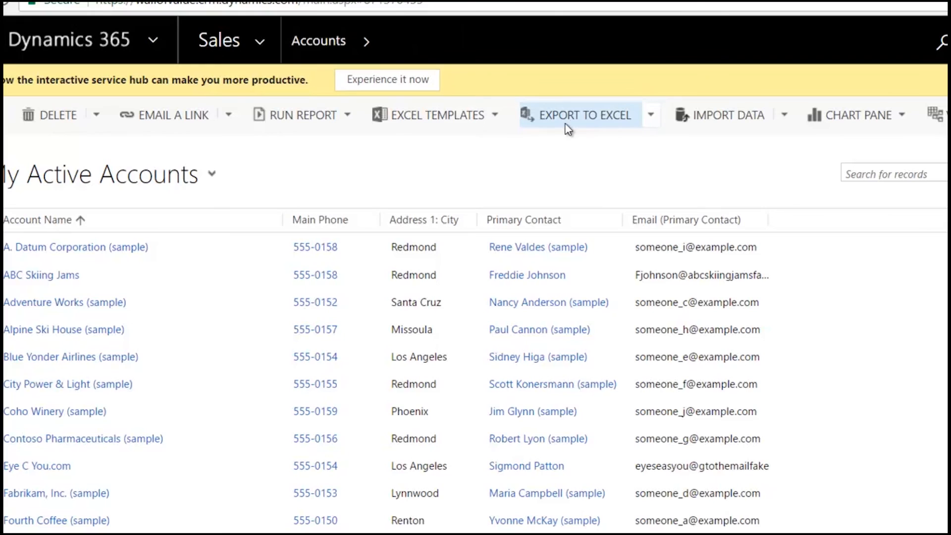
- Open the Export to Excel dropdown for My Active Accounts
left_click(651, 114)
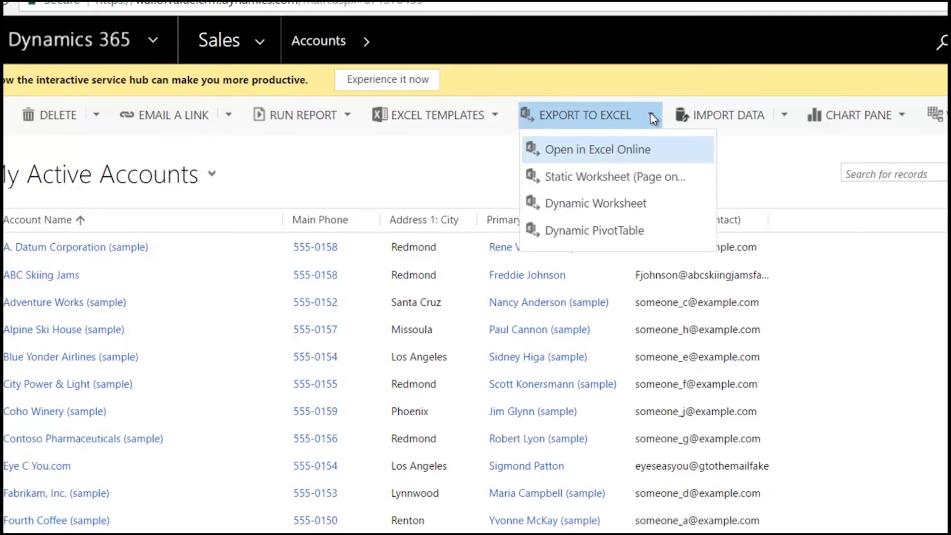
mouse_move(604, 177)
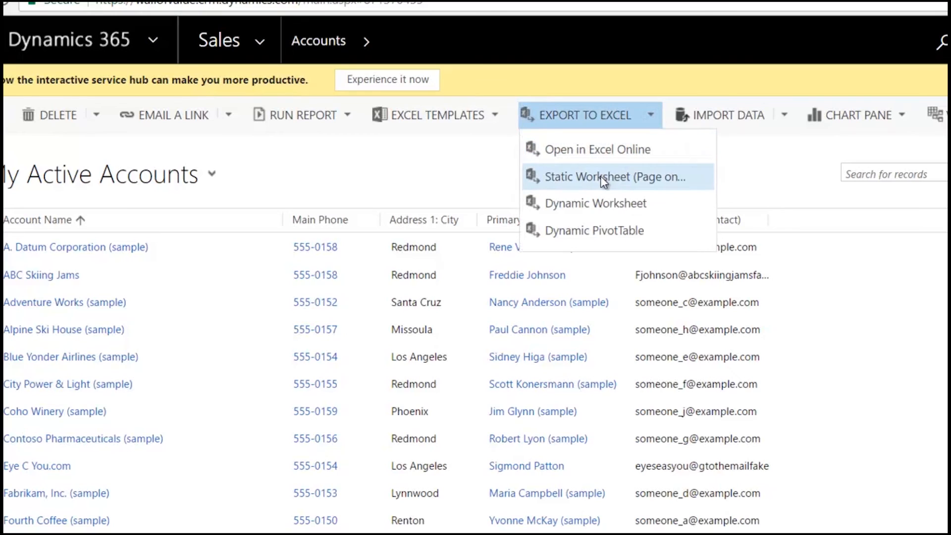
mouse_move(614, 177)
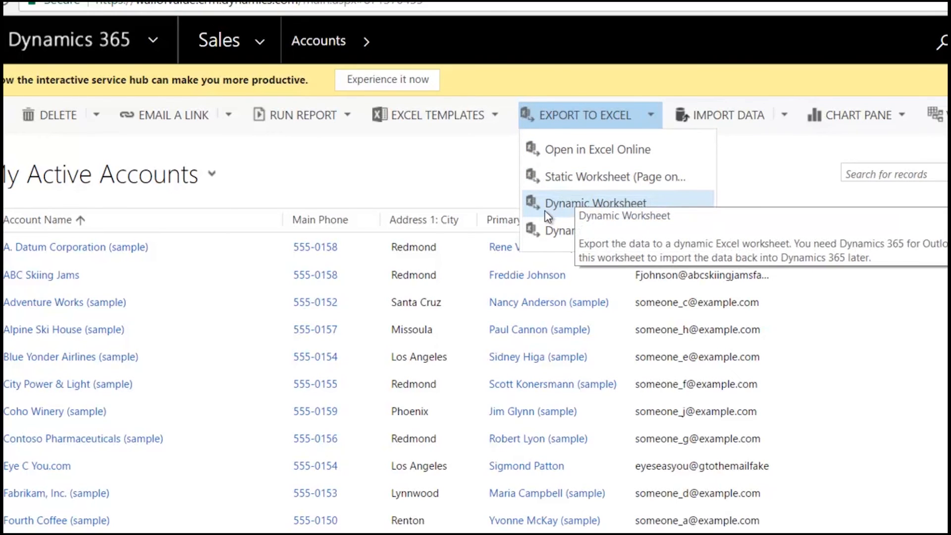
mouse_move(533, 237)
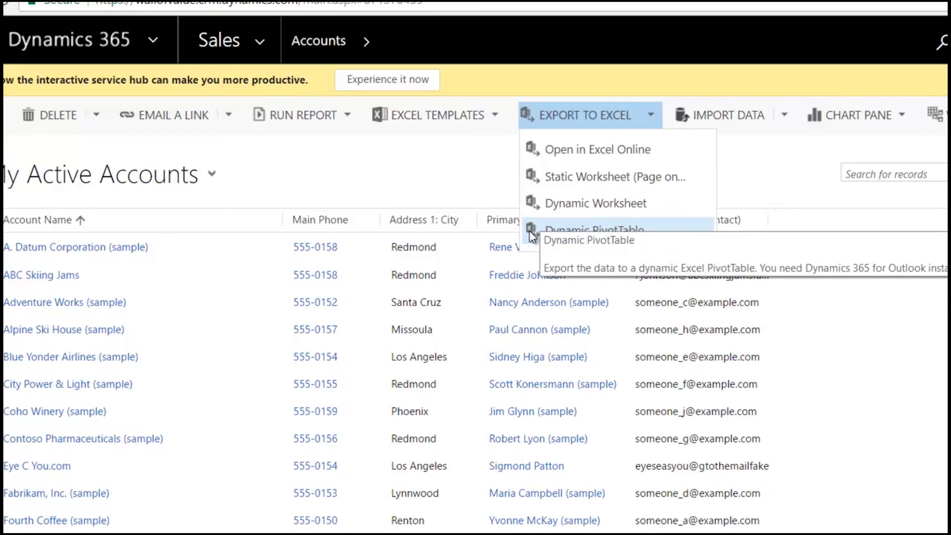
mouse_move(532, 237)
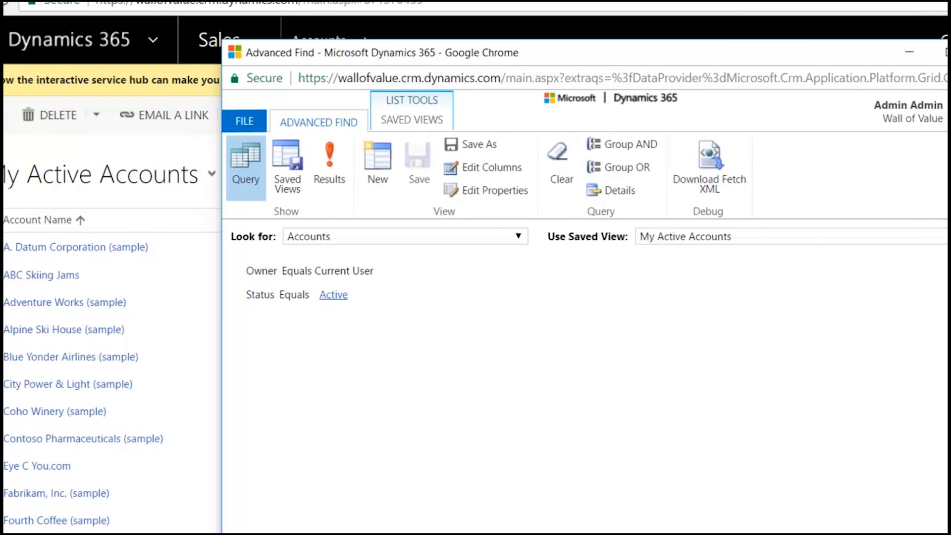
mouse_move(407, 189)
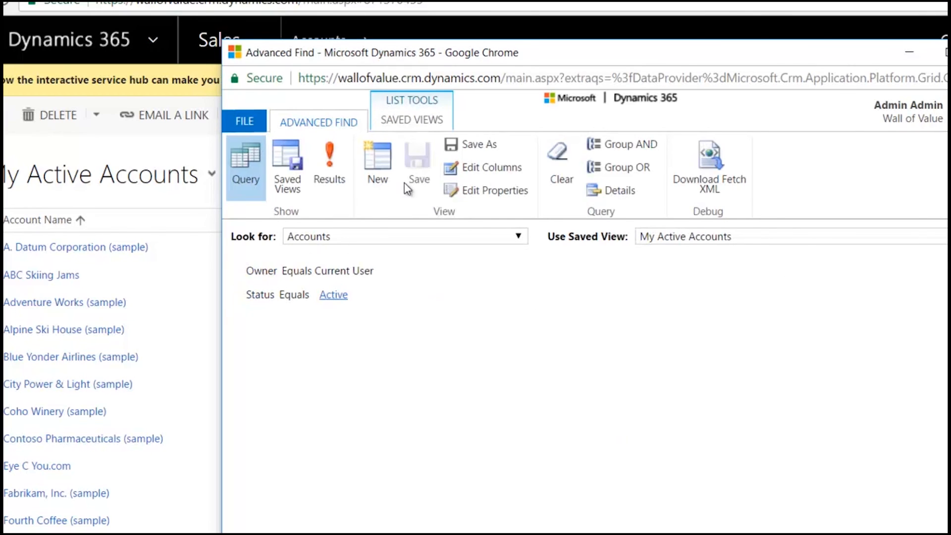
mouse_move(400, 285)
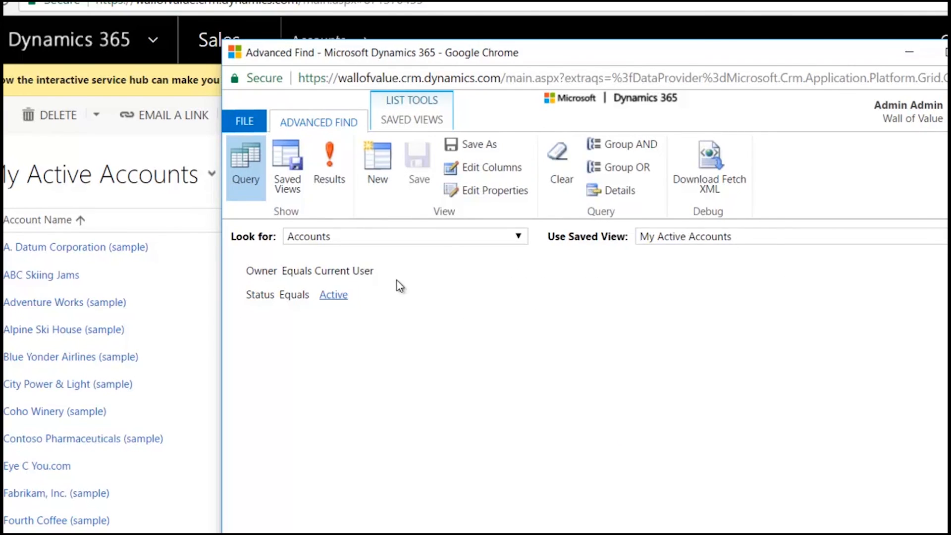
mouse_move(270, 243)
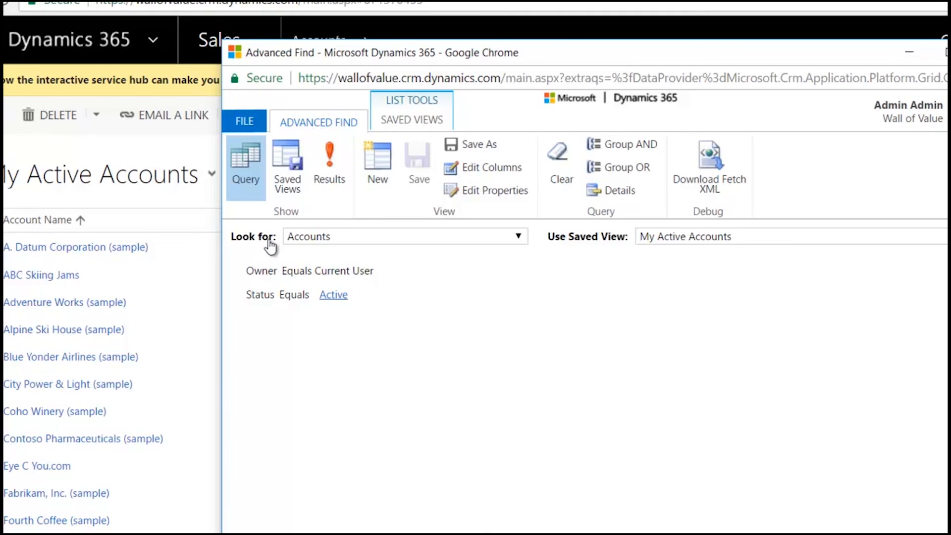
mouse_move(443, 238)
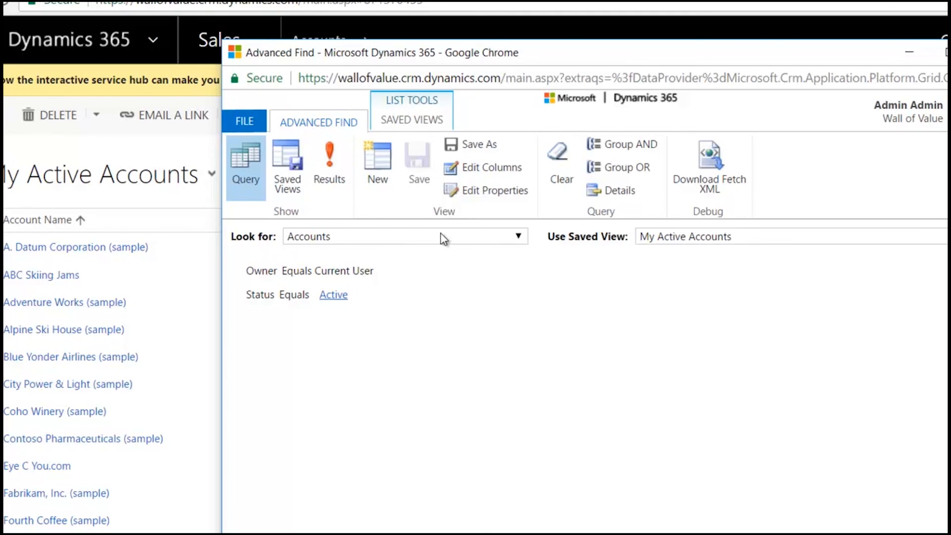
left_click(492, 167)
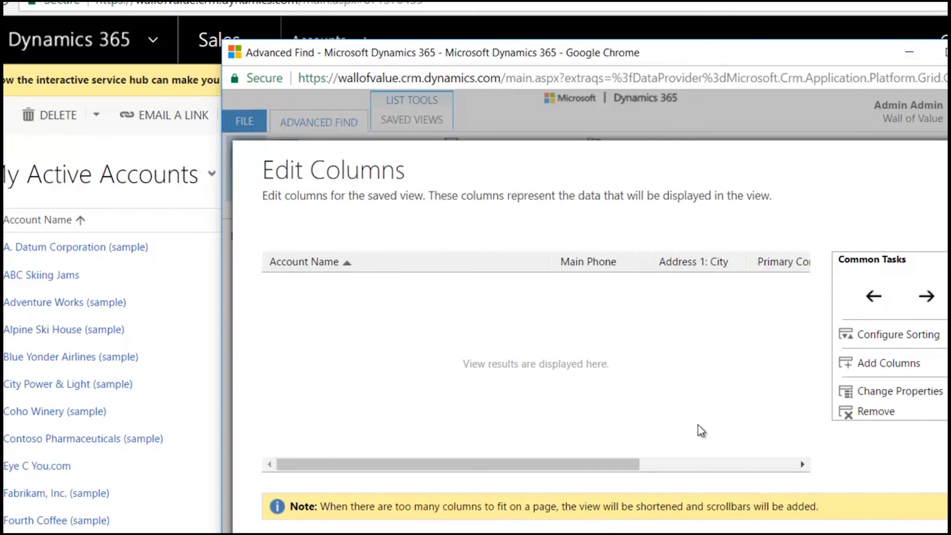
mouse_move(612, 480)
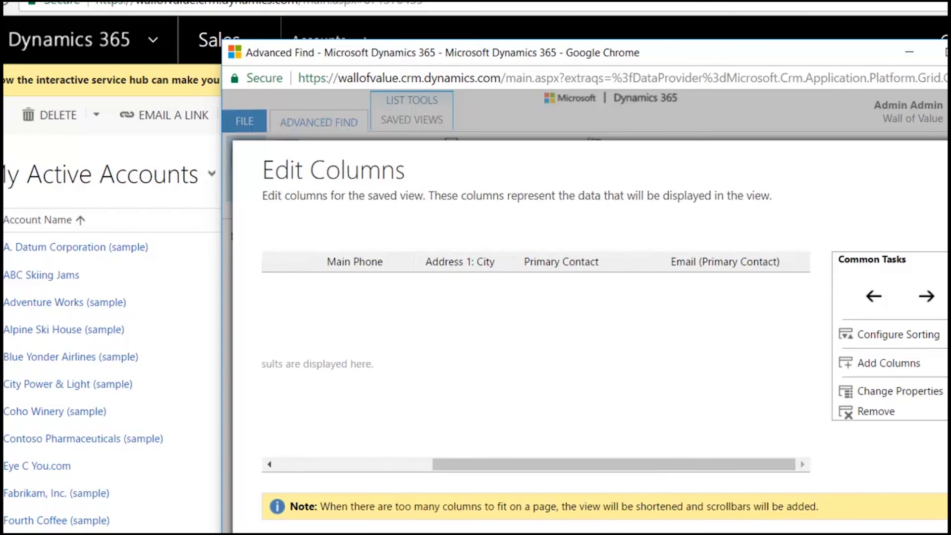
left_click(888, 362)
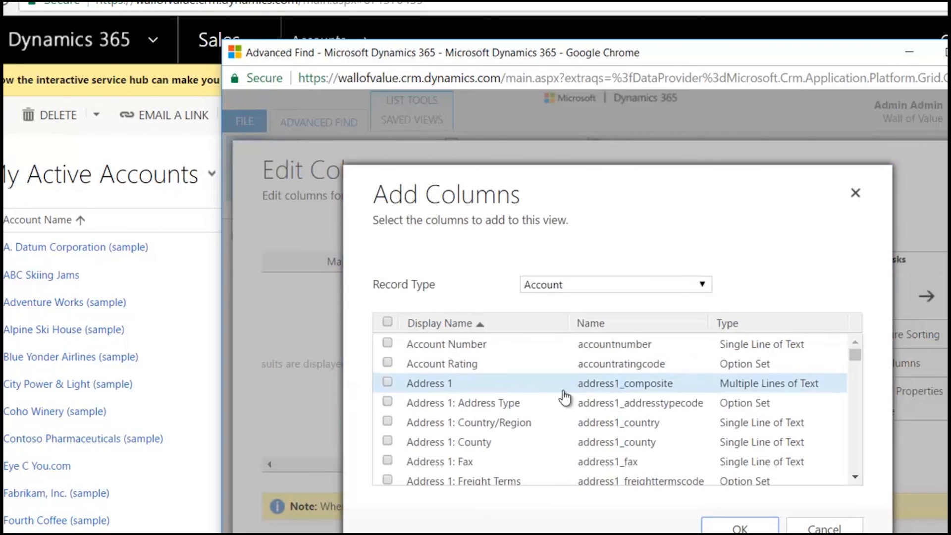
left_click(387, 383)
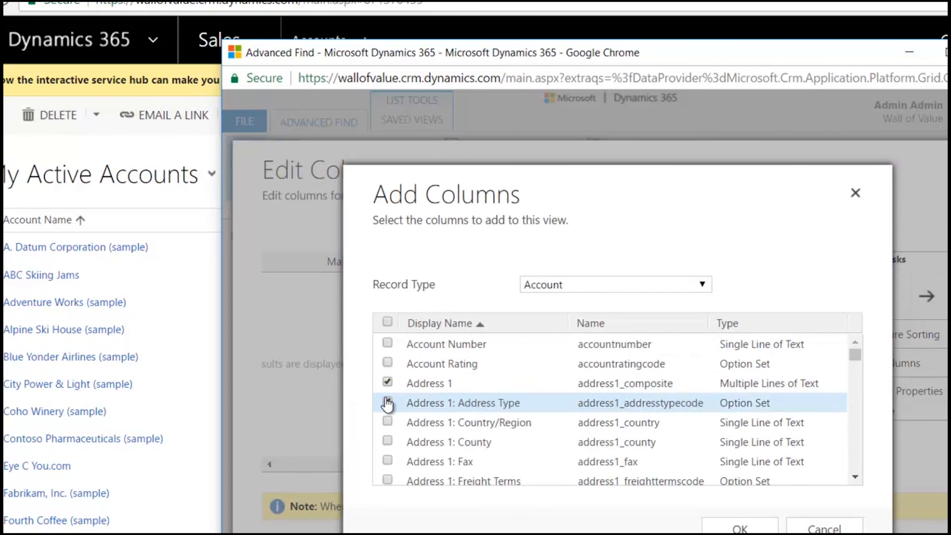
left_click(387, 462)
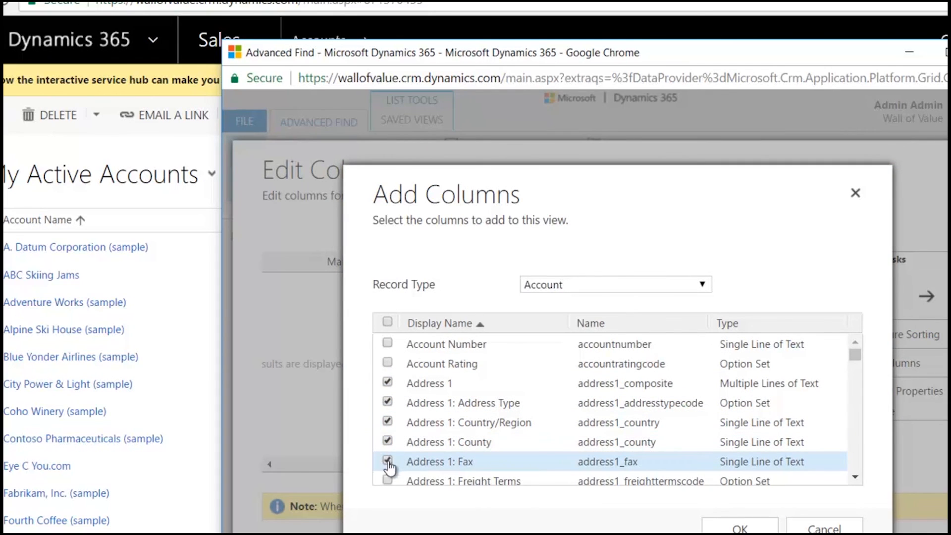
left_click(388, 461)
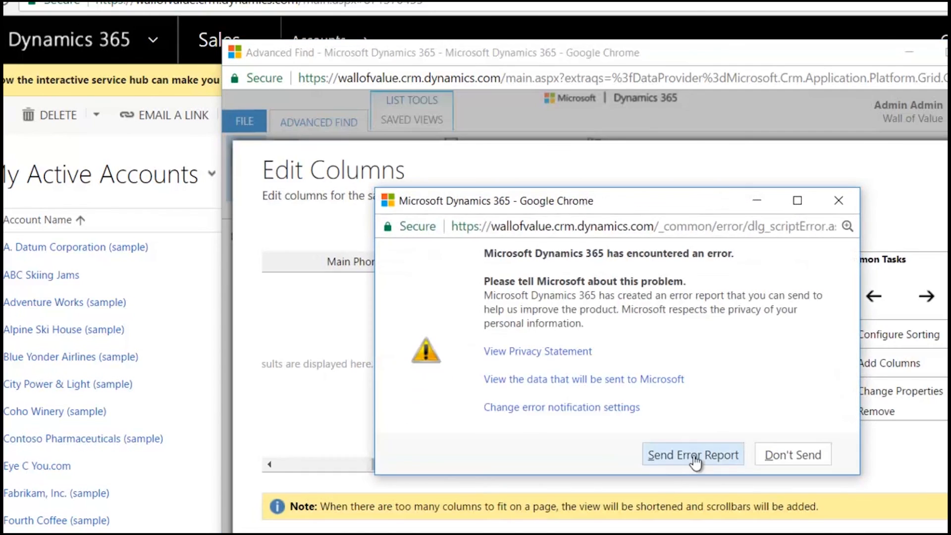
left_click(692, 454)
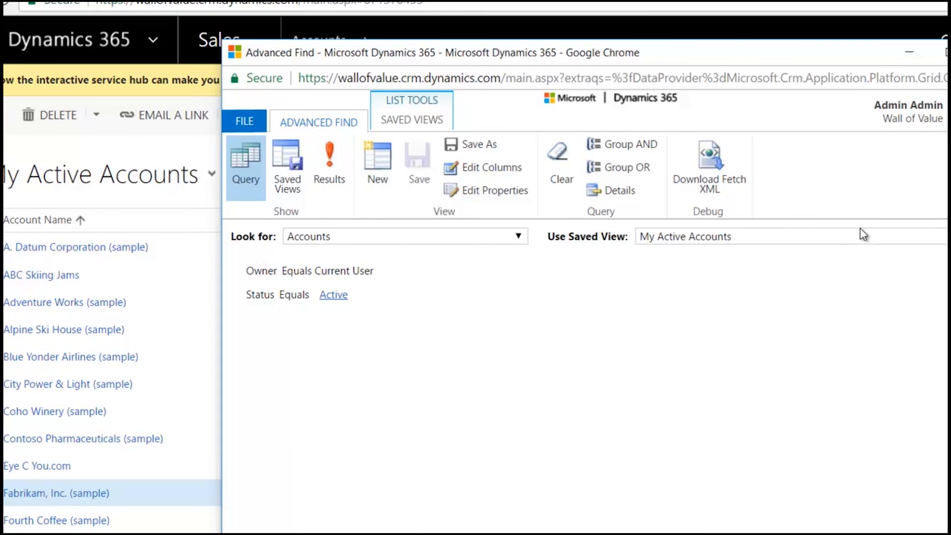
mouse_move(528, 258)
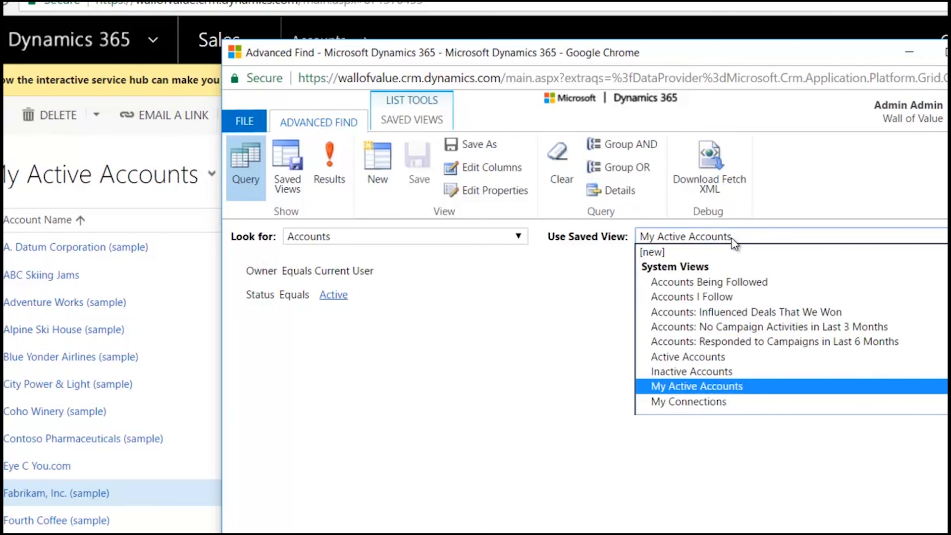
- Run Advanced Find on the My Active Accounts saved view and select all result rows
left_click(695, 386)
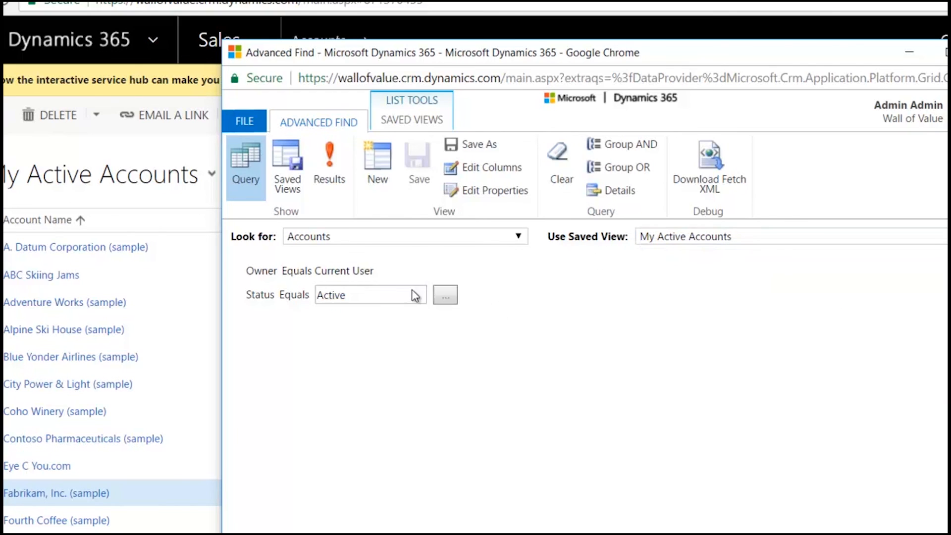
left_click(329, 164)
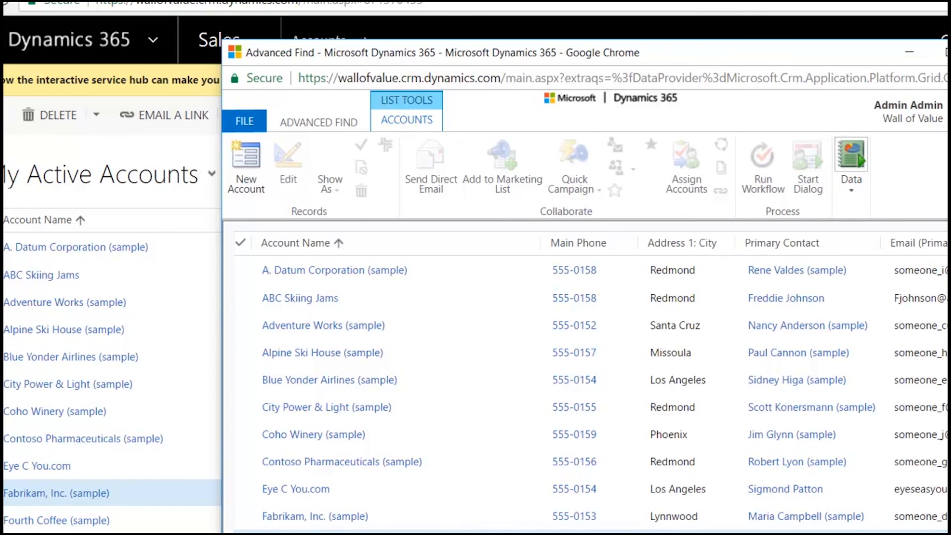
left_click(241, 243)
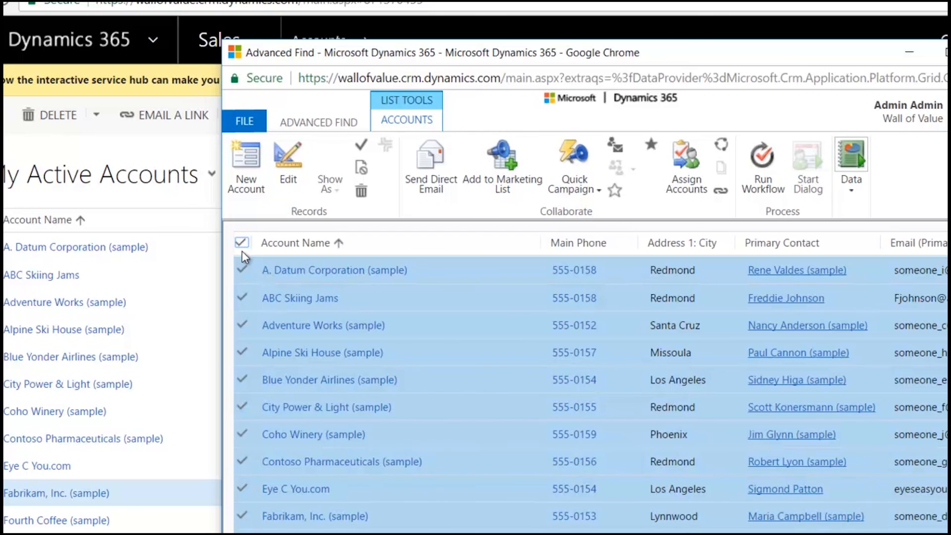
mouse_move(311, 192)
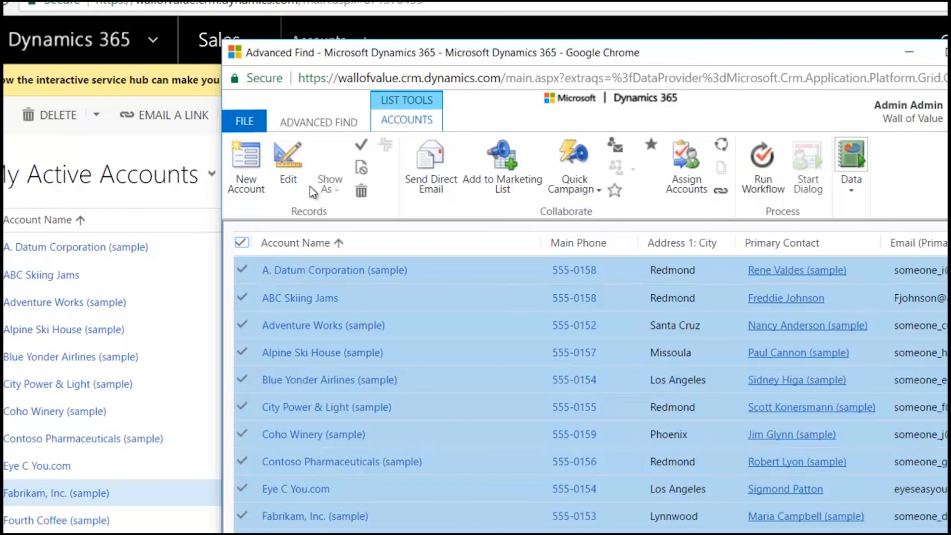